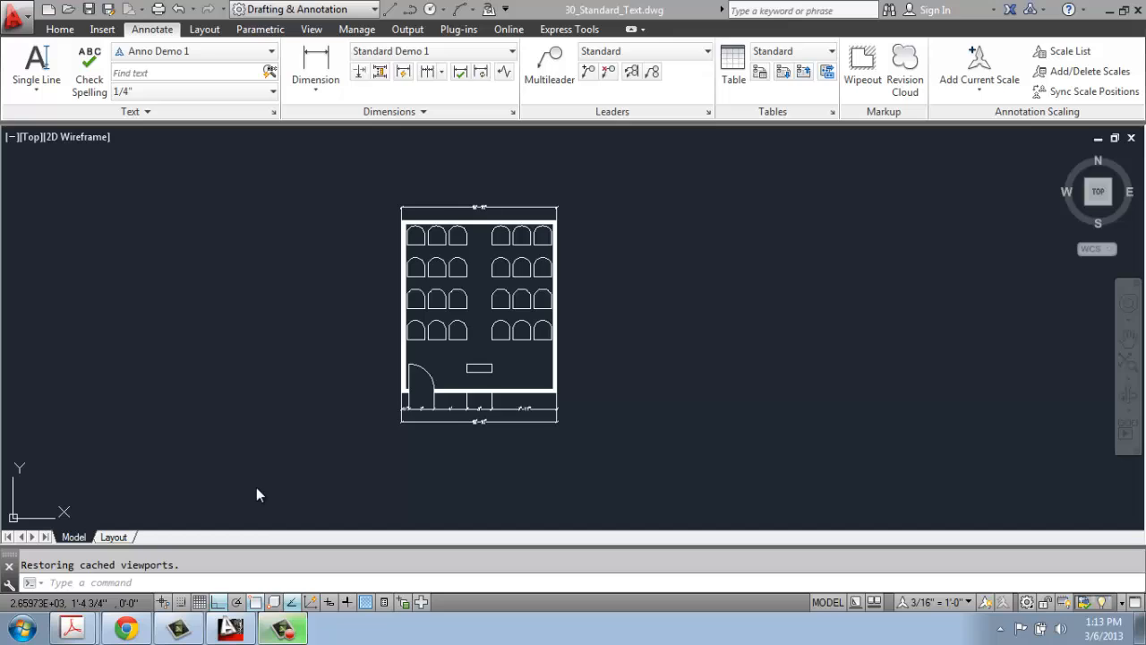
pyautogui.moveTo(165, 504)
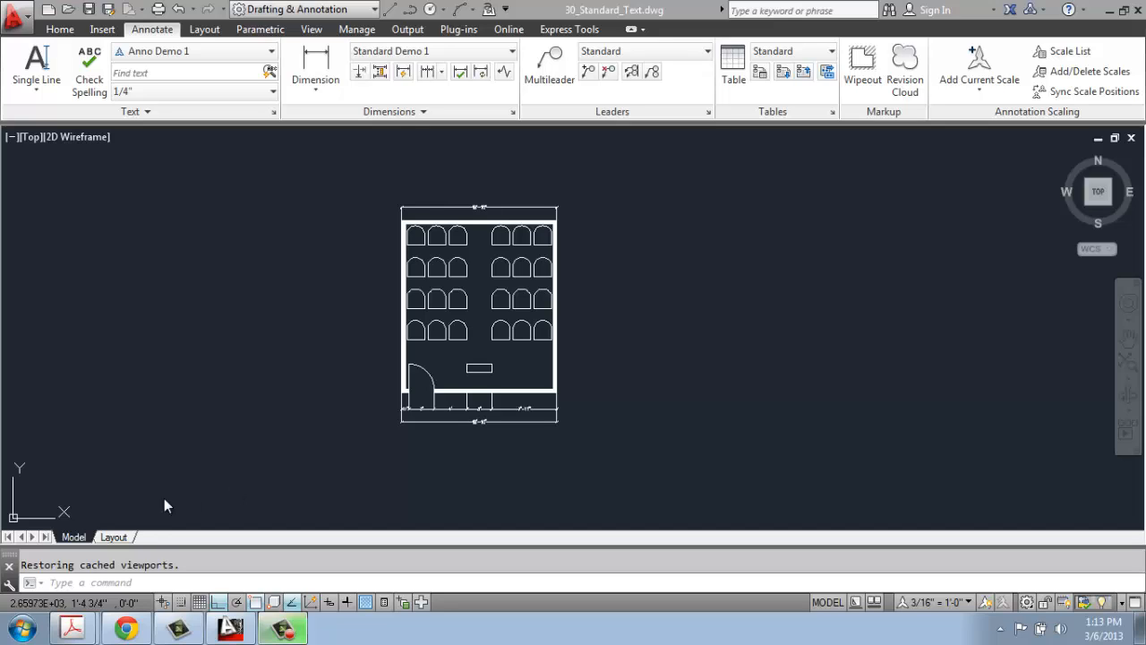
pyautogui.moveTo(124, 545)
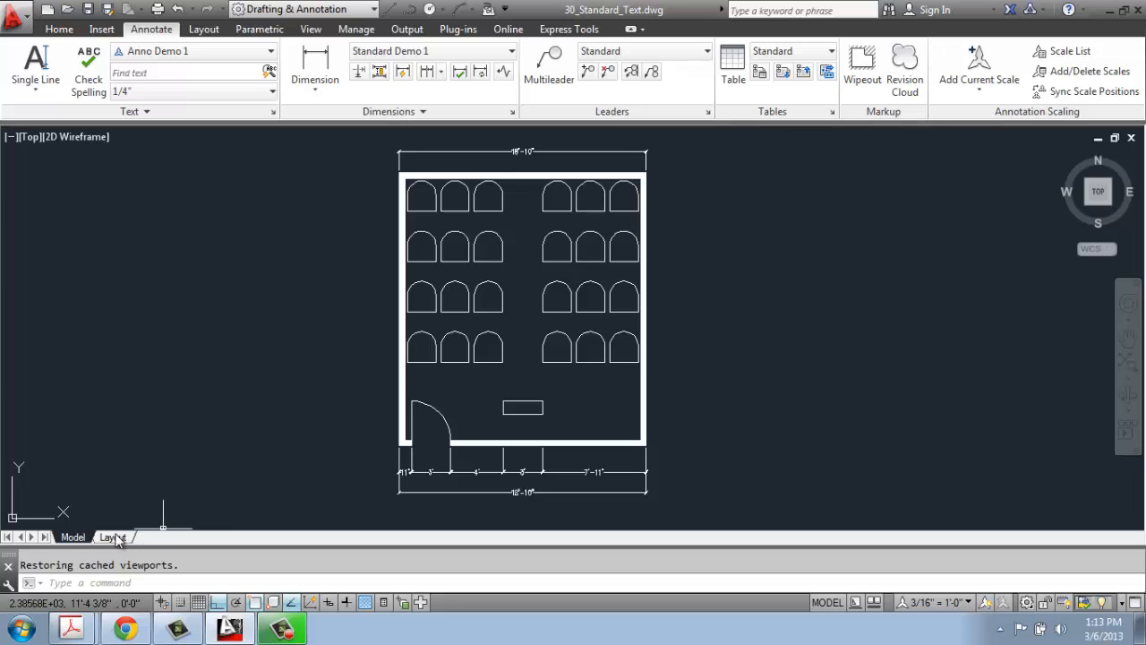
# Step: Switch to the Layout tab showing the classroom plan inside its viewport
pyautogui.click(111, 538)
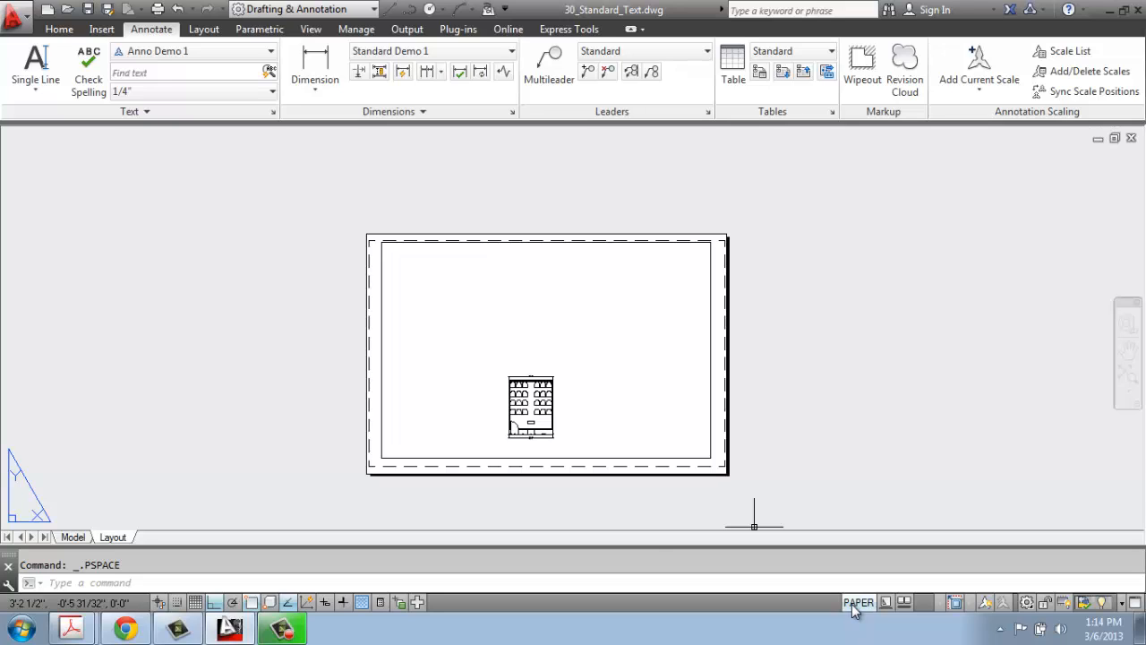
pyautogui.moveTo(584, 485)
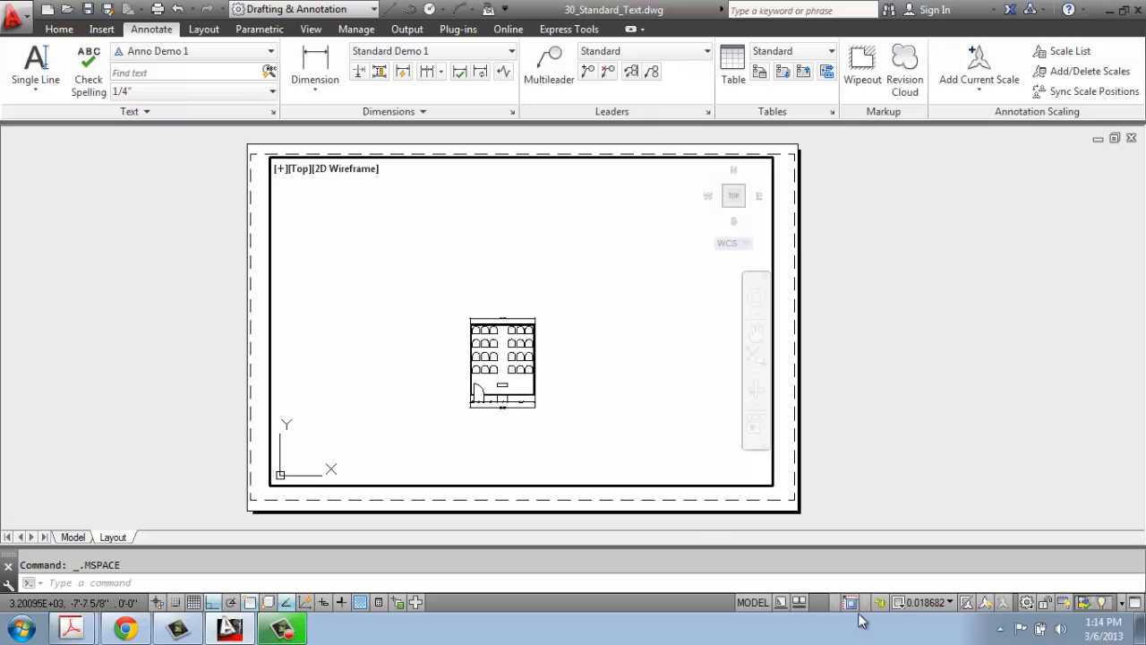
# Step: Return to paper space on the layout sheet
pyautogui.click(744, 602)
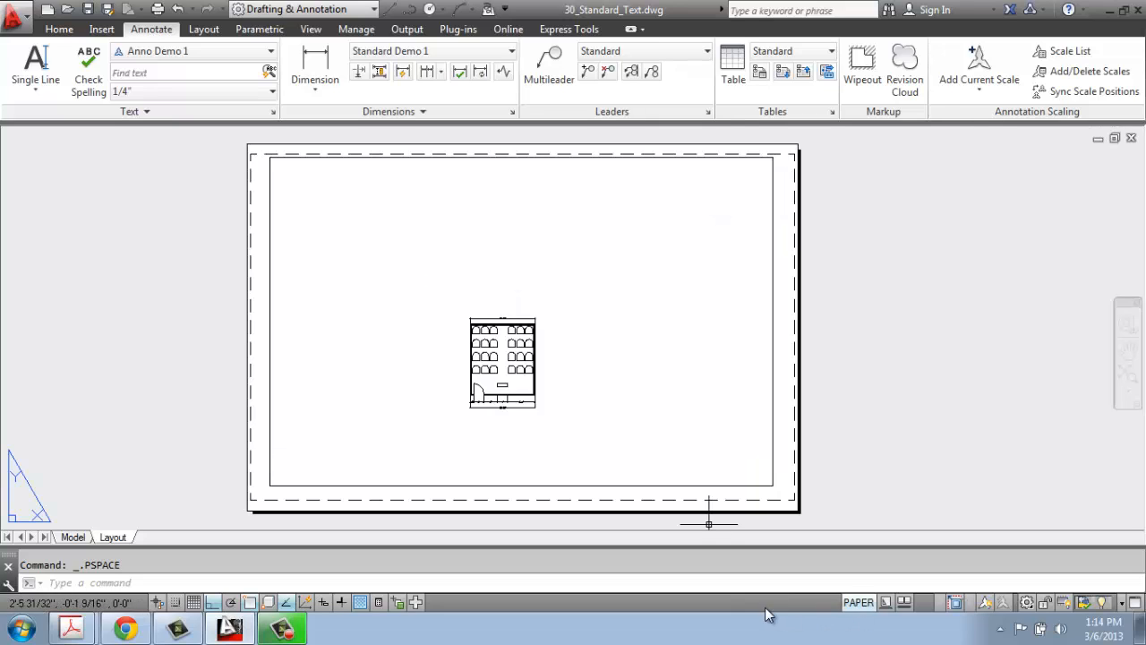
pyautogui.moveTo(843, 619)
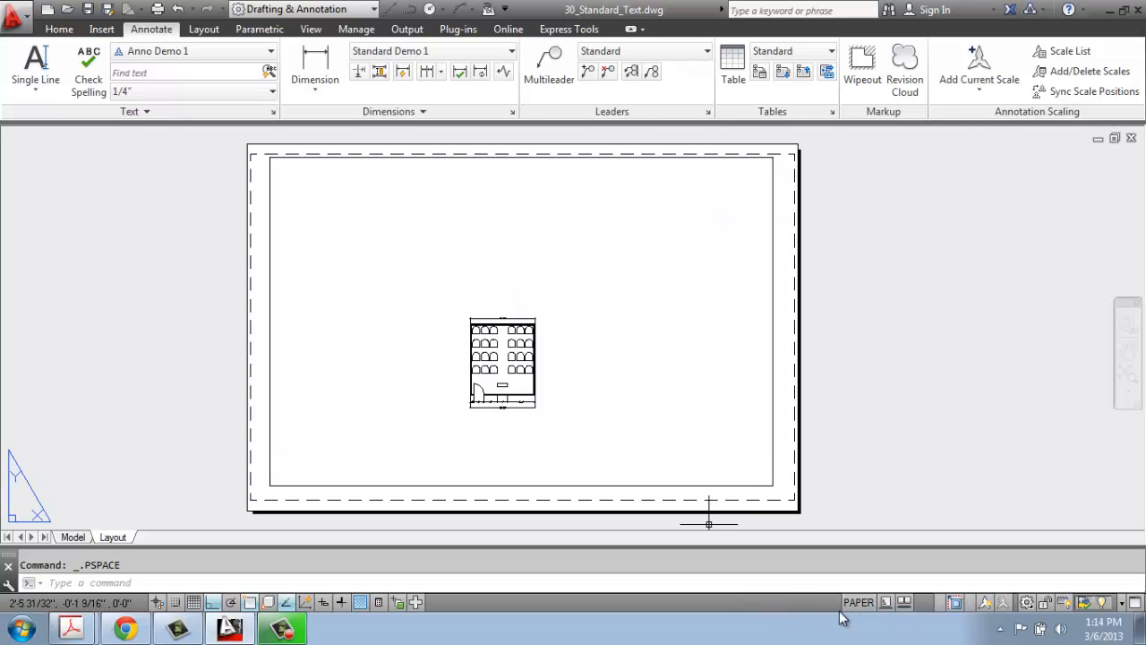
pyautogui.moveTo(608, 485)
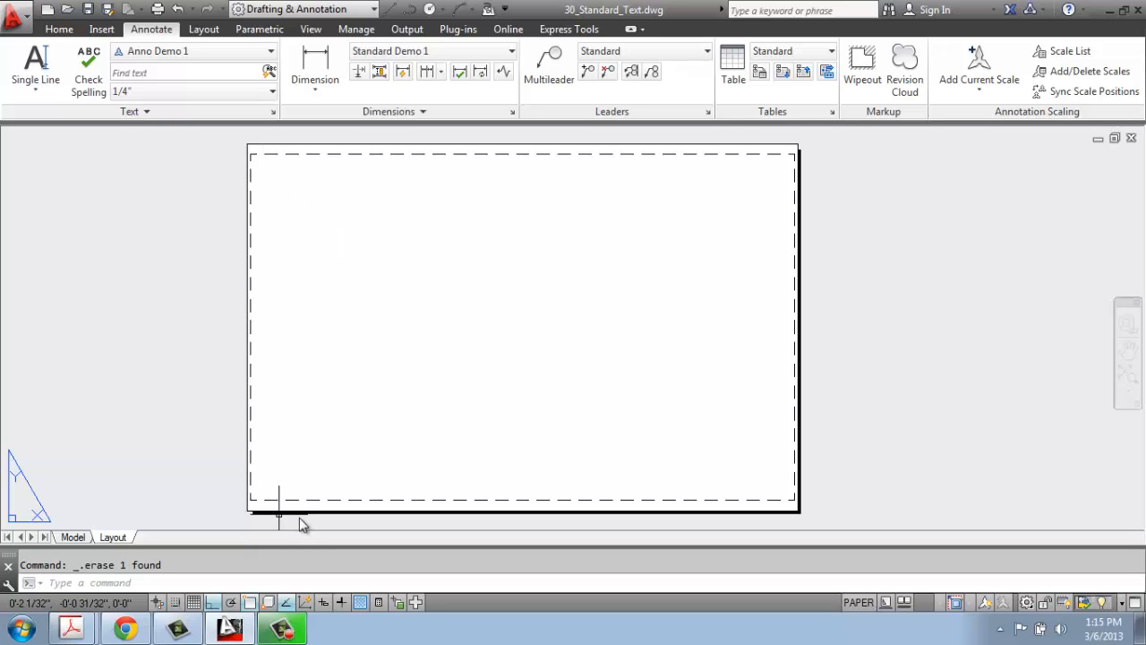
pyautogui.moveTo(805, 206)
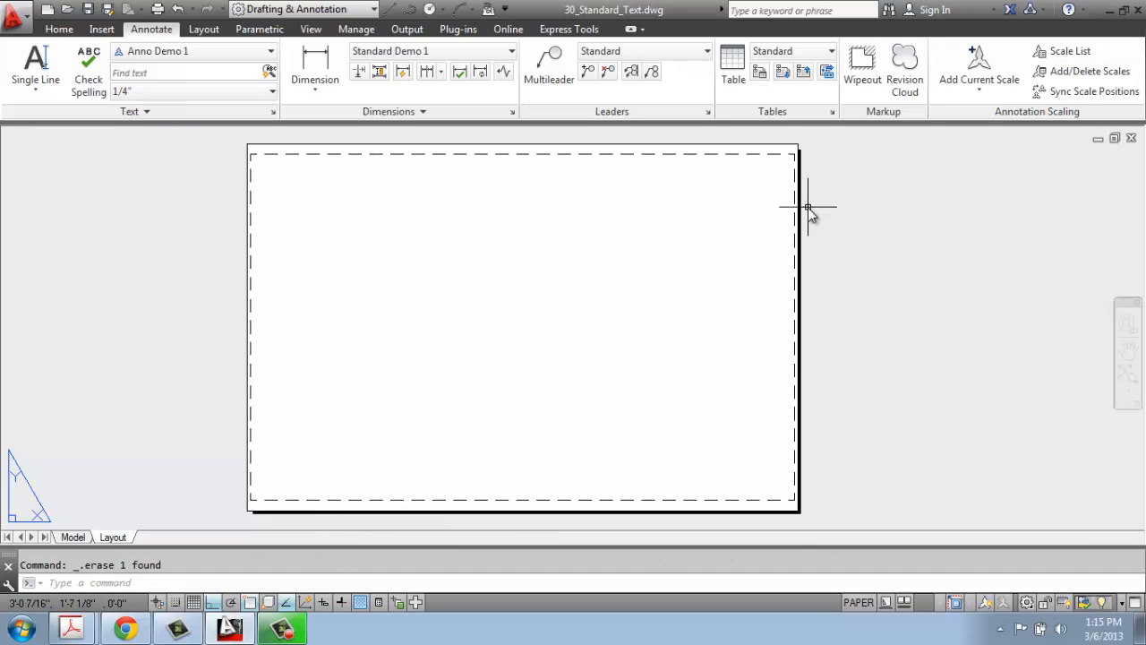
pyautogui.moveTo(494, 152)
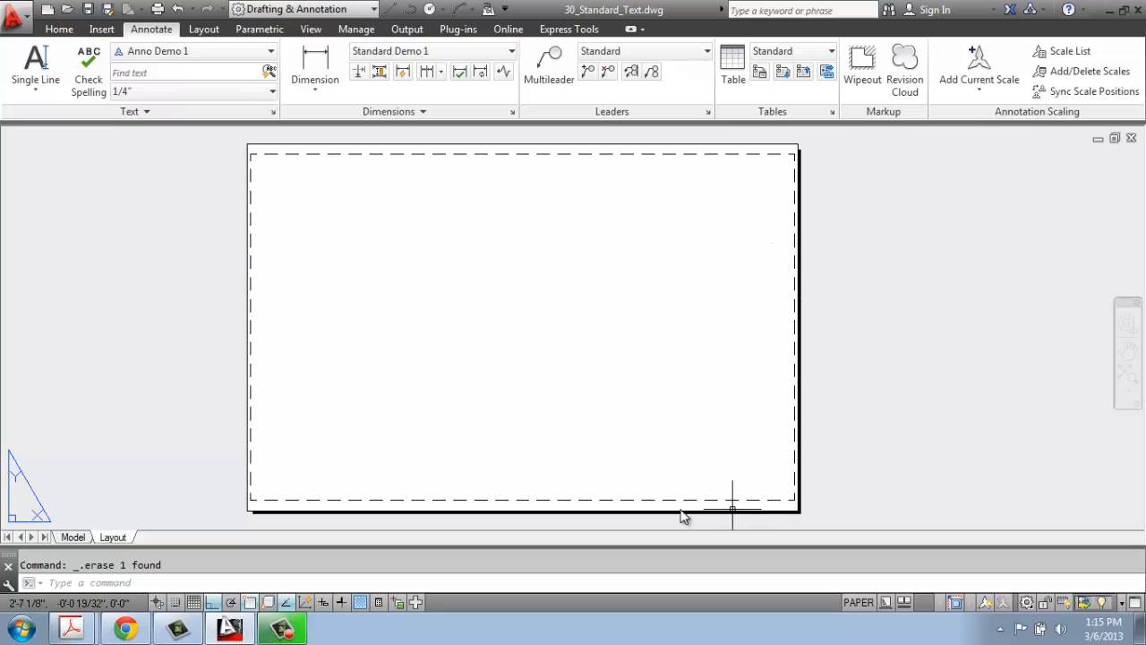
pyautogui.moveTo(253, 315)
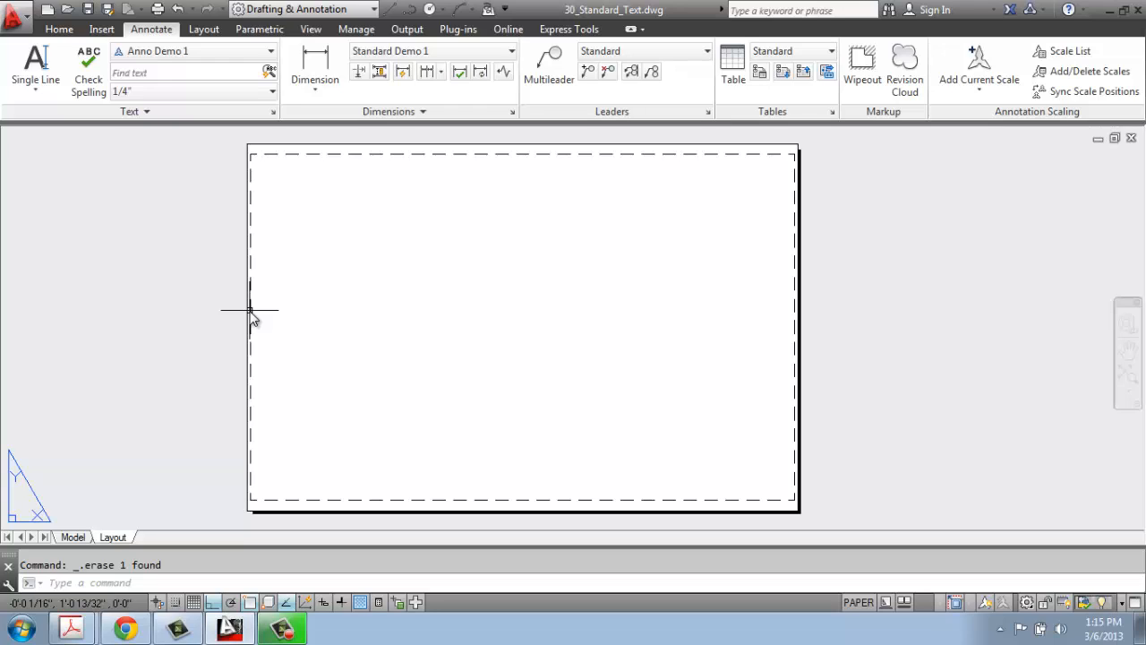
pyautogui.moveTo(150, 409)
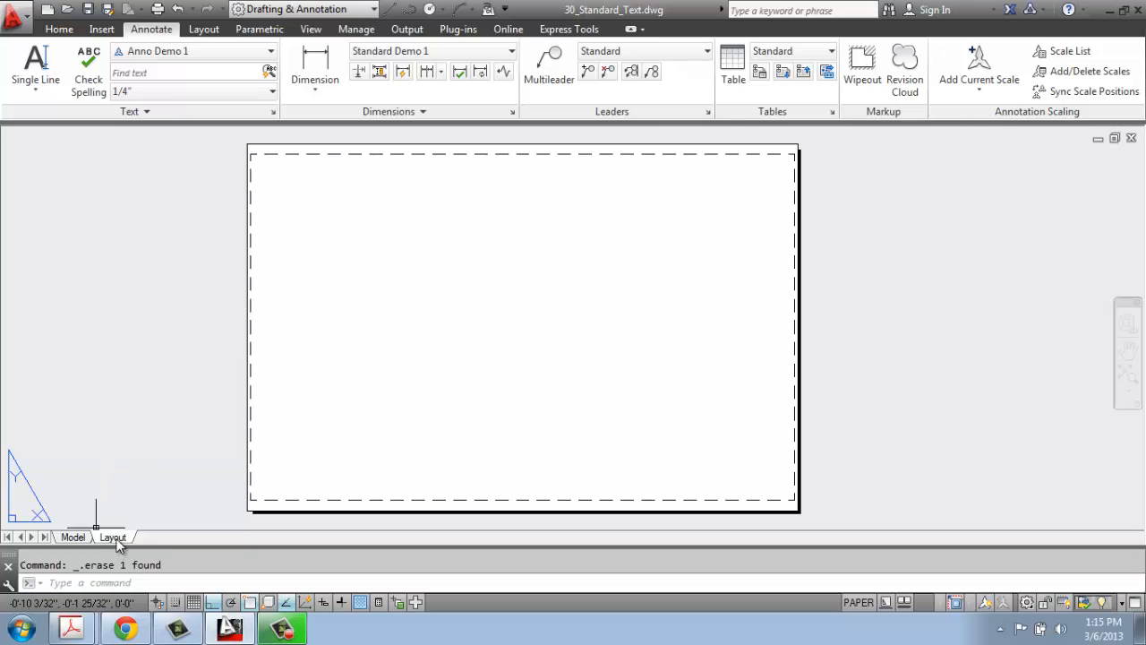
# Step: Open the Page Setup Manager from the Layout tab's right-click menu
pyautogui.rightClick(112, 538)
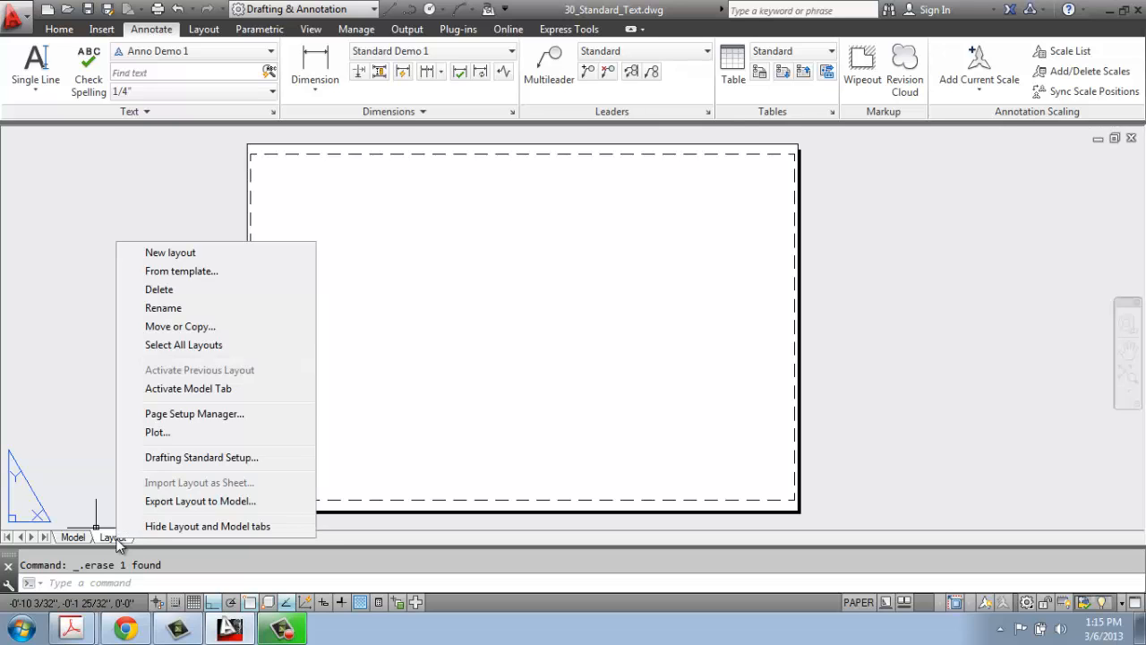
pyautogui.moveTo(213, 252)
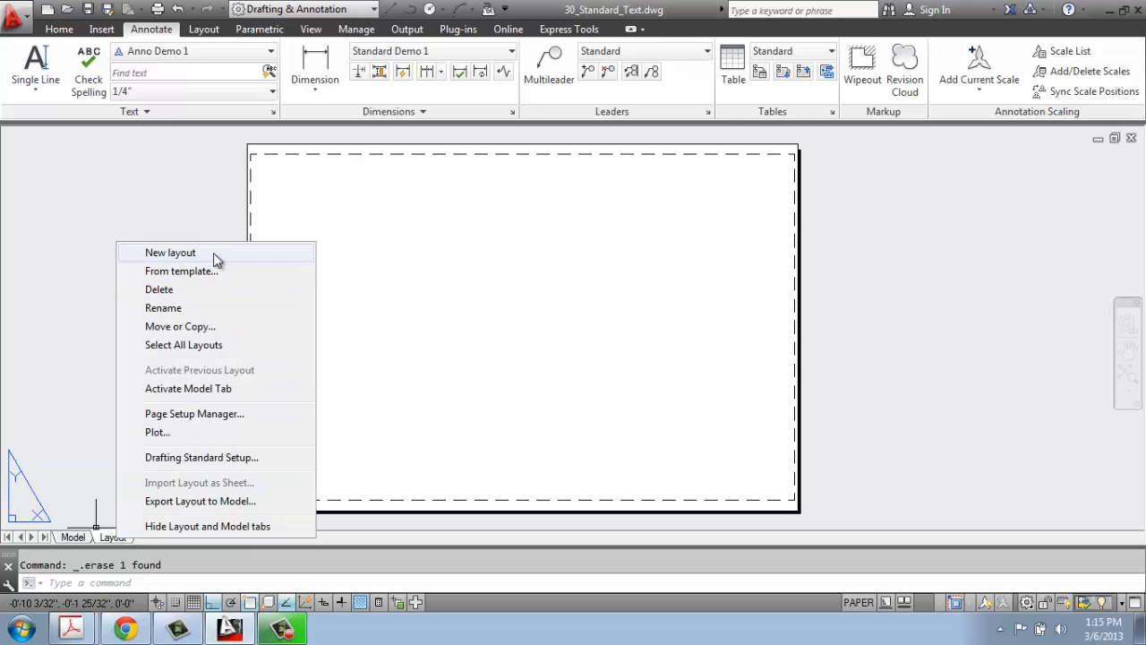
pyautogui.moveTo(199, 501)
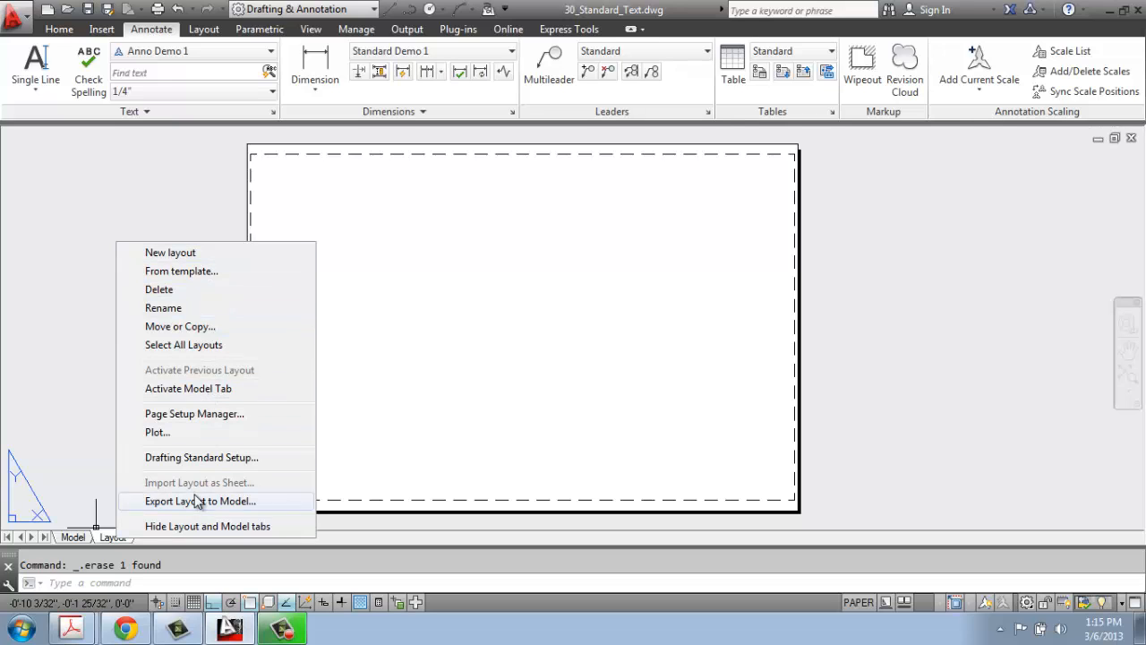
pyautogui.moveTo(194, 424)
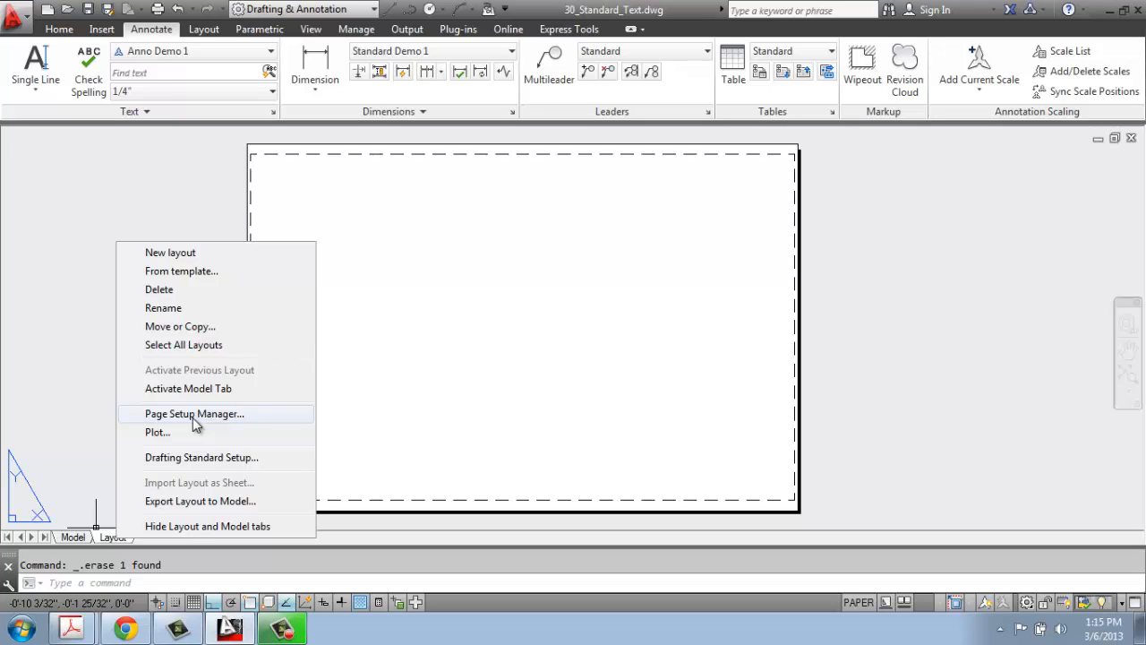
pyautogui.click(193, 414)
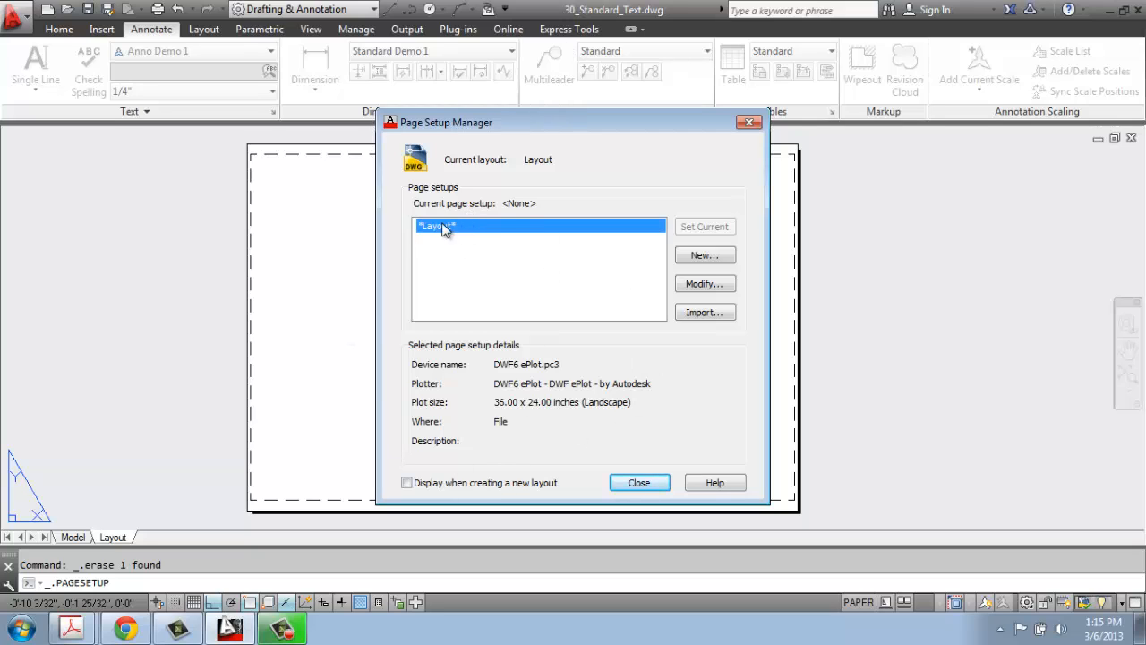
pyautogui.moveTo(558, 276)
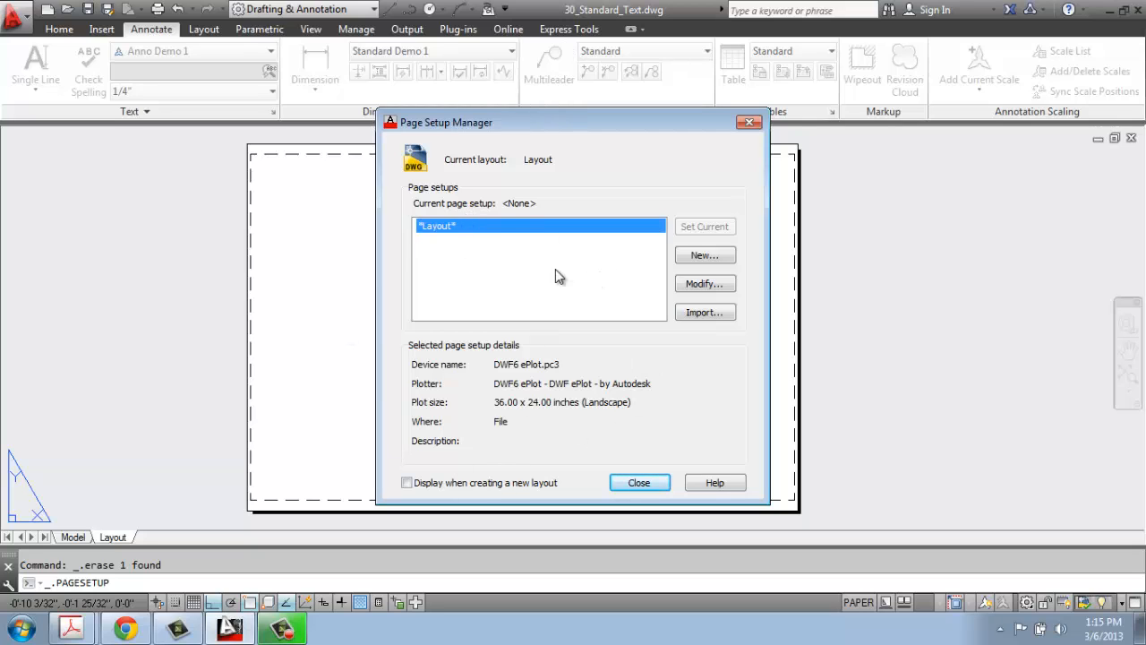
pyautogui.moveTo(450, 352)
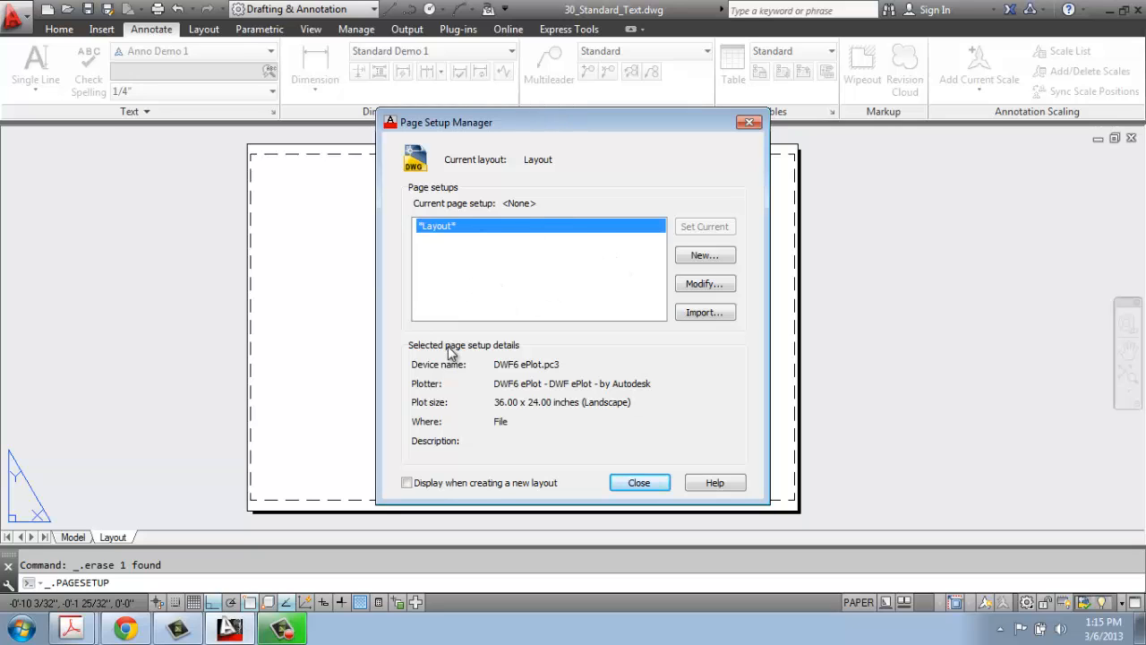
pyautogui.moveTo(471, 323)
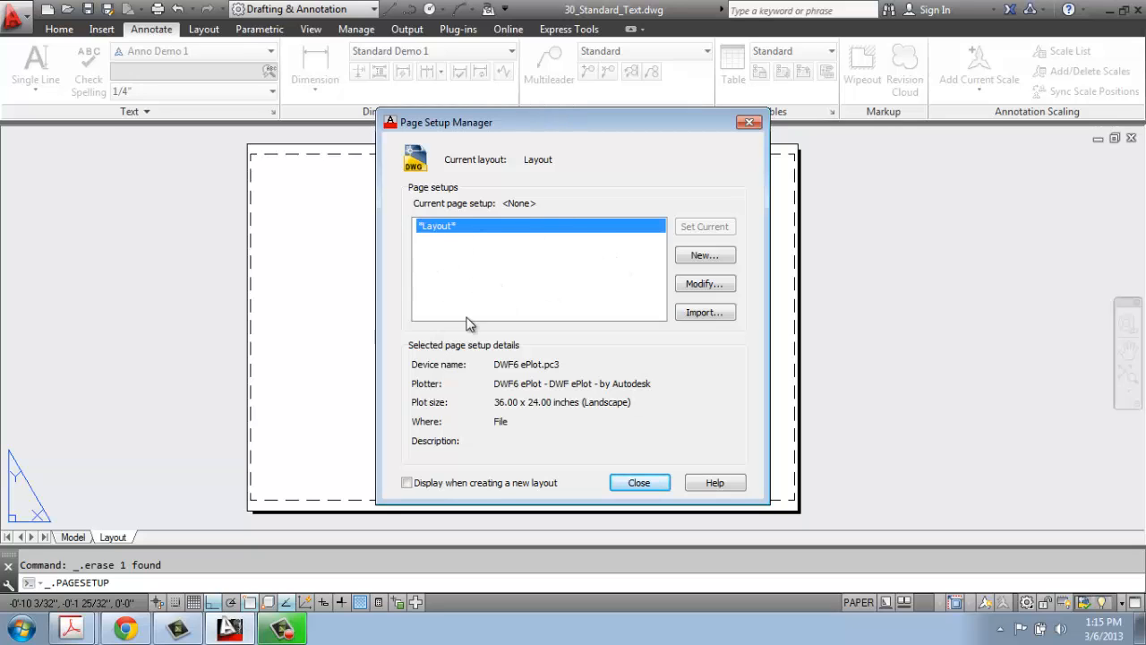
pyautogui.moveTo(537, 384)
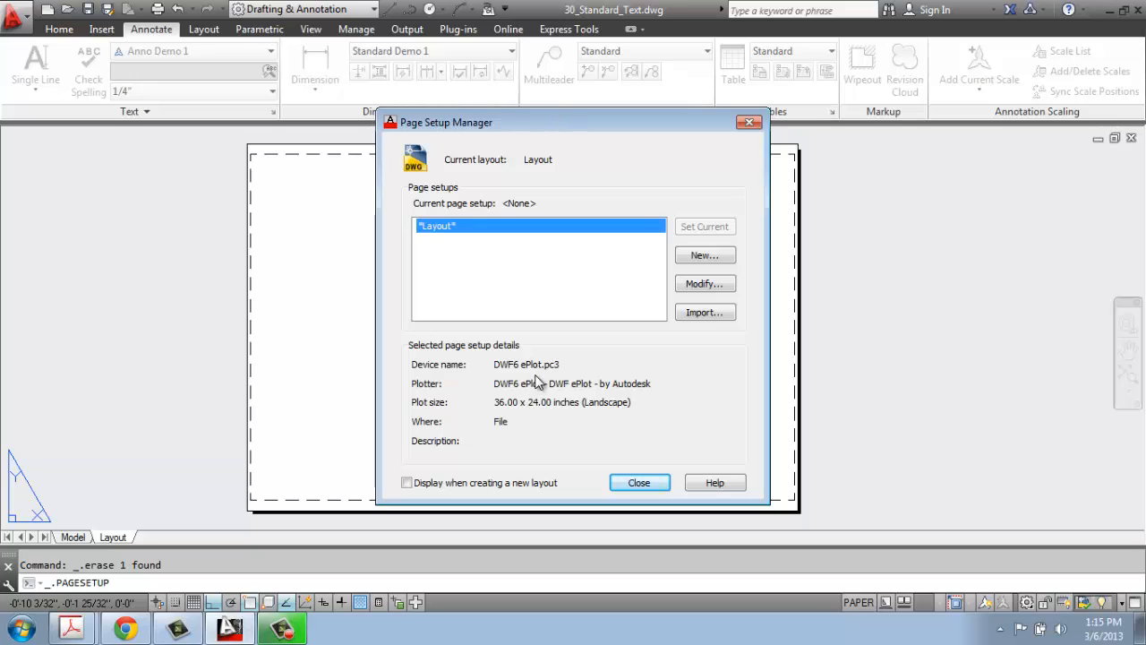
pyautogui.moveTo(530, 421)
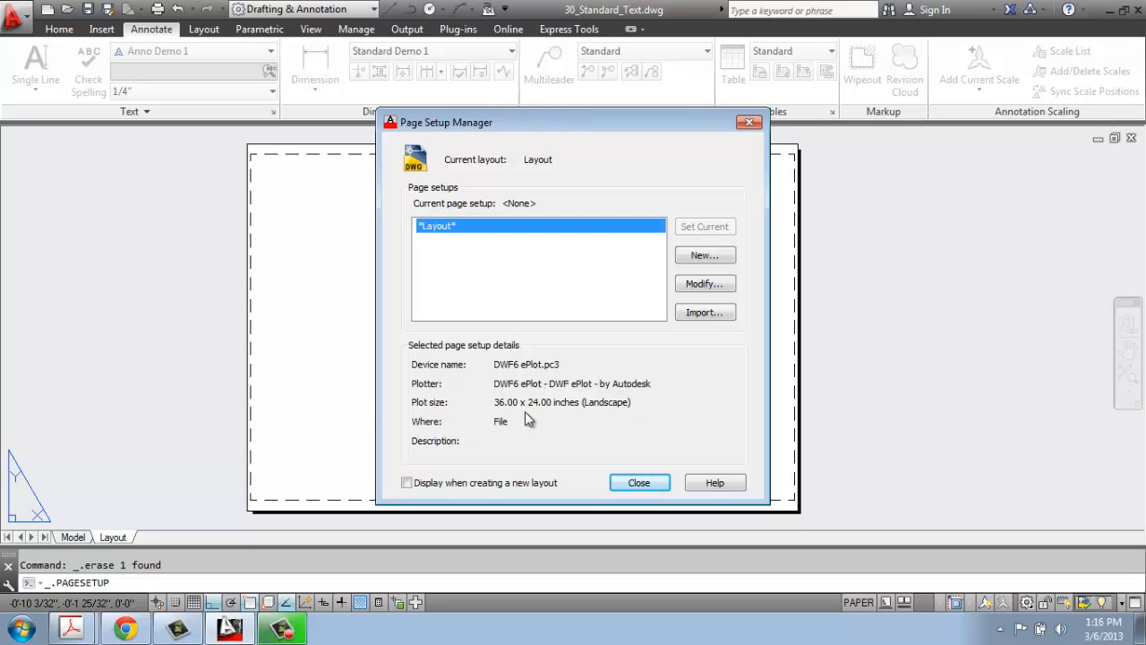
pyautogui.moveTo(468, 411)
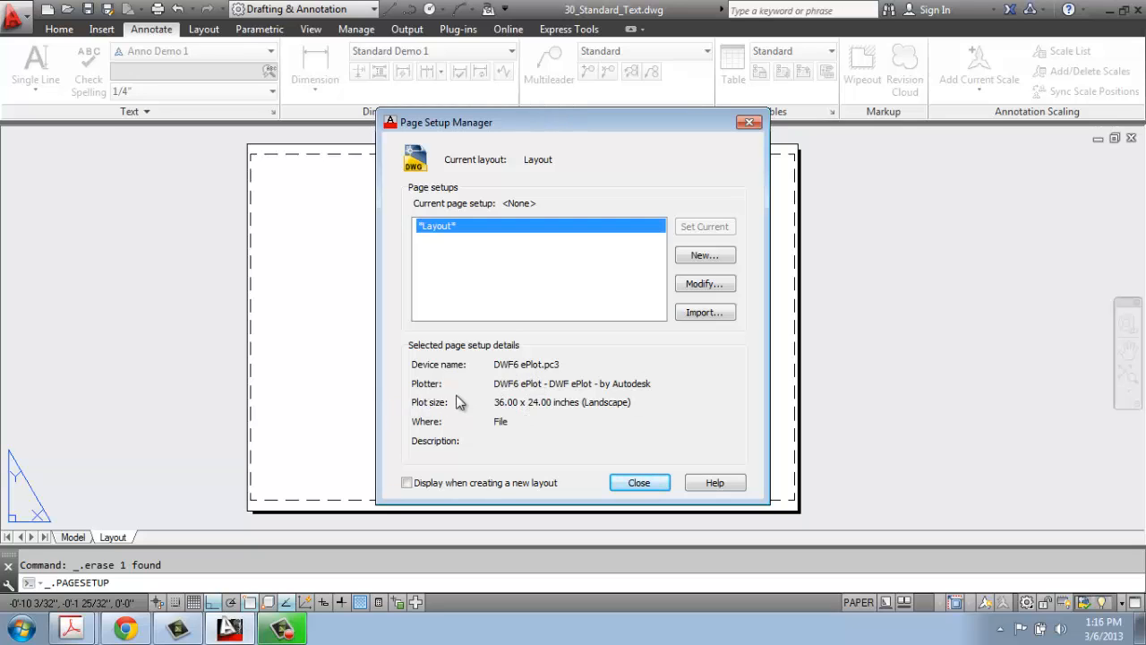
pyautogui.moveTo(585, 420)
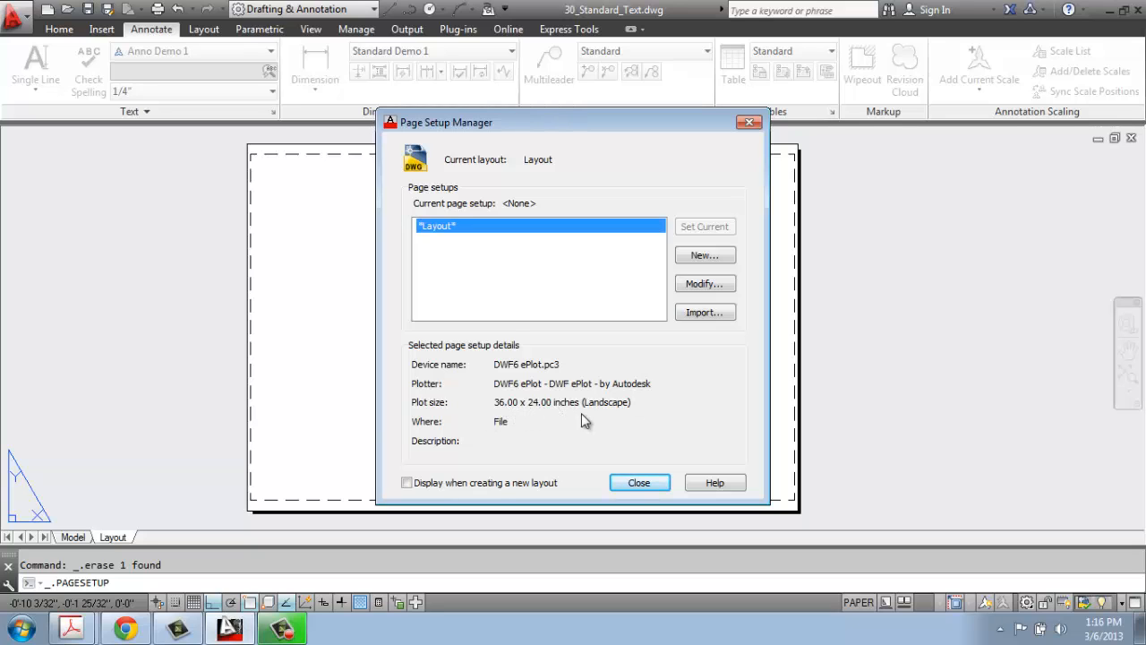
pyautogui.moveTo(532, 372)
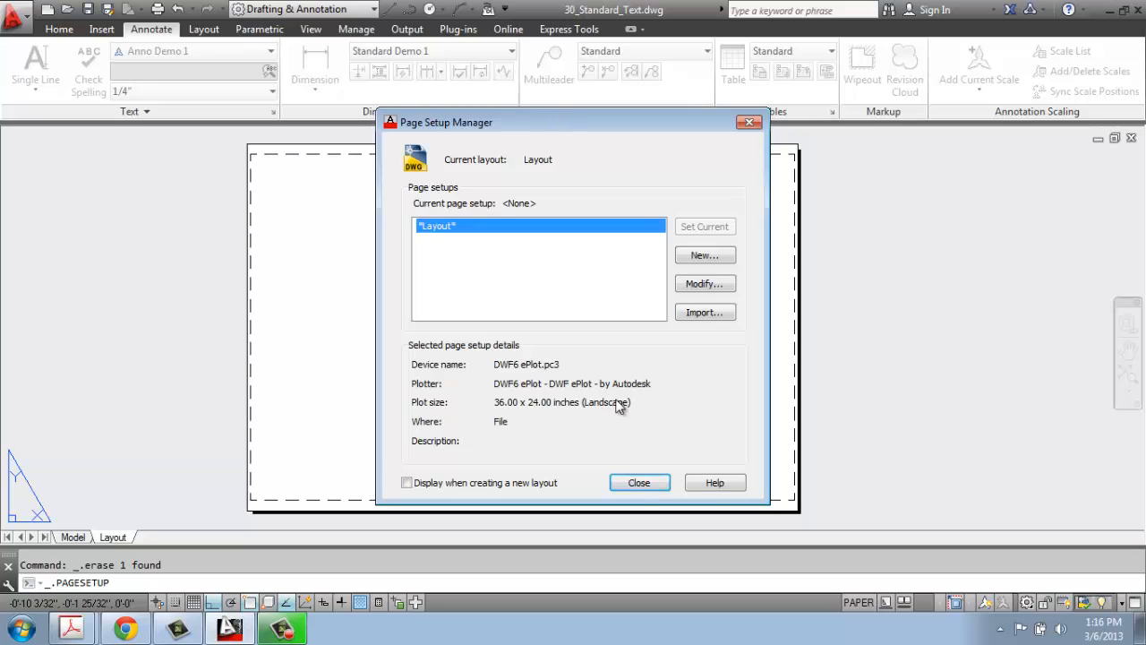
pyautogui.moveTo(751, 423)
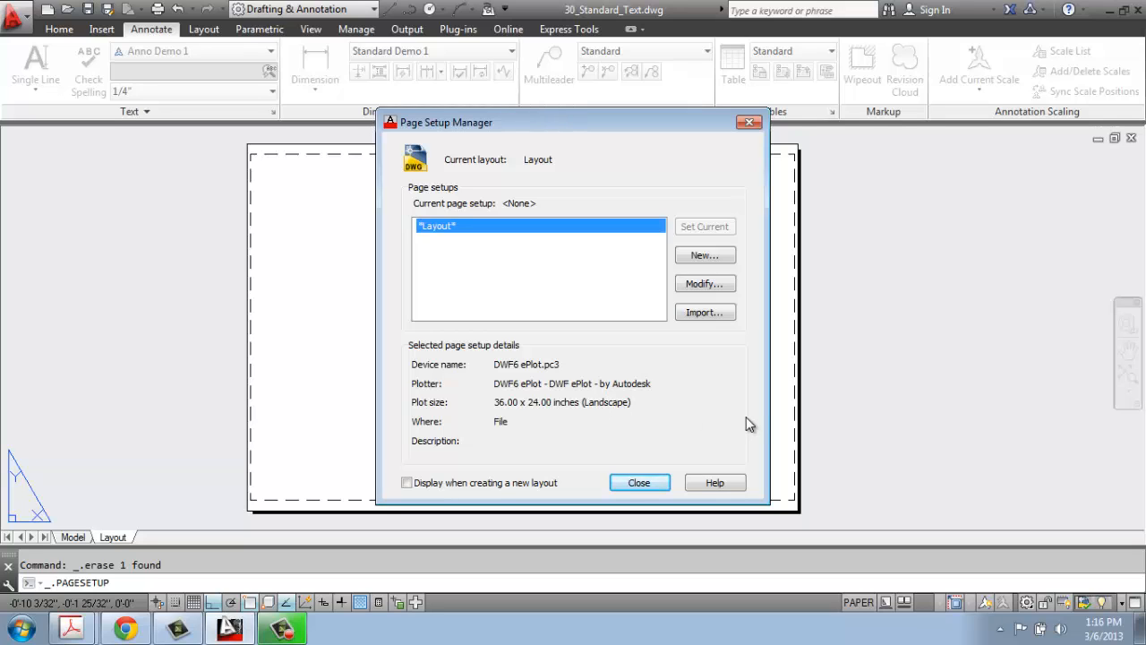
pyautogui.moveTo(681, 419)
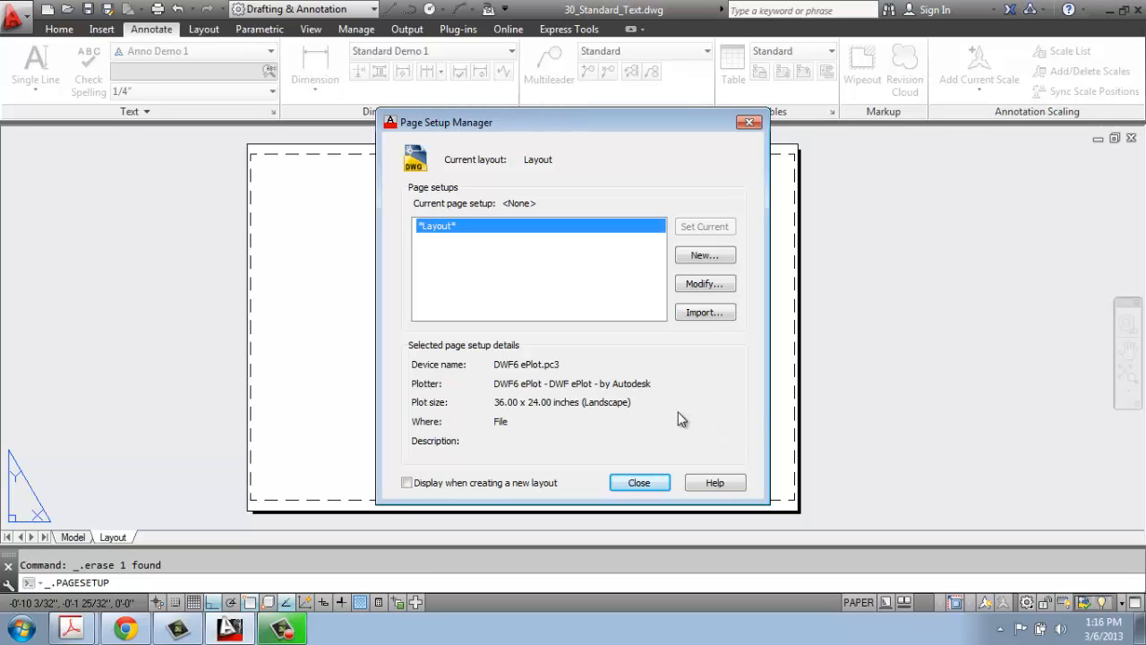
pyautogui.moveTo(705, 284)
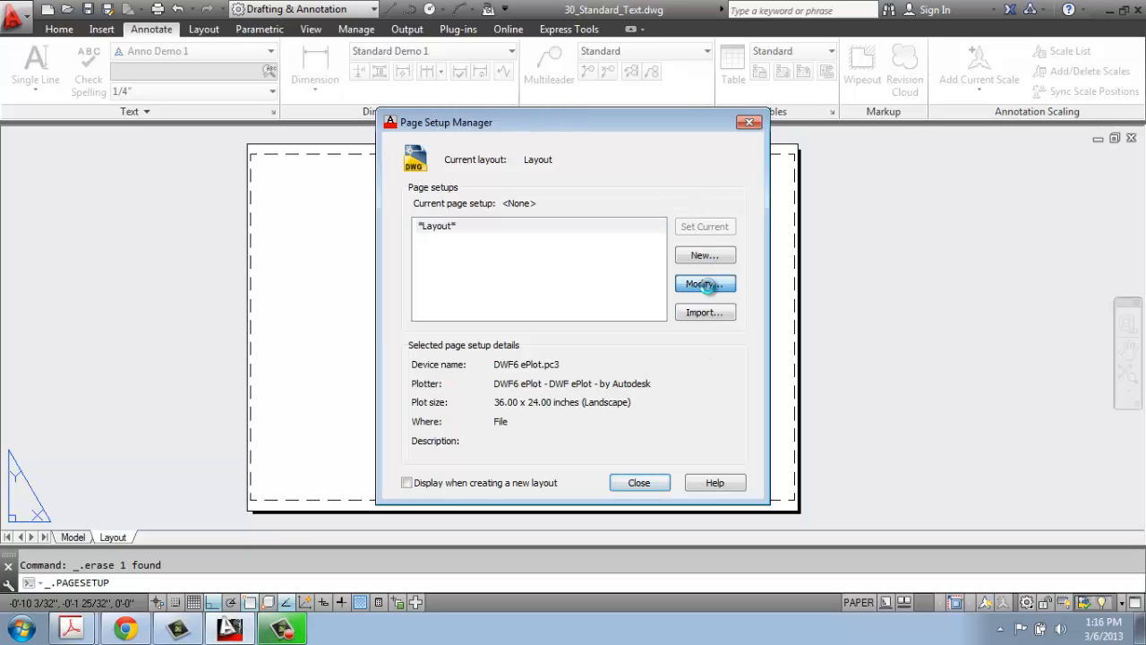
# Step: Set the page setup to DWG To PDF.pc3, ANSI B 17 × 11 paper, Layout plot area
pyautogui.click(705, 284)
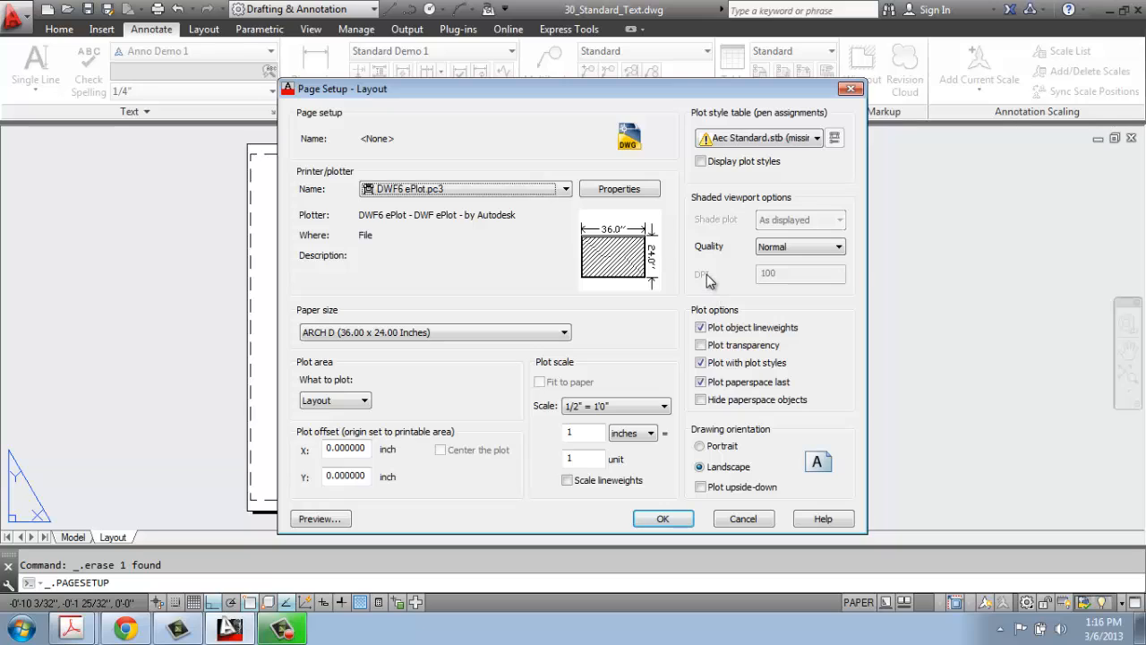
pyautogui.moveTo(672, 237)
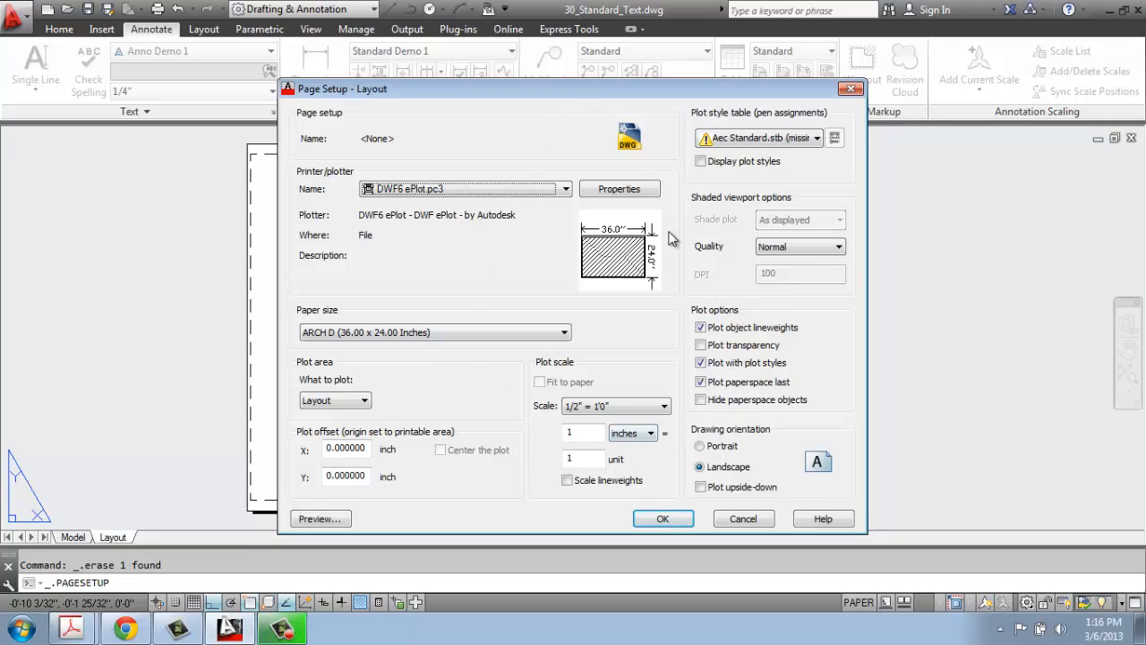
pyautogui.moveTo(398, 226)
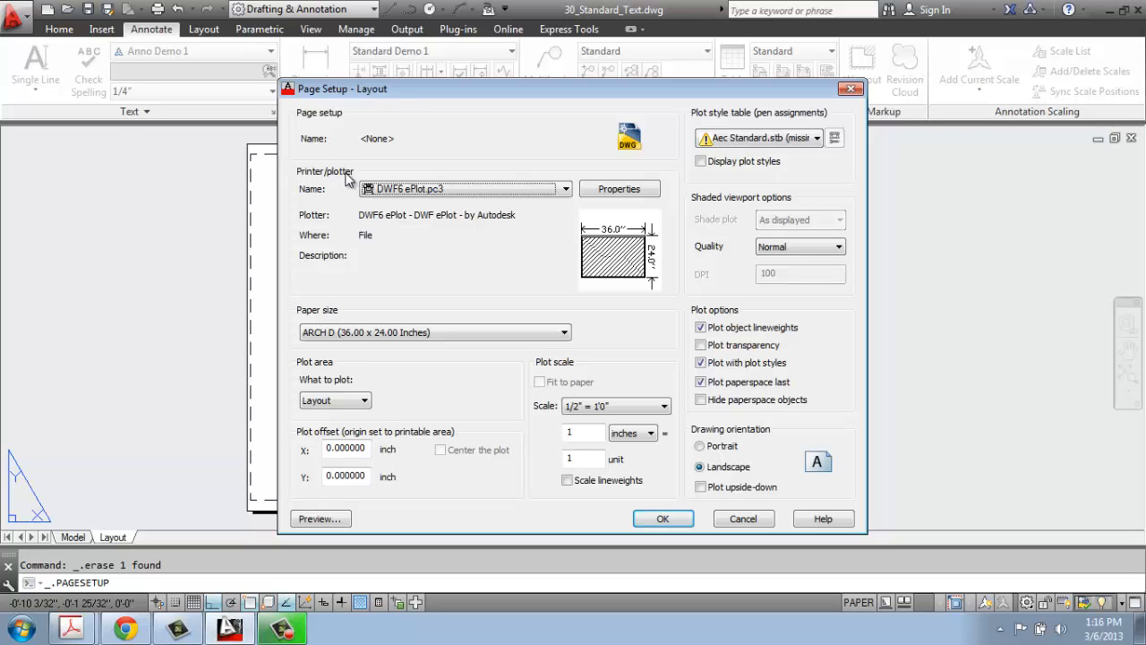
pyautogui.click(563, 189)
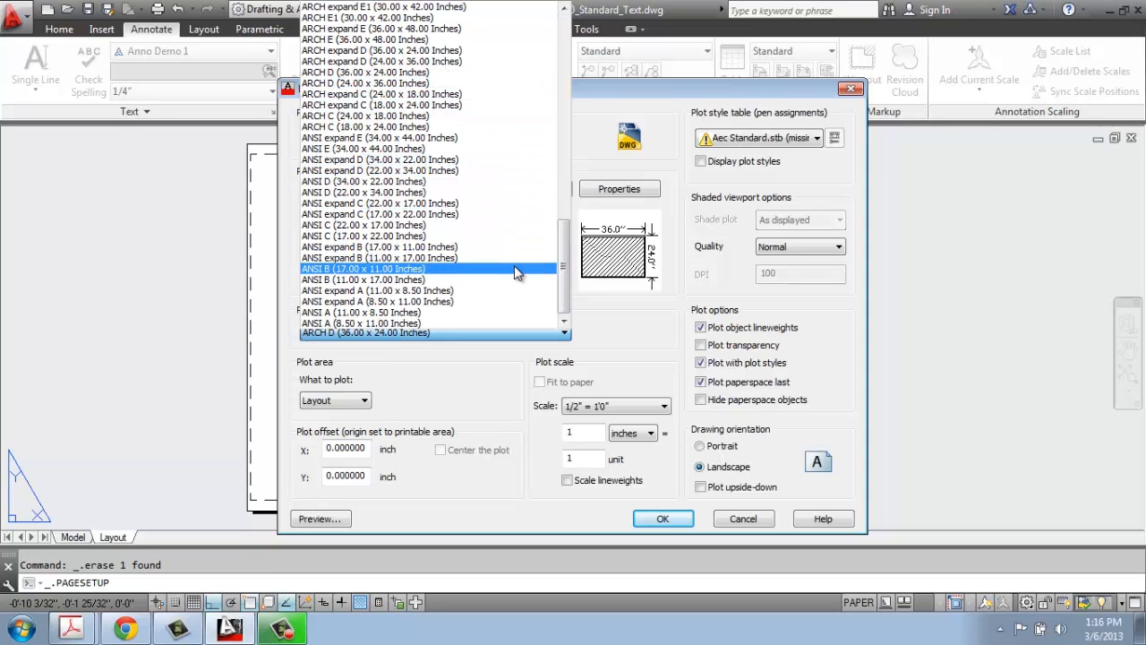
pyautogui.click(362, 269)
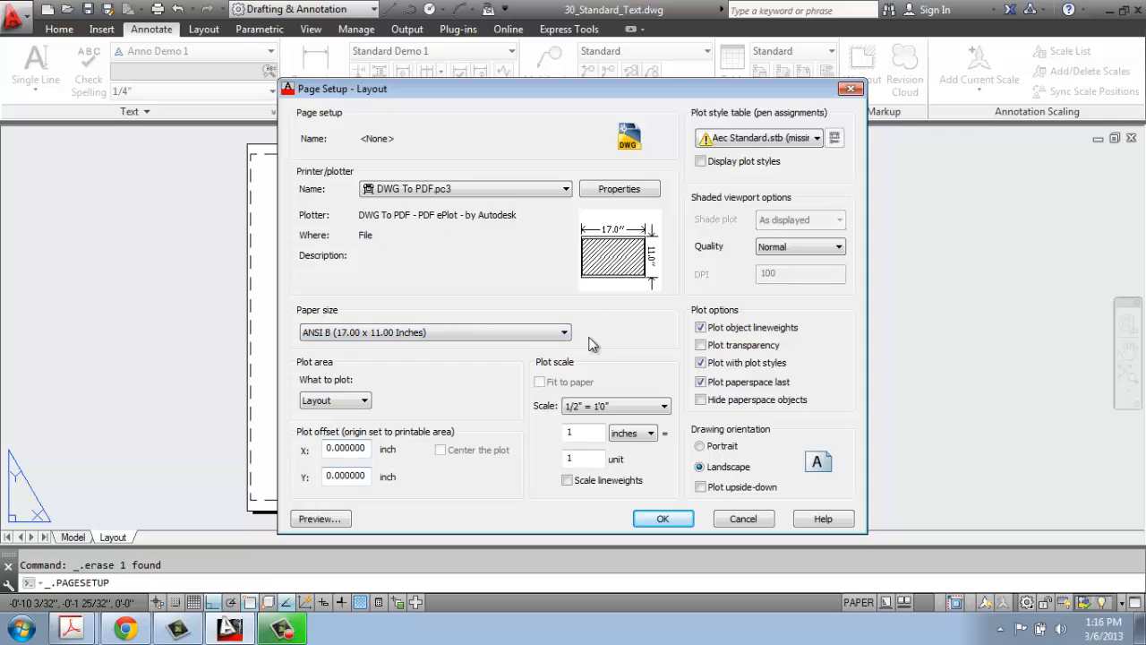
pyautogui.moveTo(369, 389)
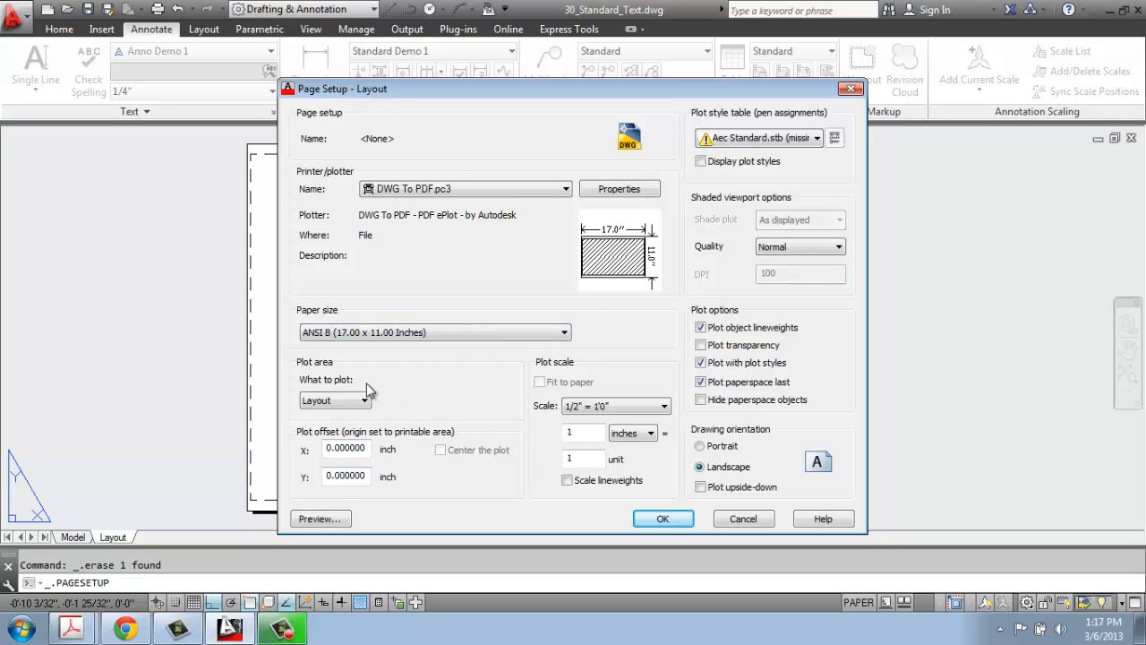
pyautogui.click(366, 400)
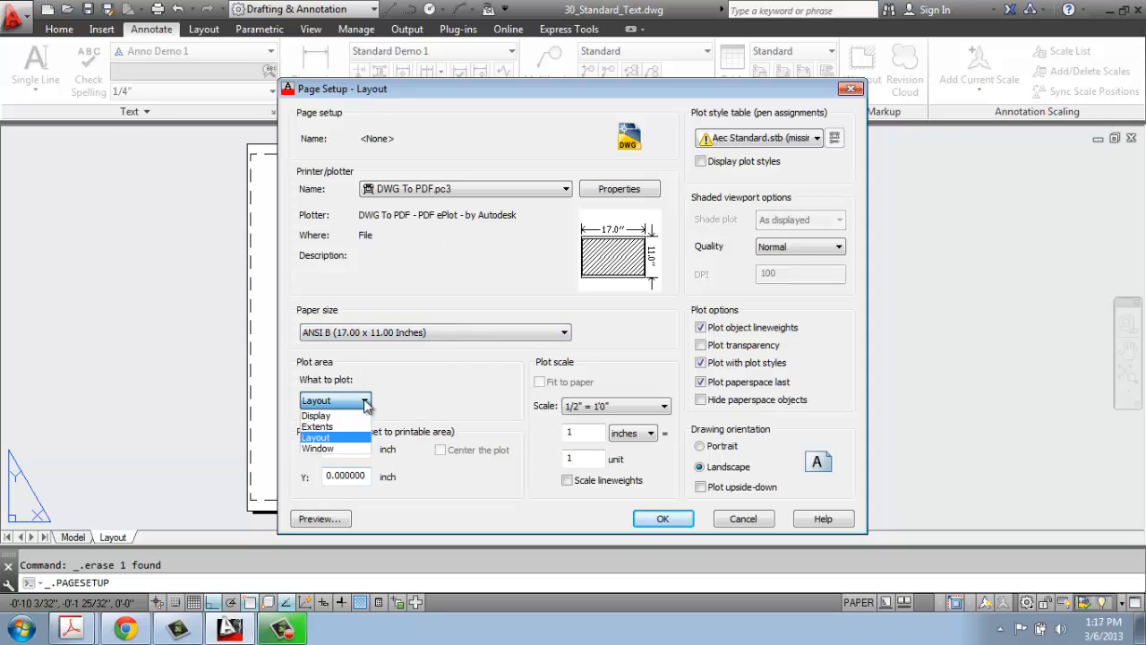
pyautogui.click(334, 437)
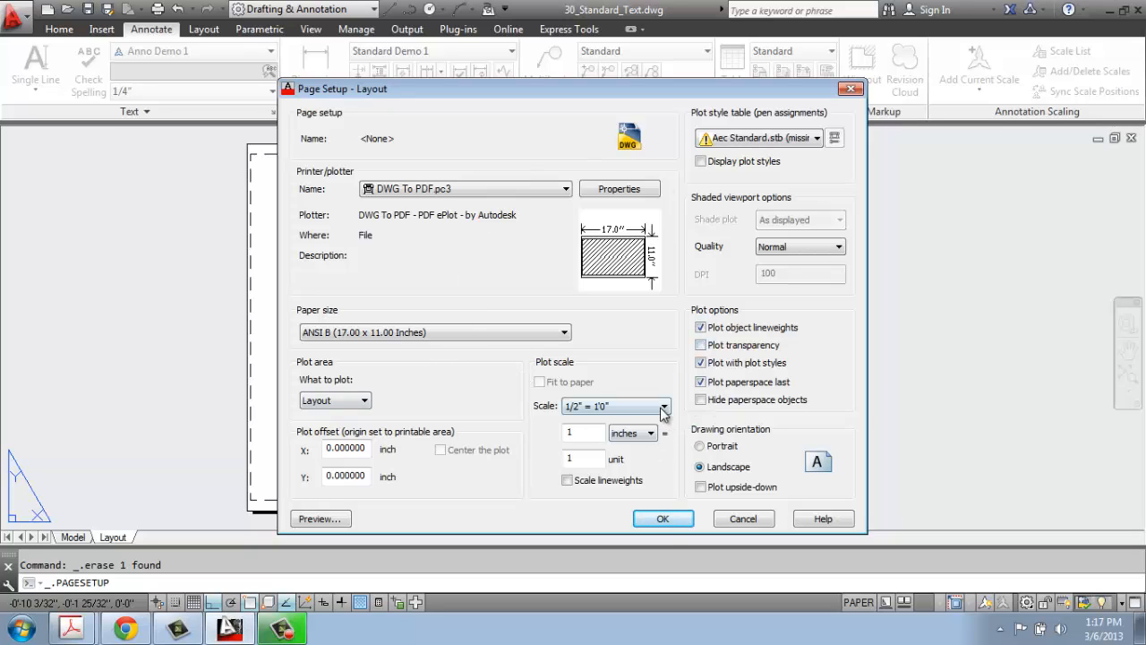
pyautogui.click(661, 405)
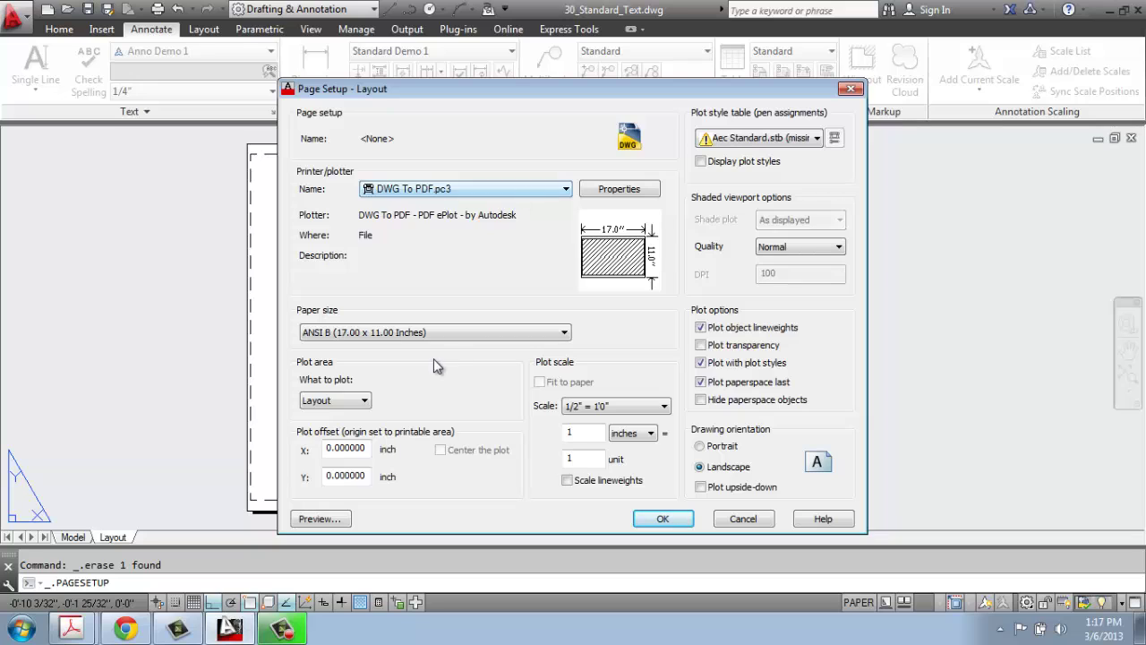
pyautogui.moveTo(706, 571)
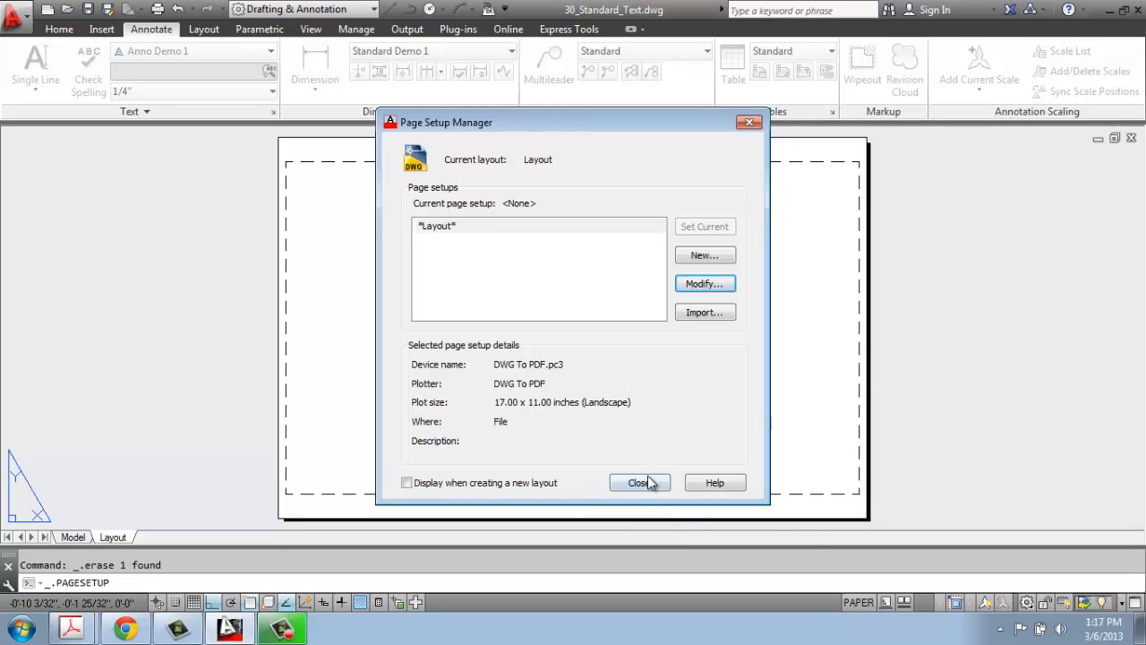
# Step: Close the Page Setup Manager to reveal the blank 17 × 11 sheet
pyautogui.click(638, 481)
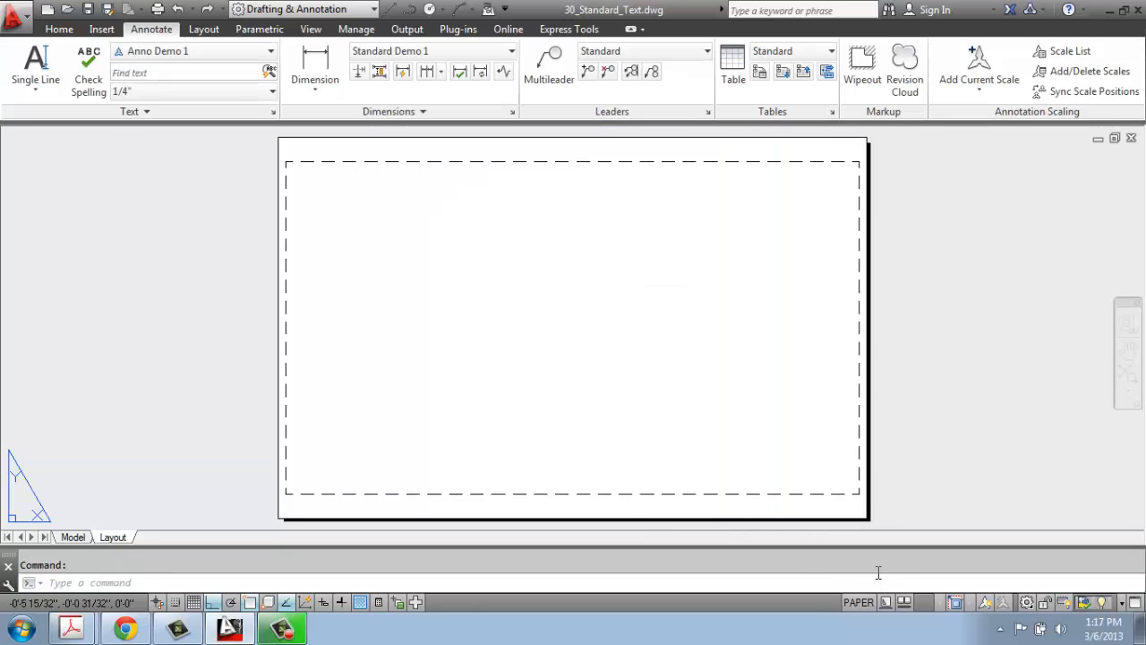
pyautogui.moveTo(401, 431)
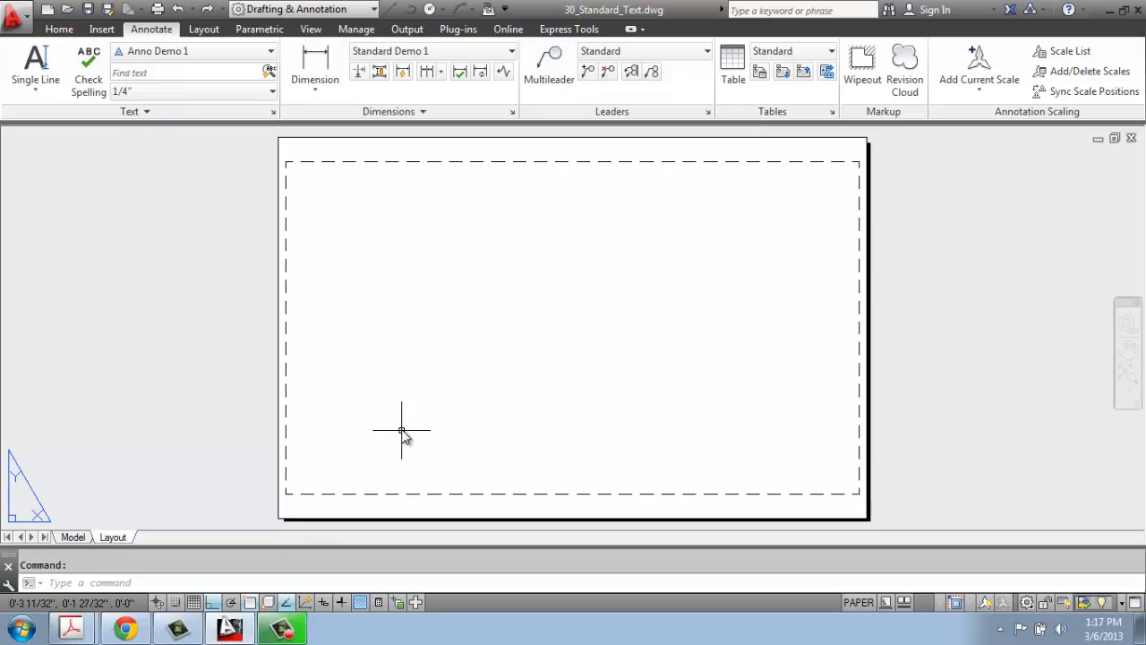
pyautogui.moveTo(400, 425)
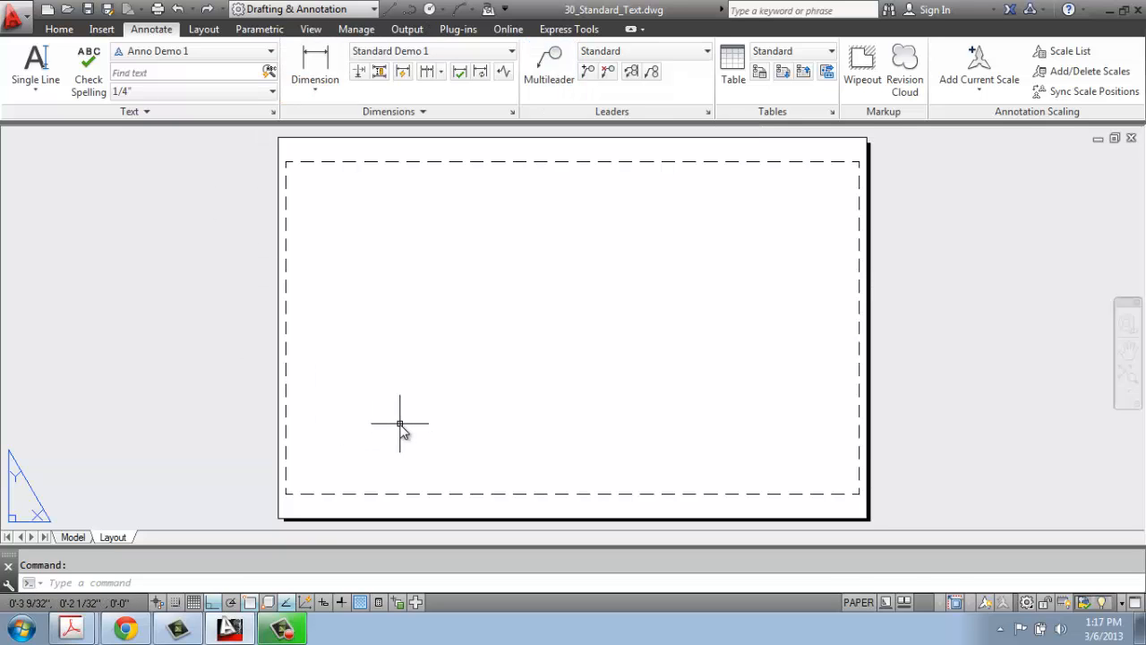
pyautogui.moveTo(607, 472)
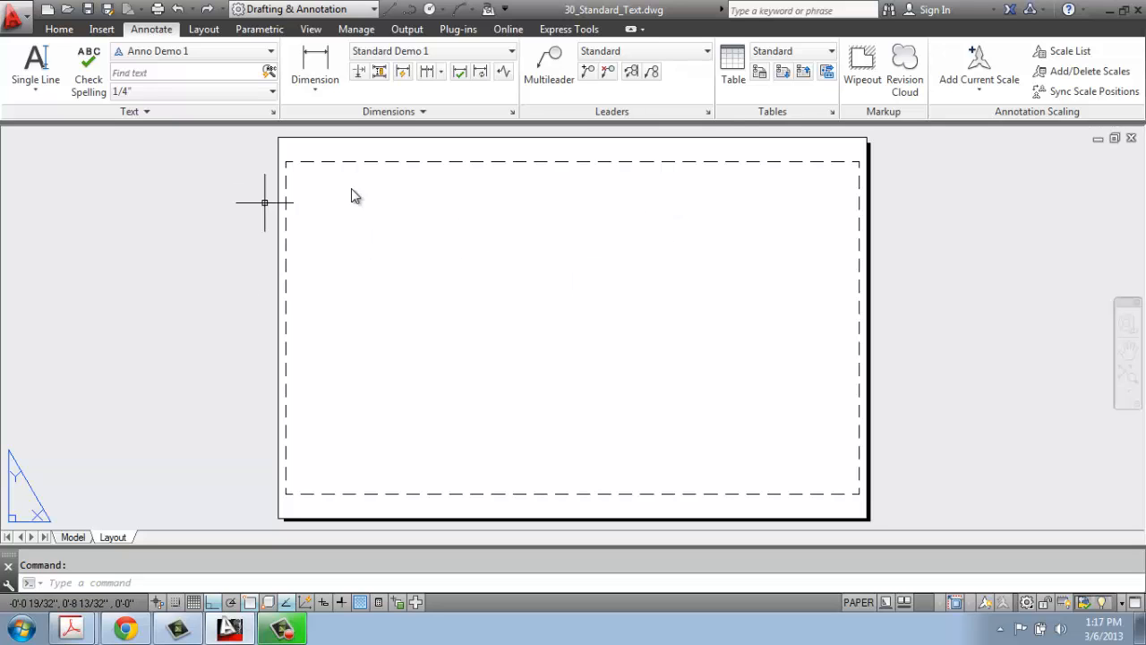
pyautogui.moveTo(583, 432)
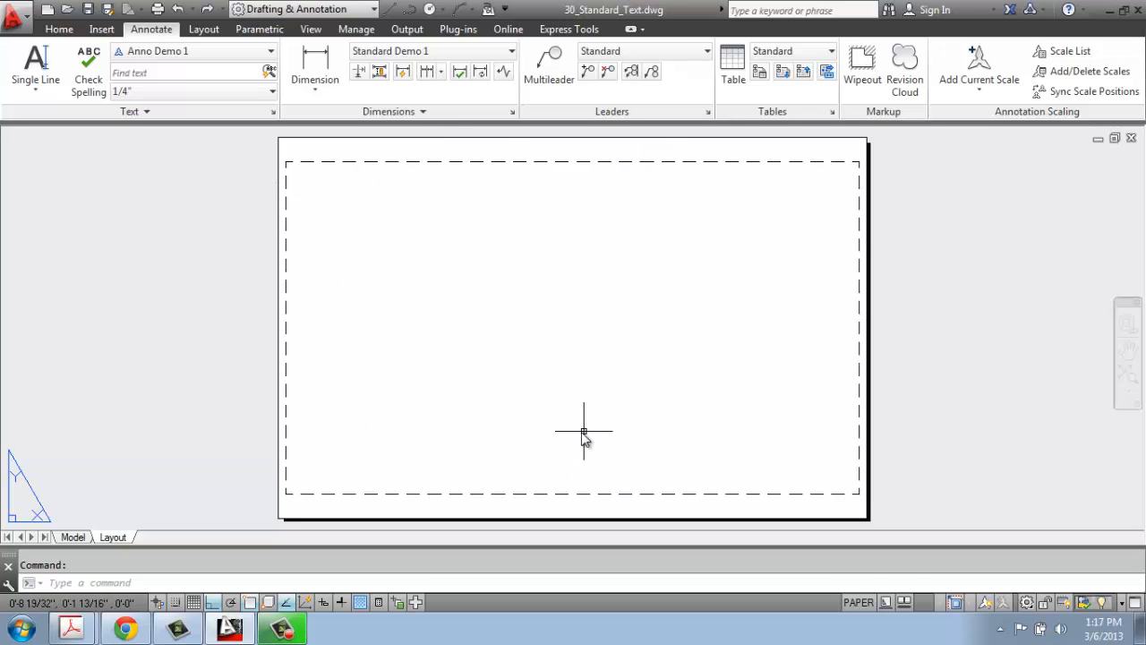
pyautogui.moveTo(182, 187)
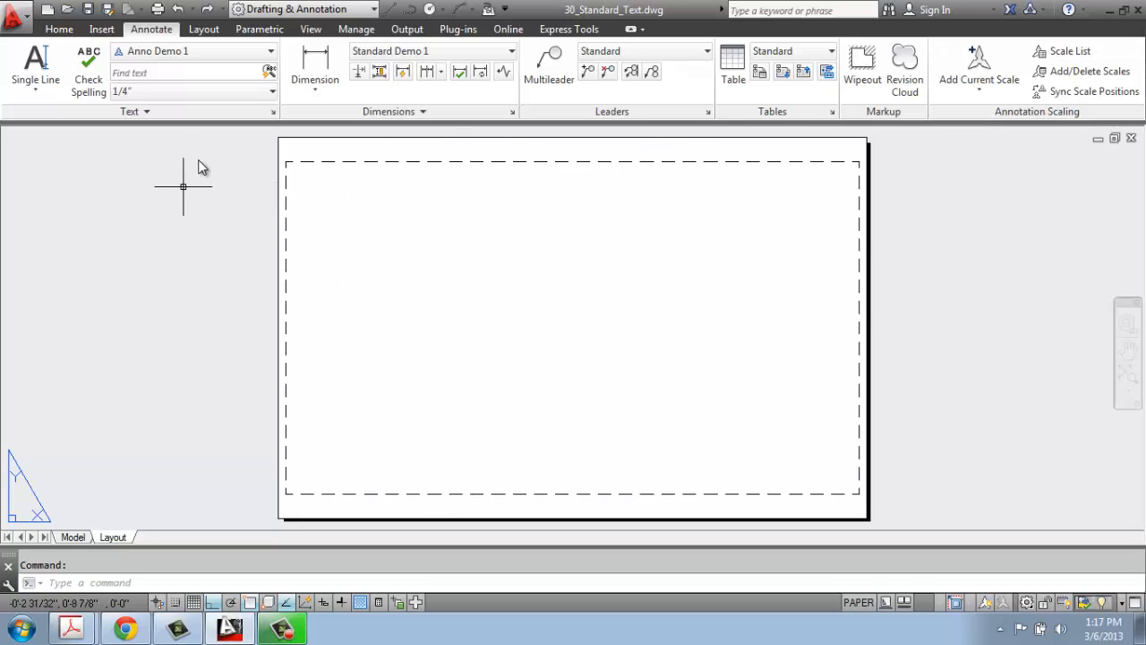
# Step: Switch to the Layout ribbon tab with its viewport tools
pyautogui.click(204, 29)
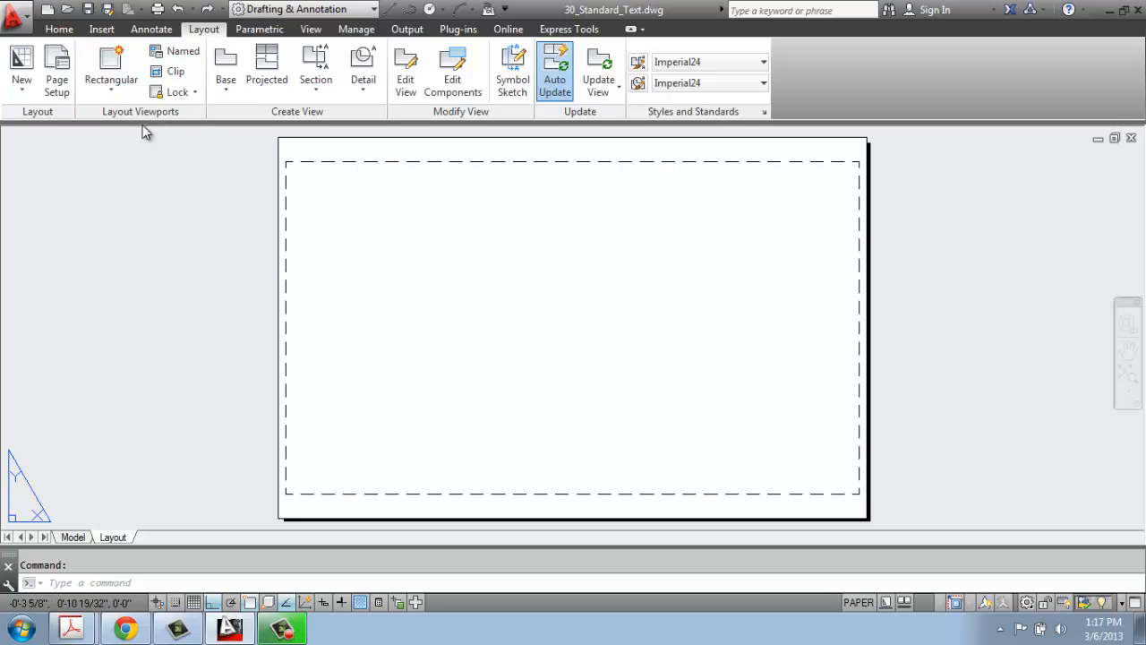
# Step: Draw a large rectangular viewport on the left and a smaller one at upper right
pyautogui.click(109, 70)
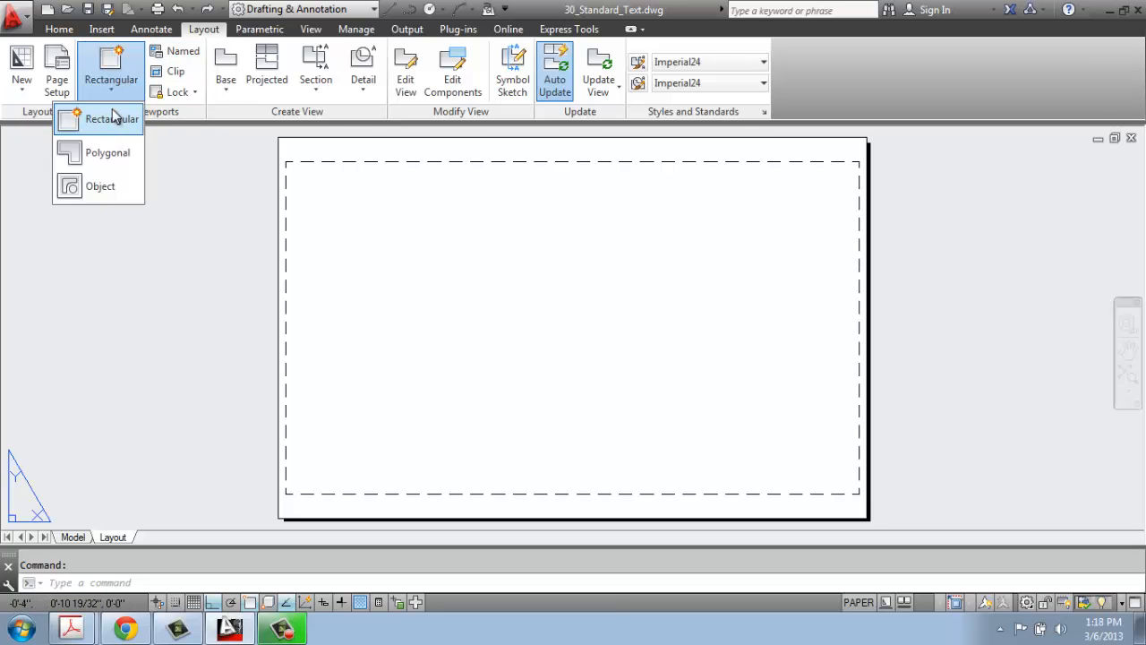
pyautogui.moveTo(98, 125)
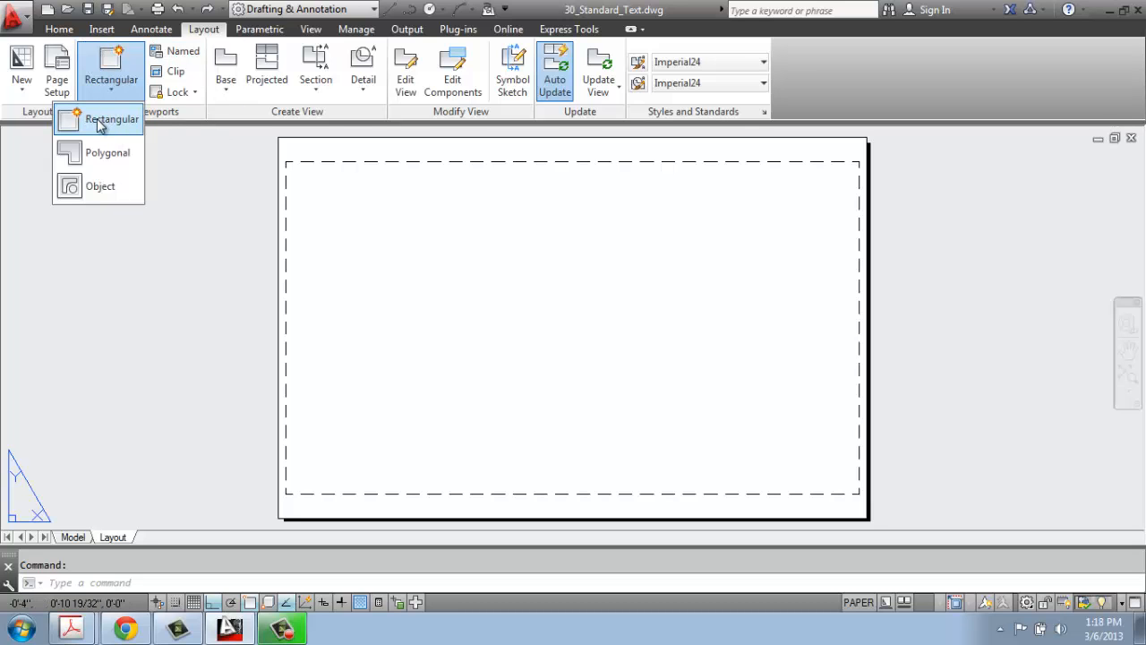
pyautogui.click(106, 119)
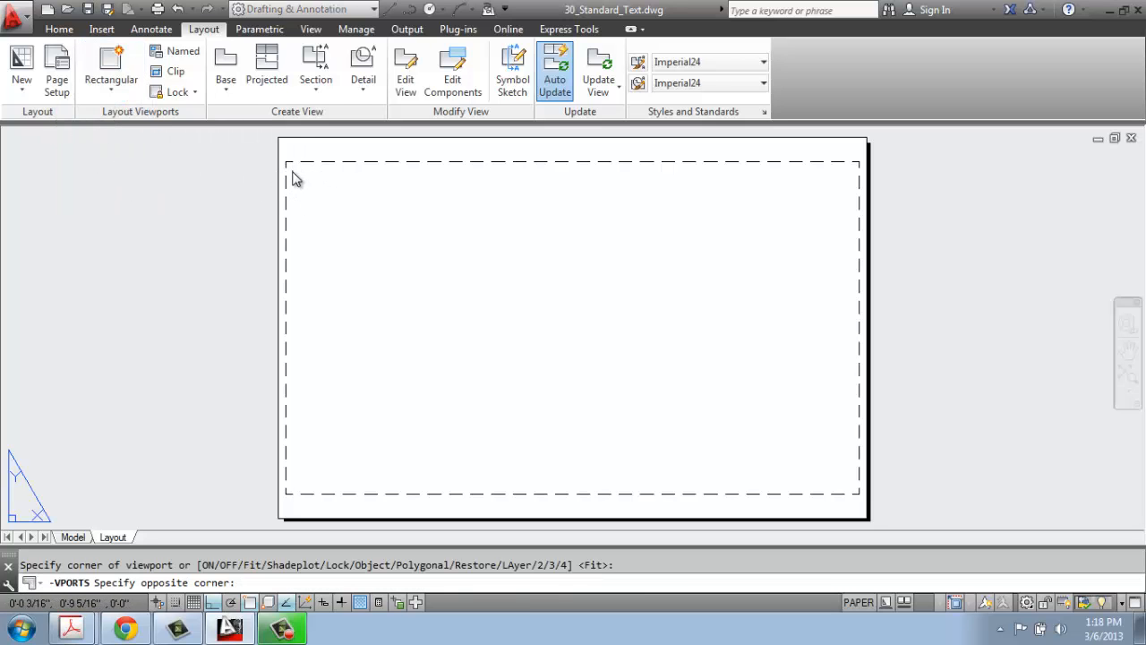
pyautogui.moveTo(291, 170); pyautogui.dragTo(770, 479)
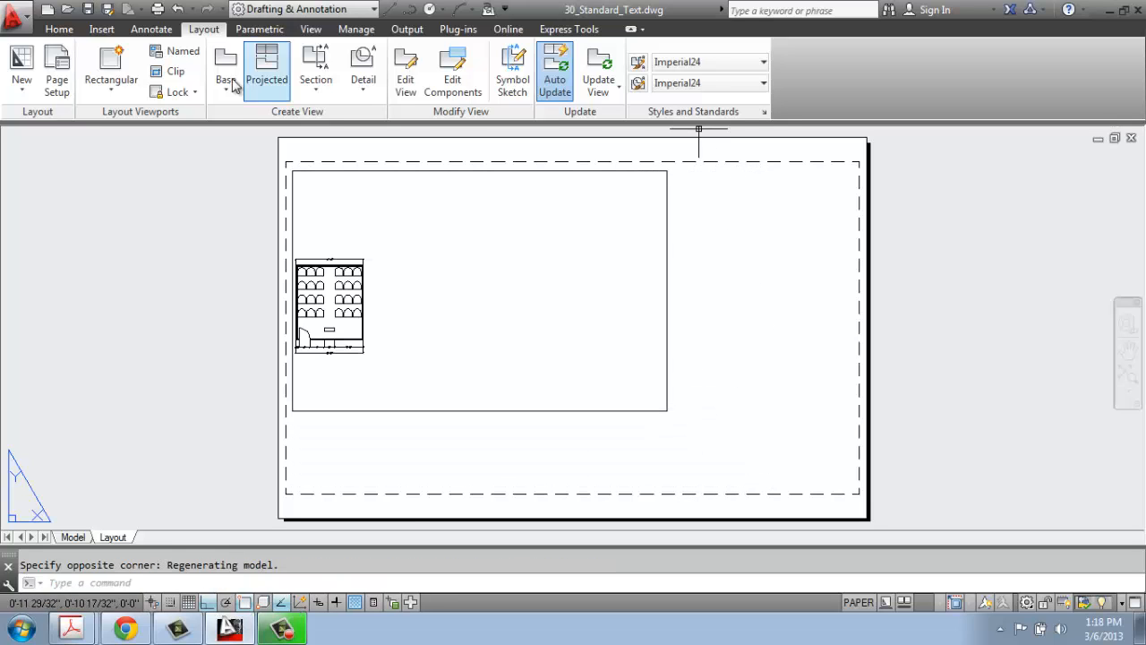
pyautogui.moveTo(636, 269)
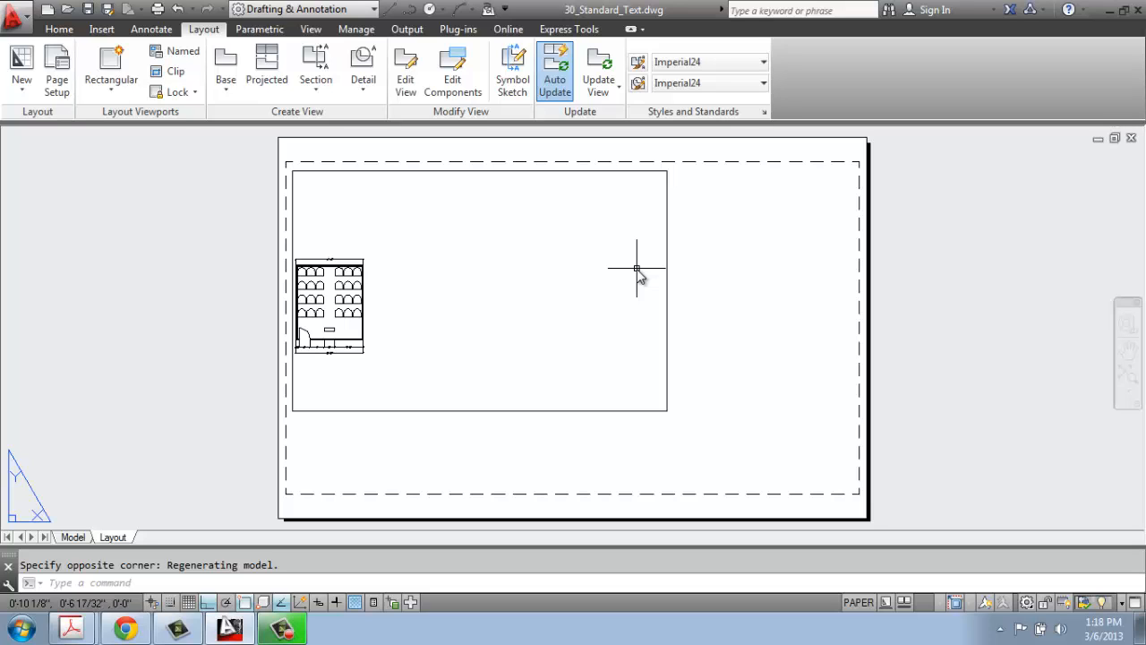
pyautogui.click(111, 67)
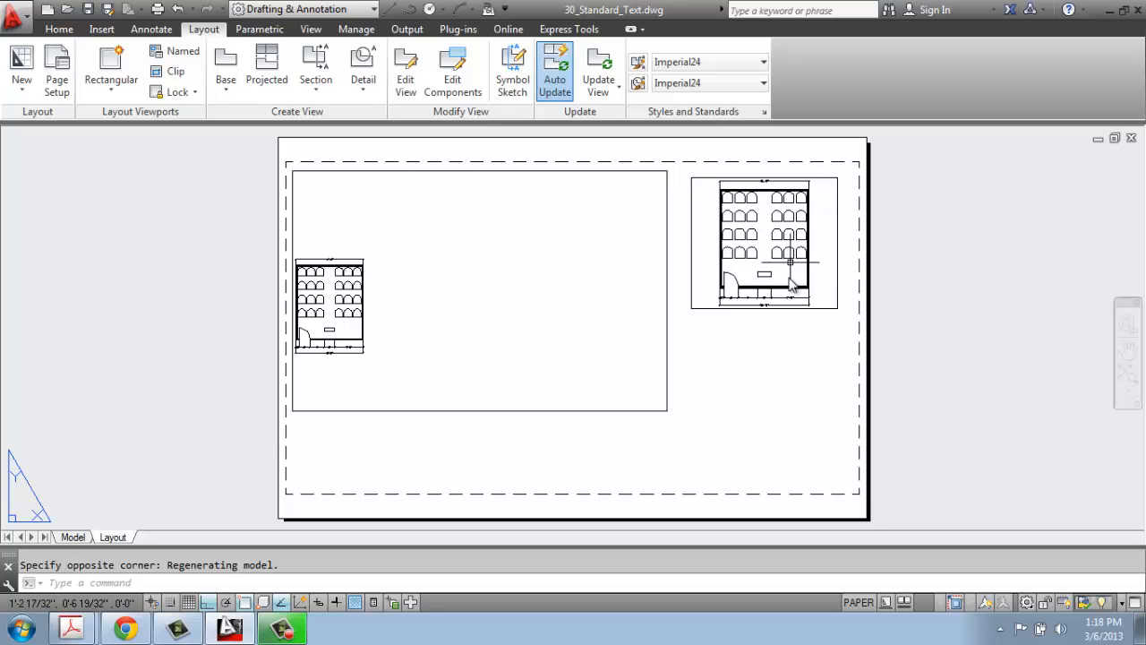
pyautogui.moveTo(399, 315)
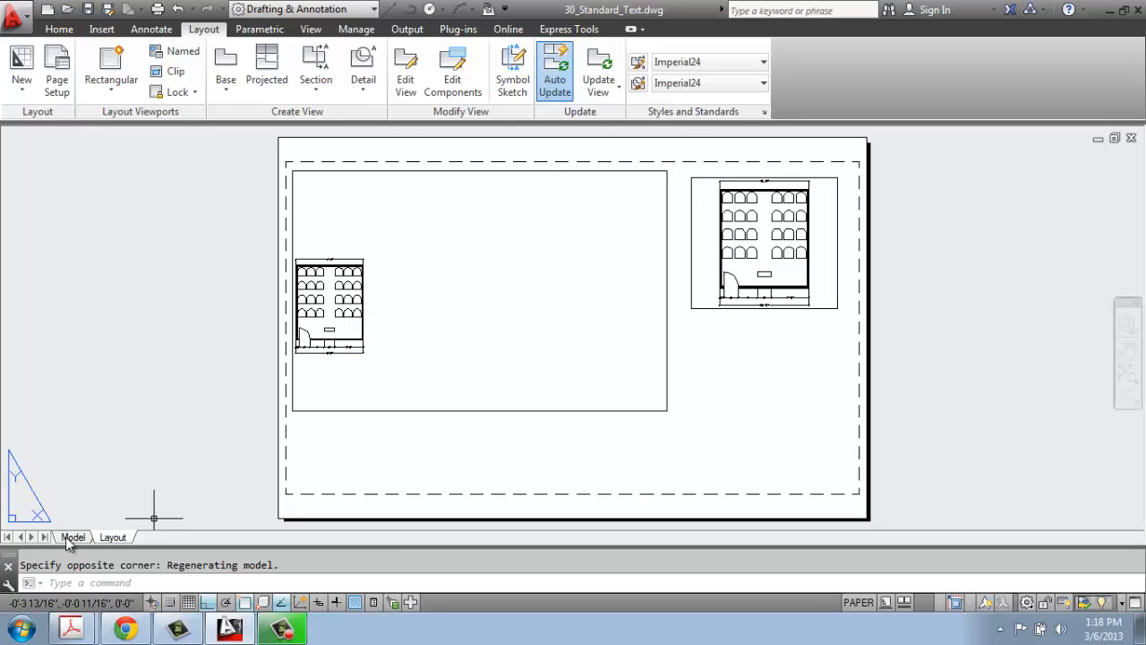
# Step: Draw two overlapping circles beside the classroom plan in model space, then return to the layout
pyautogui.click(73, 537)
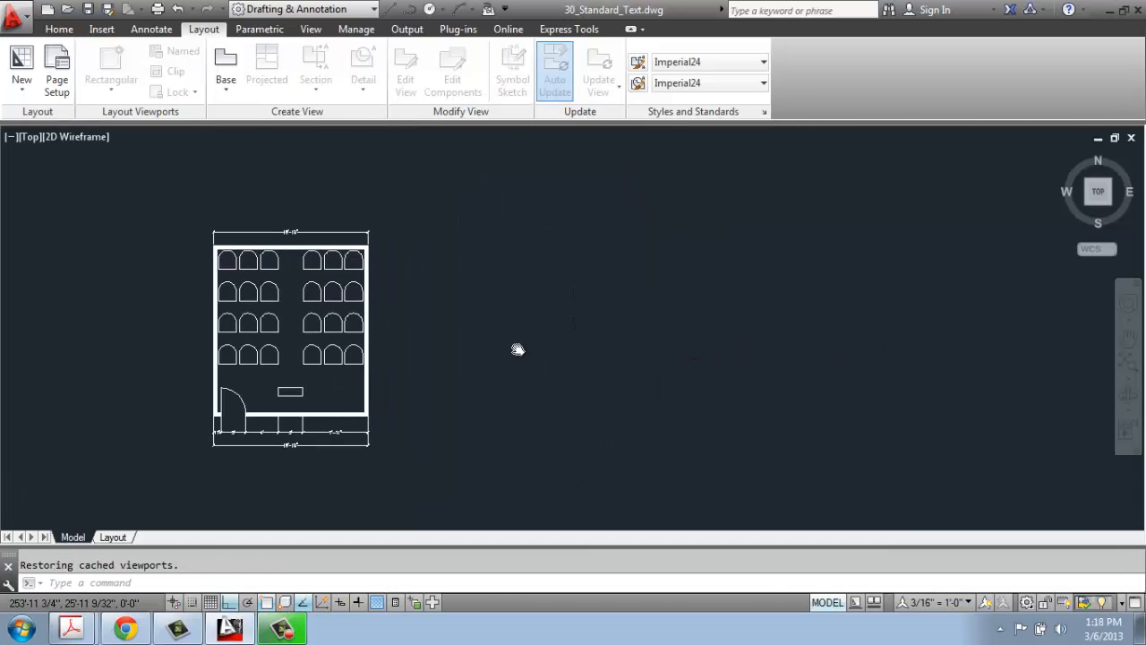
pyautogui.click(58, 33)
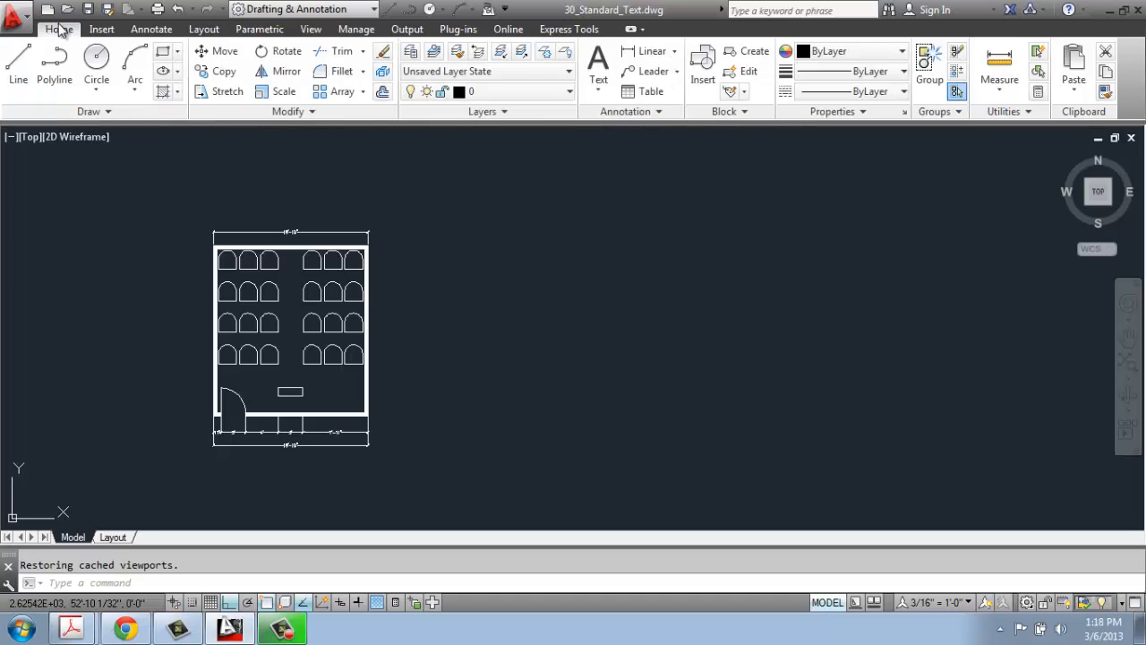
pyautogui.click(566, 306)
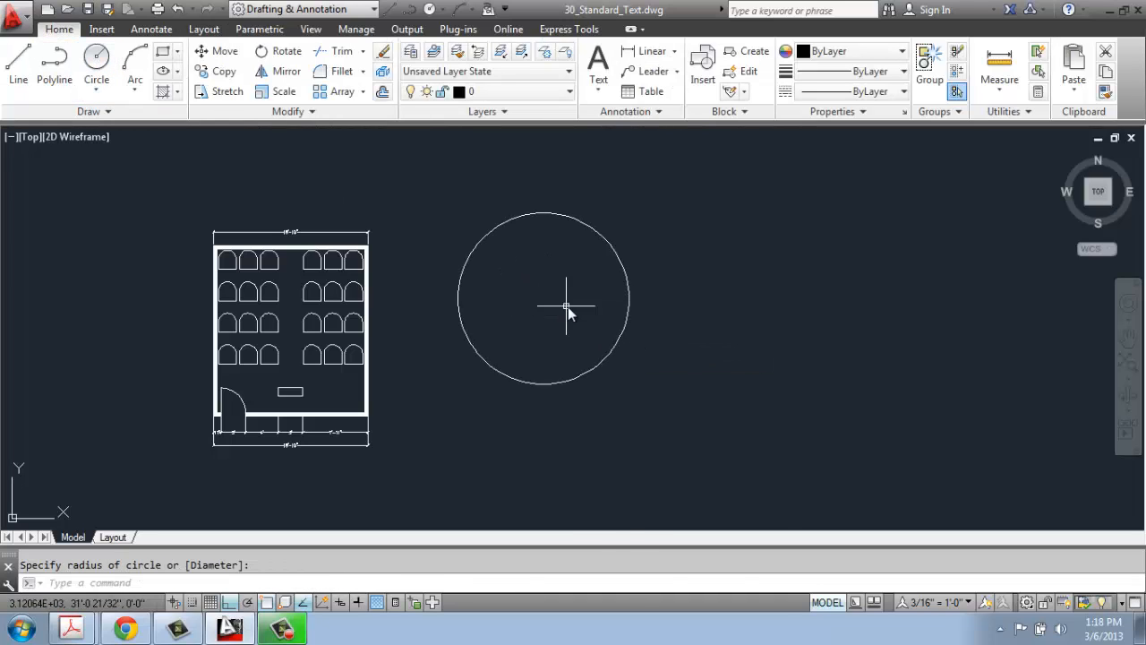
pyautogui.moveTo(625, 336)
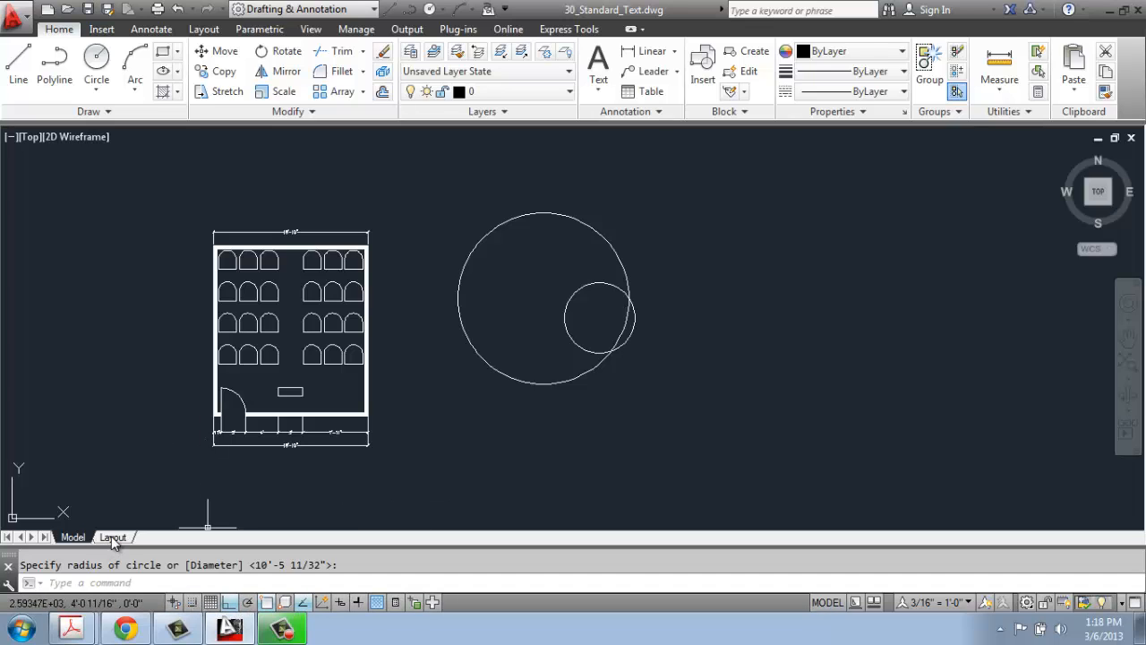
pyautogui.click(114, 537)
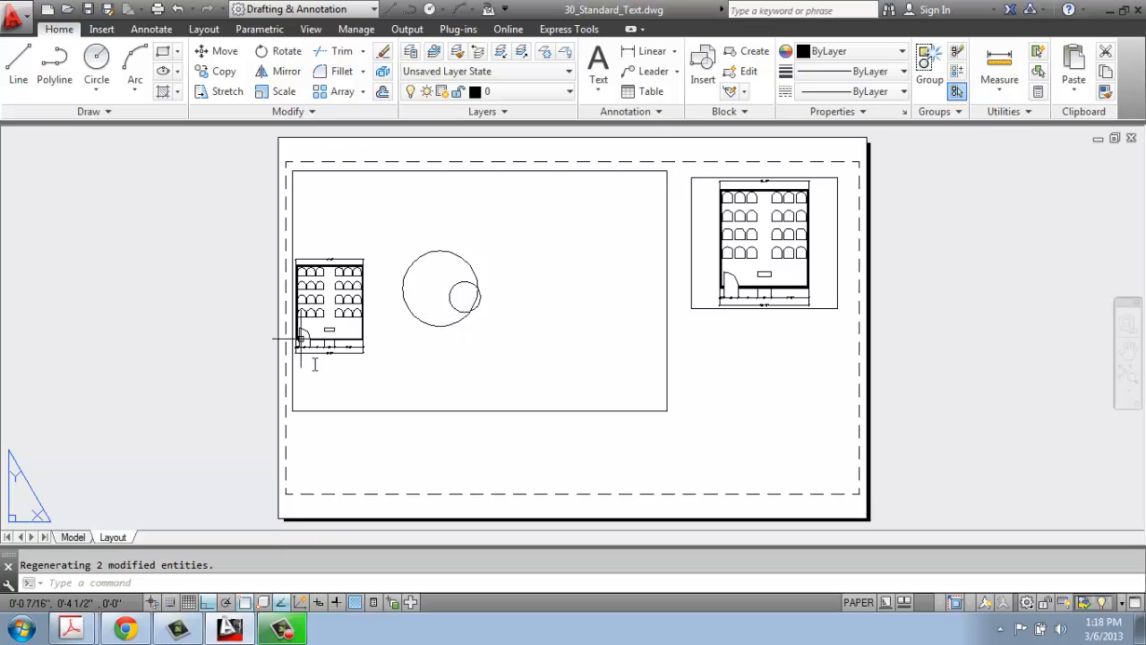
pyautogui.moveTo(546, 199)
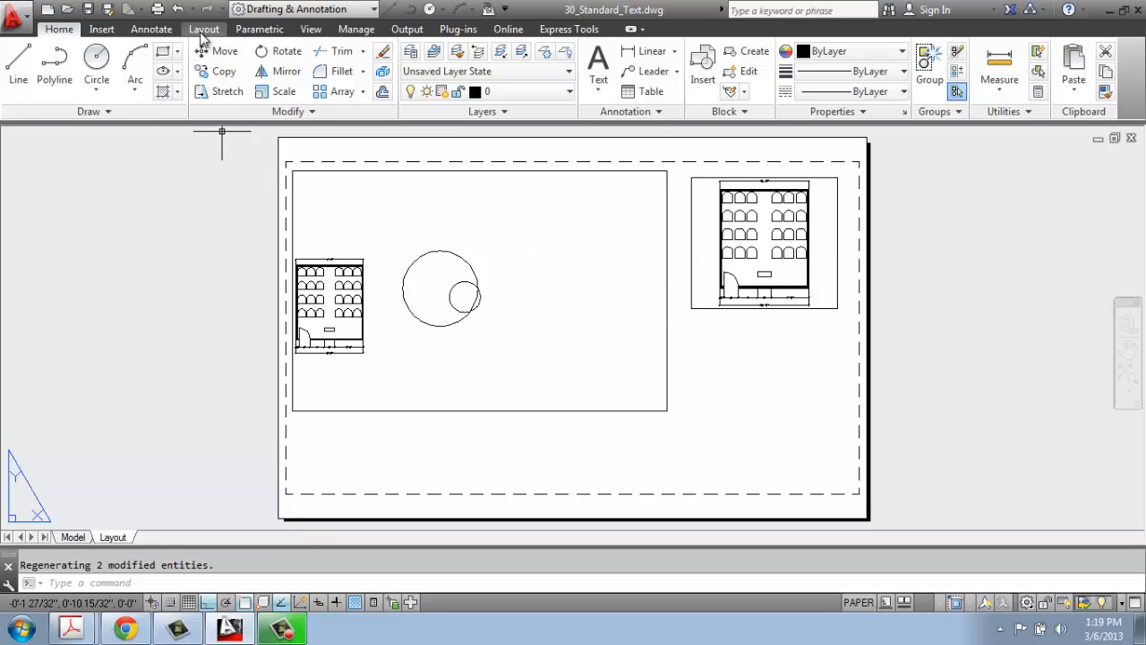
# Step: Draw a third rectangular viewport at the lower right of the sheet
pyautogui.click(203, 29)
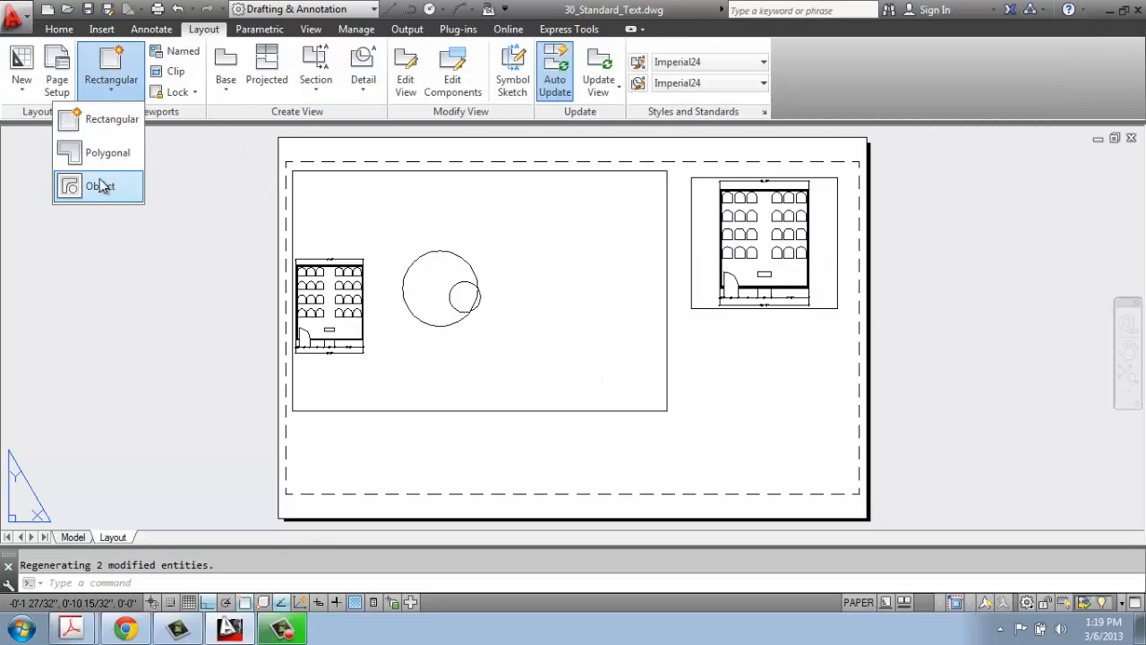
pyautogui.moveTo(703, 336); pyautogui.dragTo(851, 466)
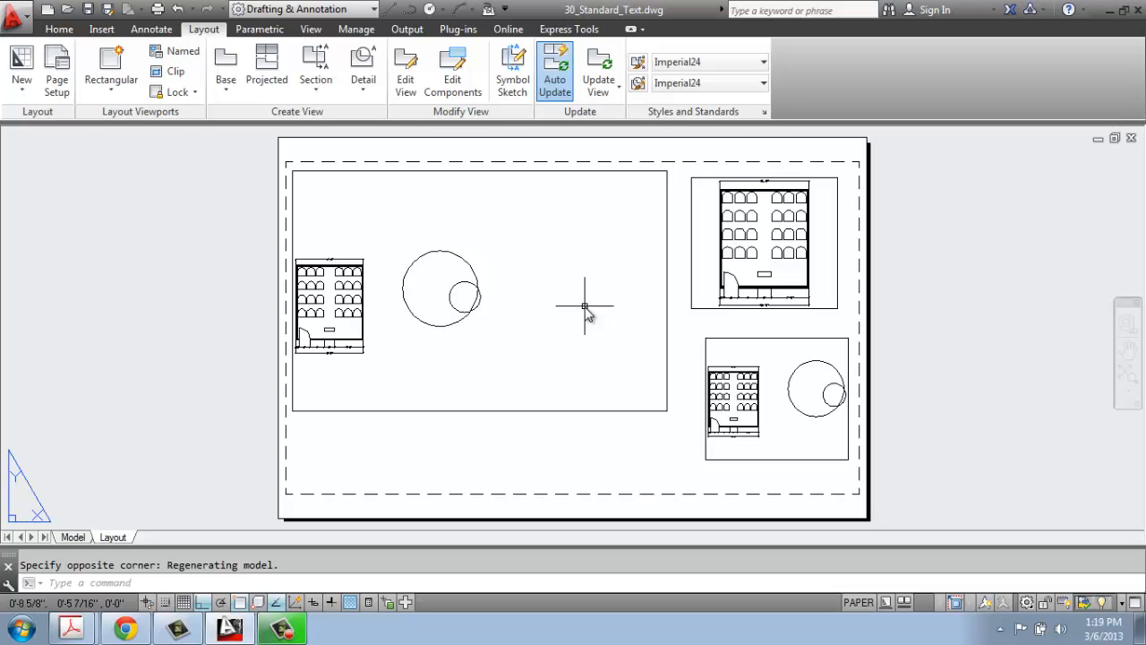
pyautogui.moveTo(628, 385)
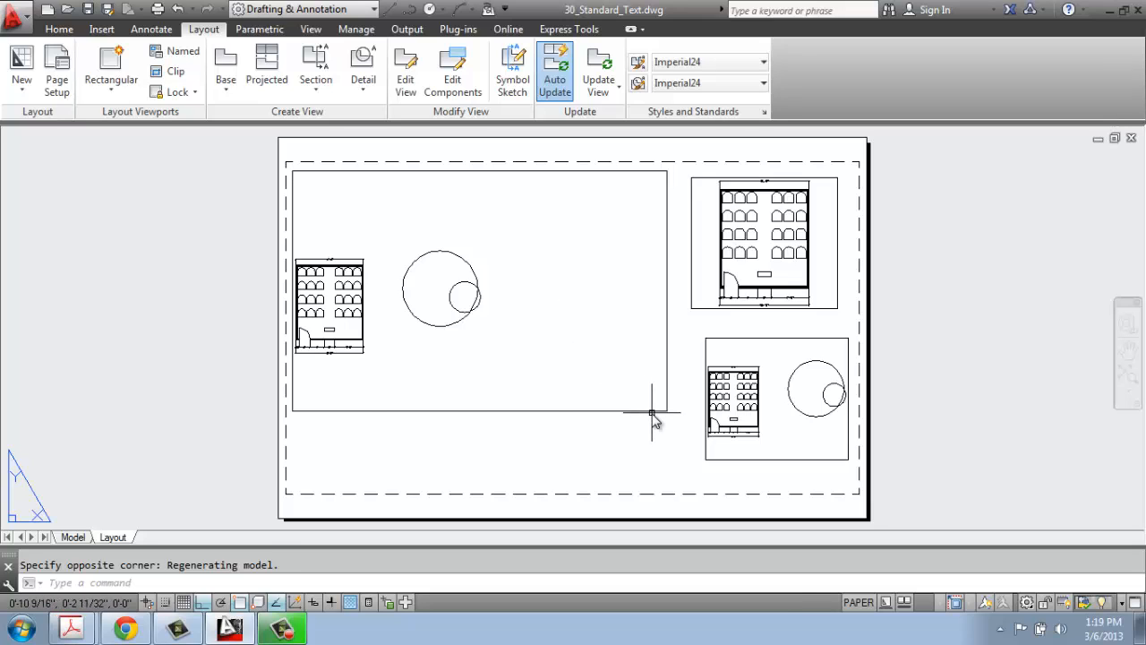
# Step: Turn off Ortho, narrow the left viewport around the plan, and widen the upper-right one leftward
pyautogui.click(665, 411)
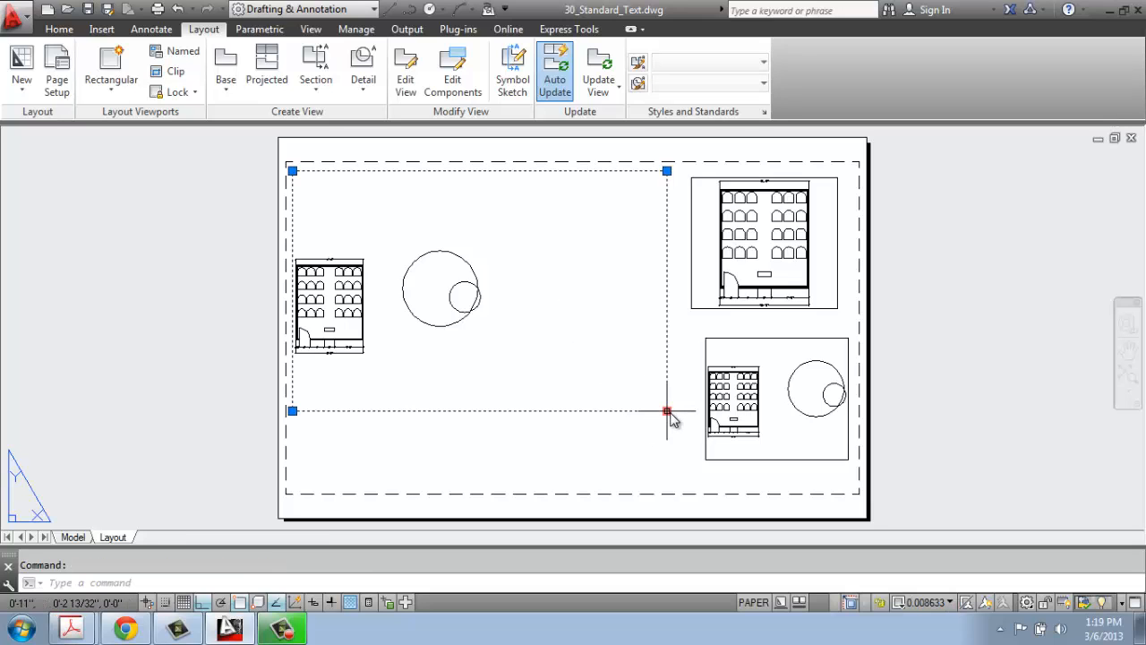
pyautogui.moveTo(414, 403)
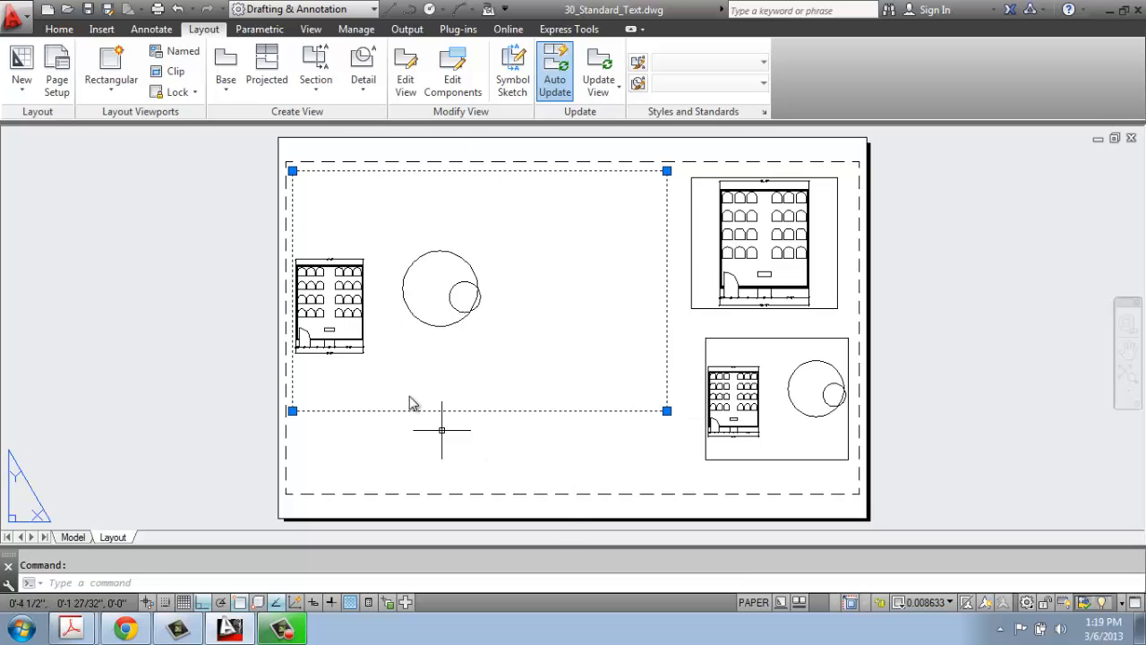
pyautogui.moveTo(303, 526)
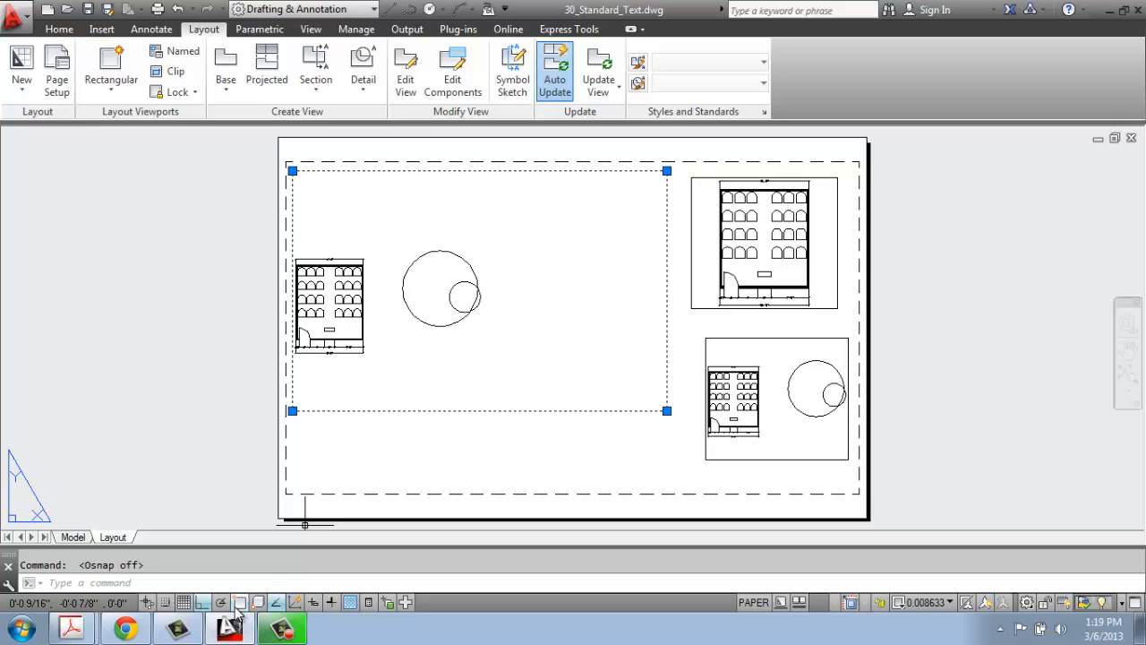
pyautogui.click(191, 603)
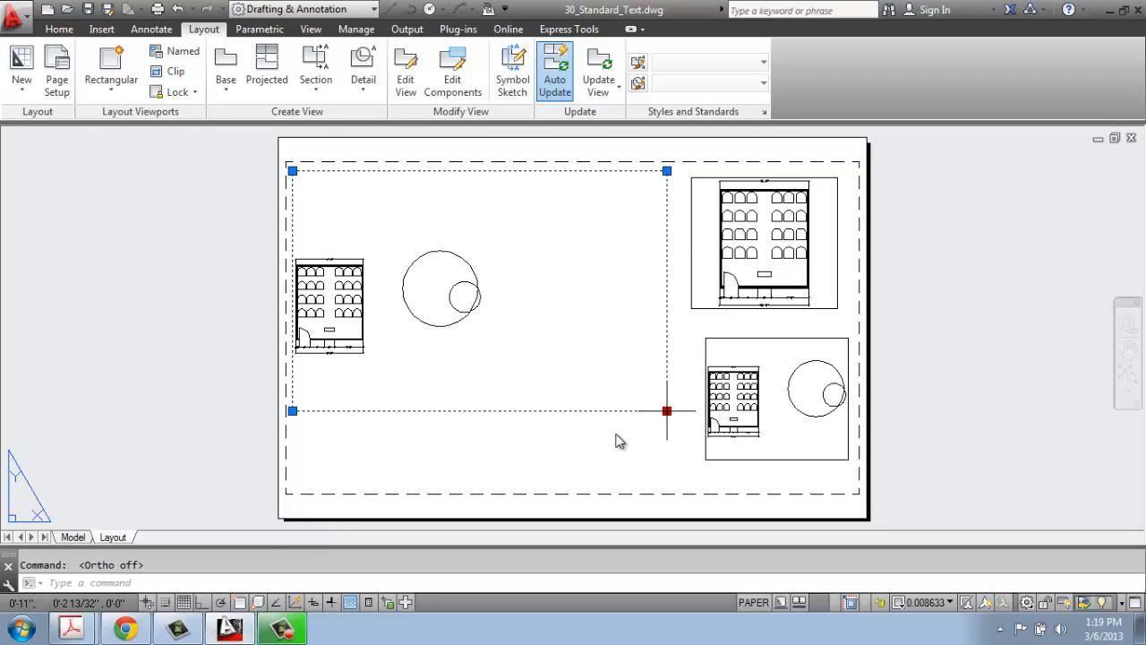
pyautogui.moveTo(666, 410); pyautogui.dragTo(503, 392)
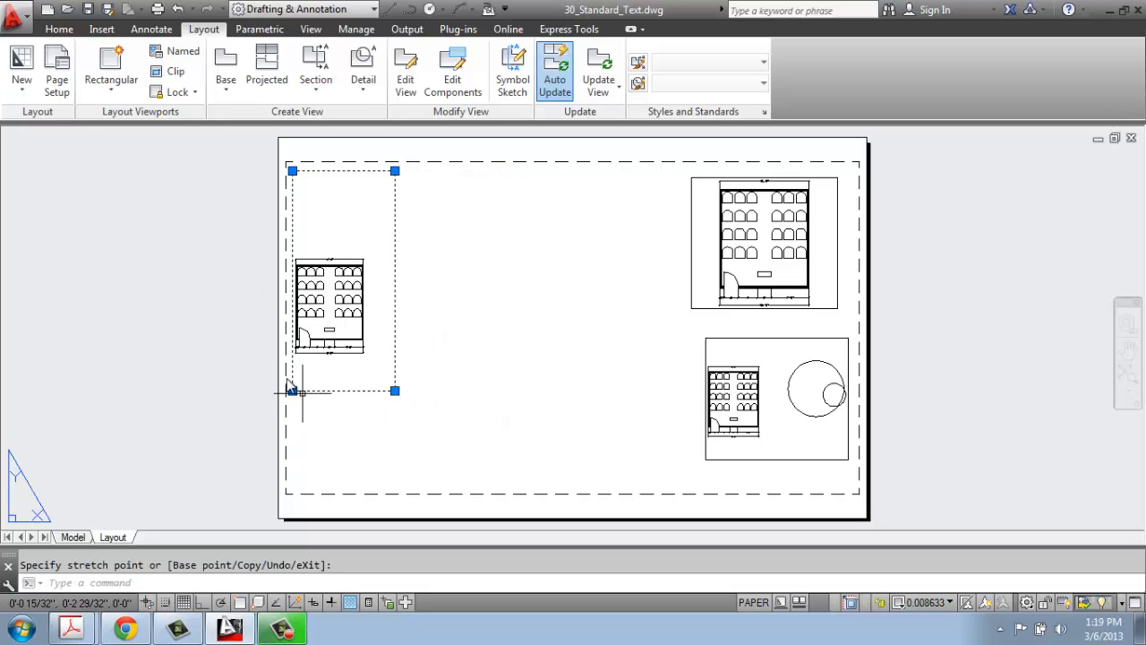
pyautogui.moveTo(293, 390); pyautogui.dragTo(401, 221)
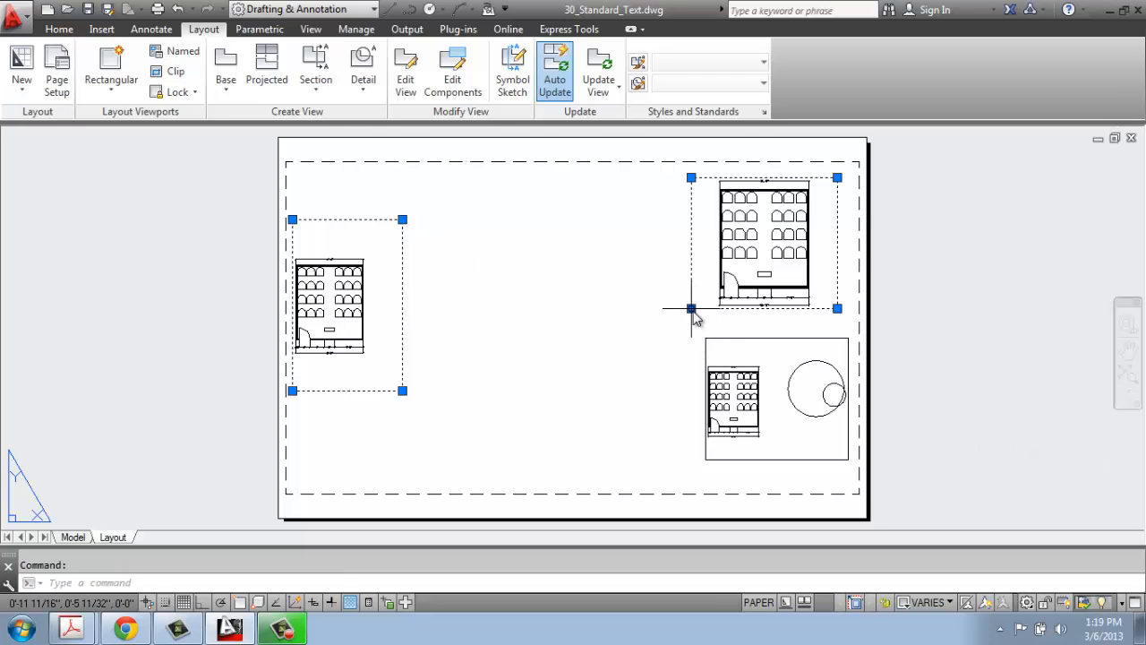
pyautogui.moveTo(691, 307); pyautogui.dragTo(452, 329)
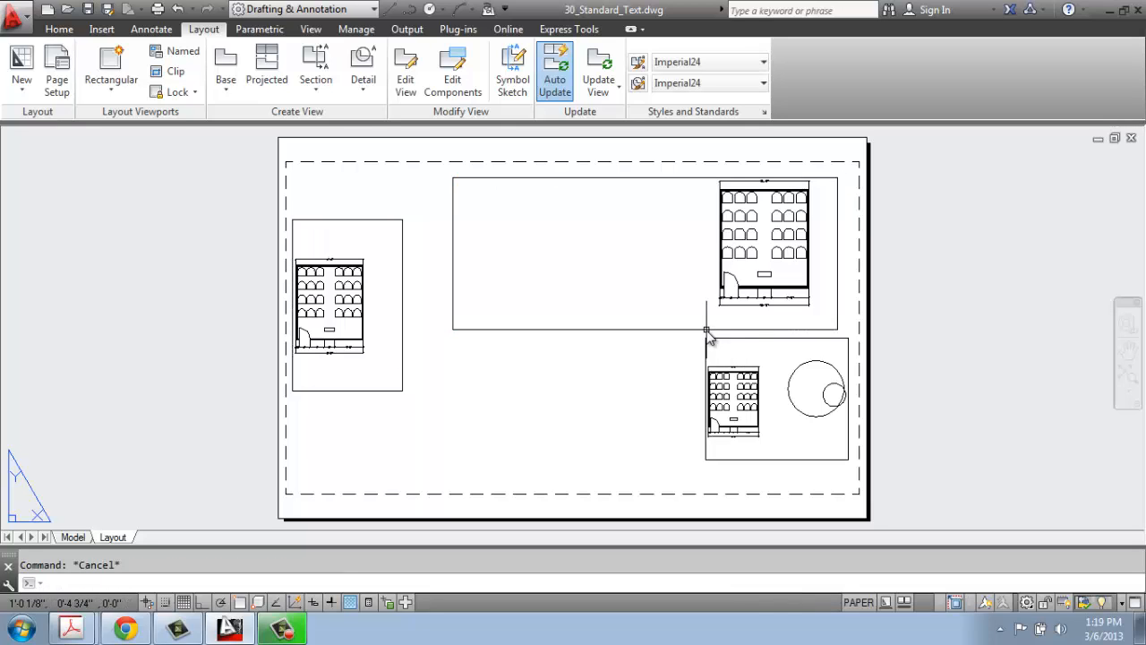
pyautogui.moveTo(880, 355)
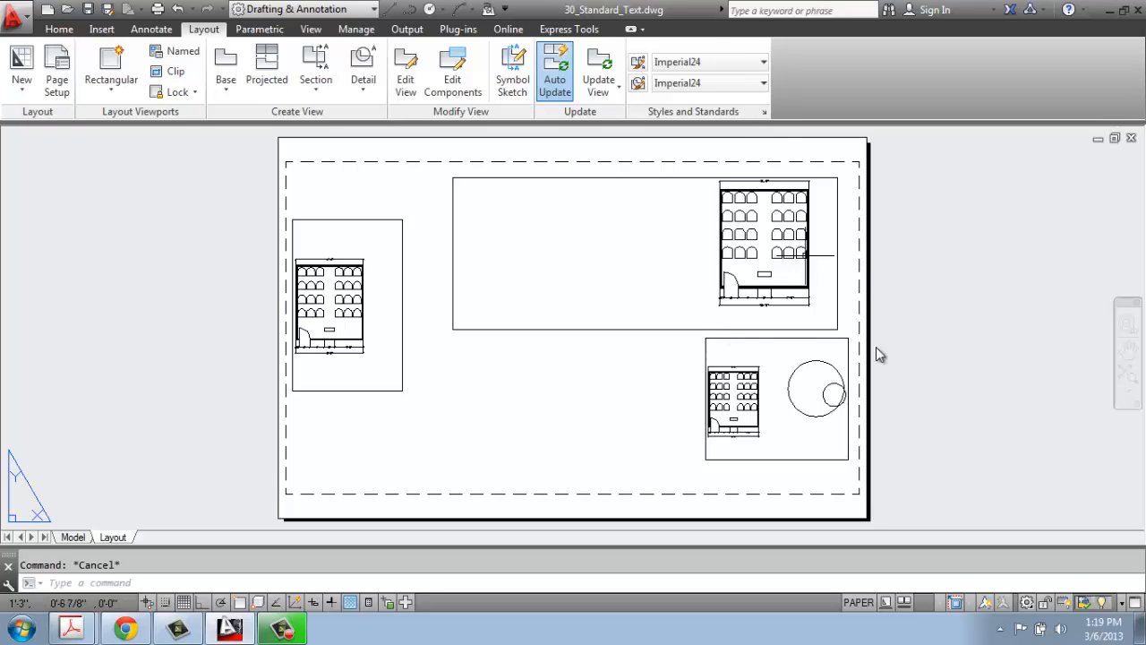
pyautogui.moveTo(625, 206)
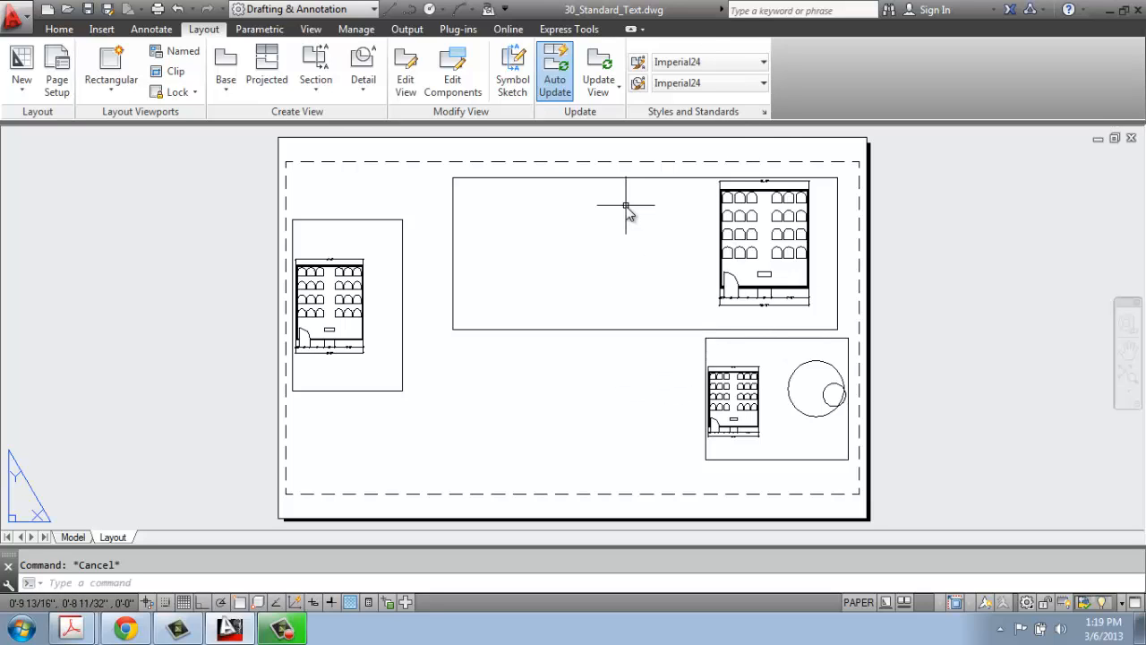
pyautogui.moveTo(900, 519)
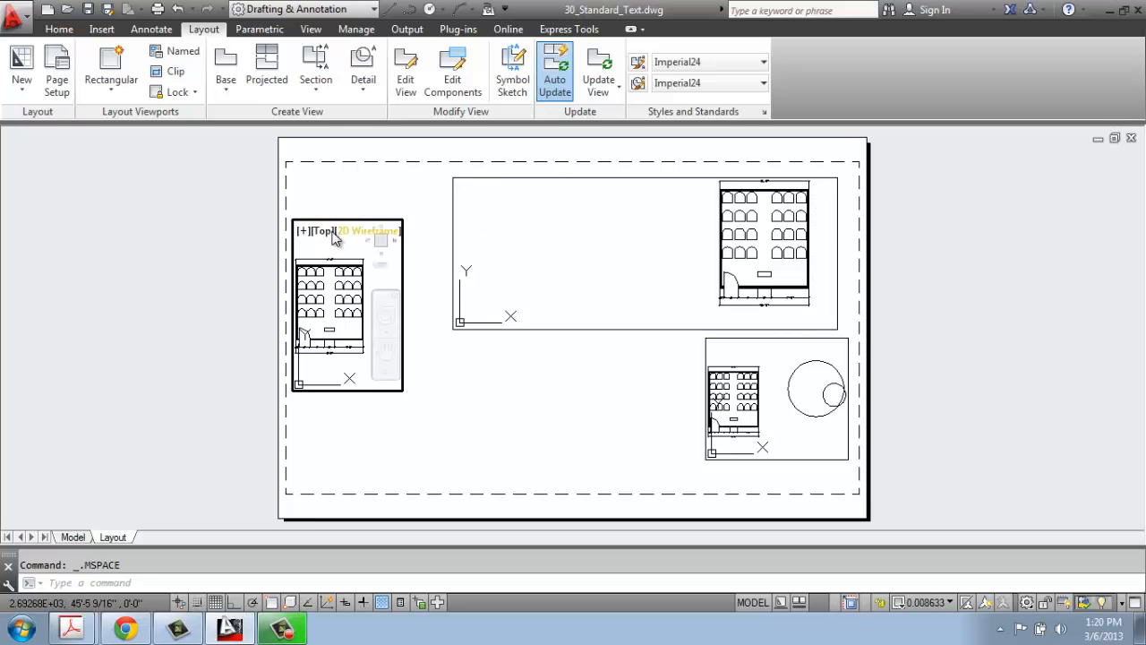
# Step: Re-frame the plan inside the wide top viewport, then switch to the model drawing
pyautogui.click(757, 398)
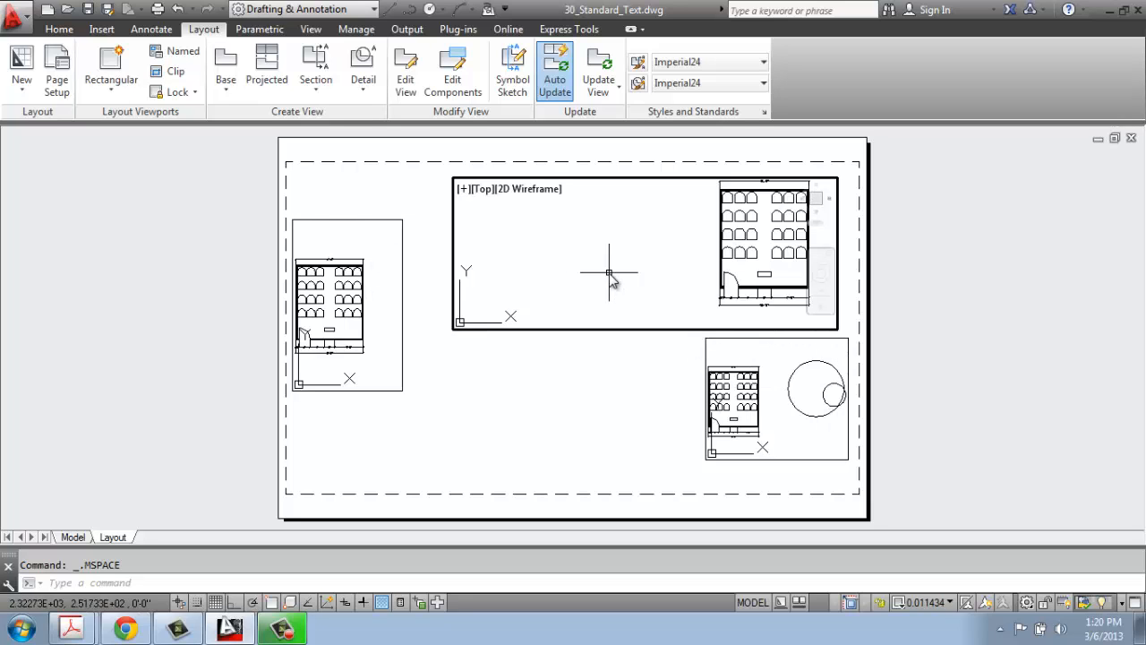
pyautogui.moveTo(564, 285)
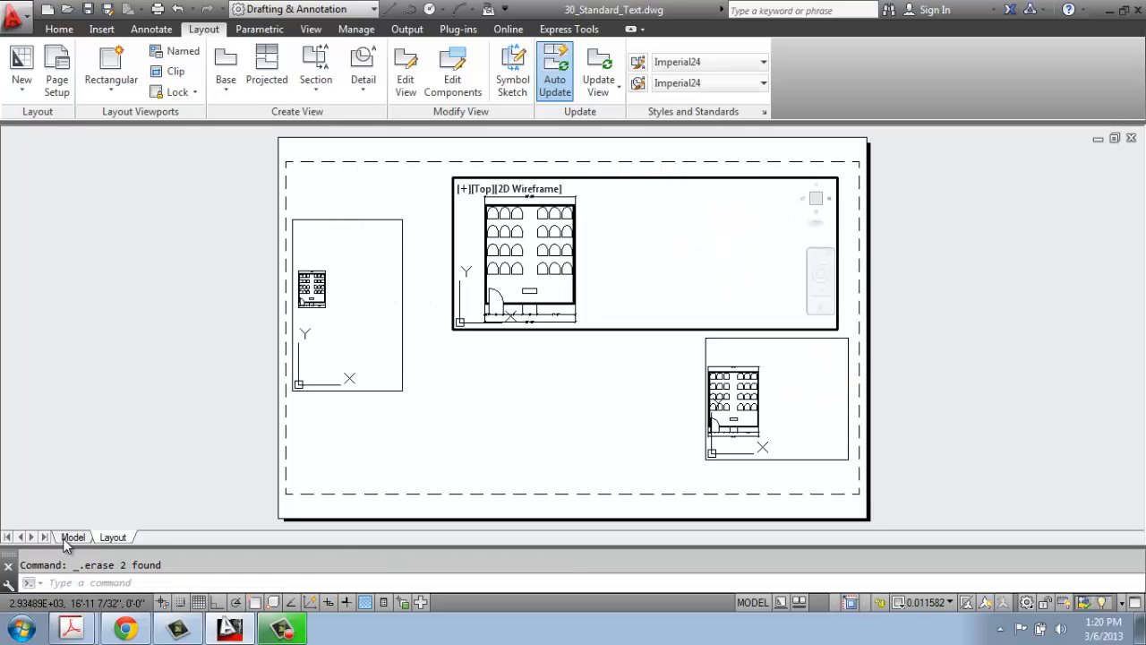
pyautogui.click(73, 537)
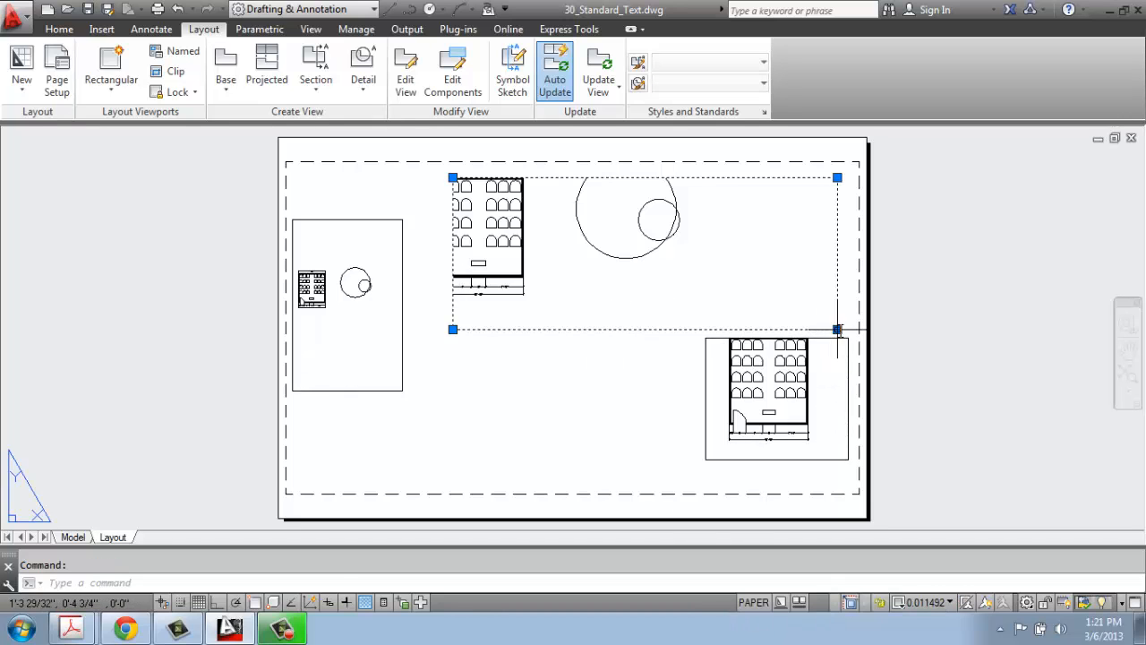
# Step: Shrink the top viewport around its plan and move the lower-right viewport to top centre
pyautogui.moveTo(836, 330); pyautogui.dragTo(453, 336)
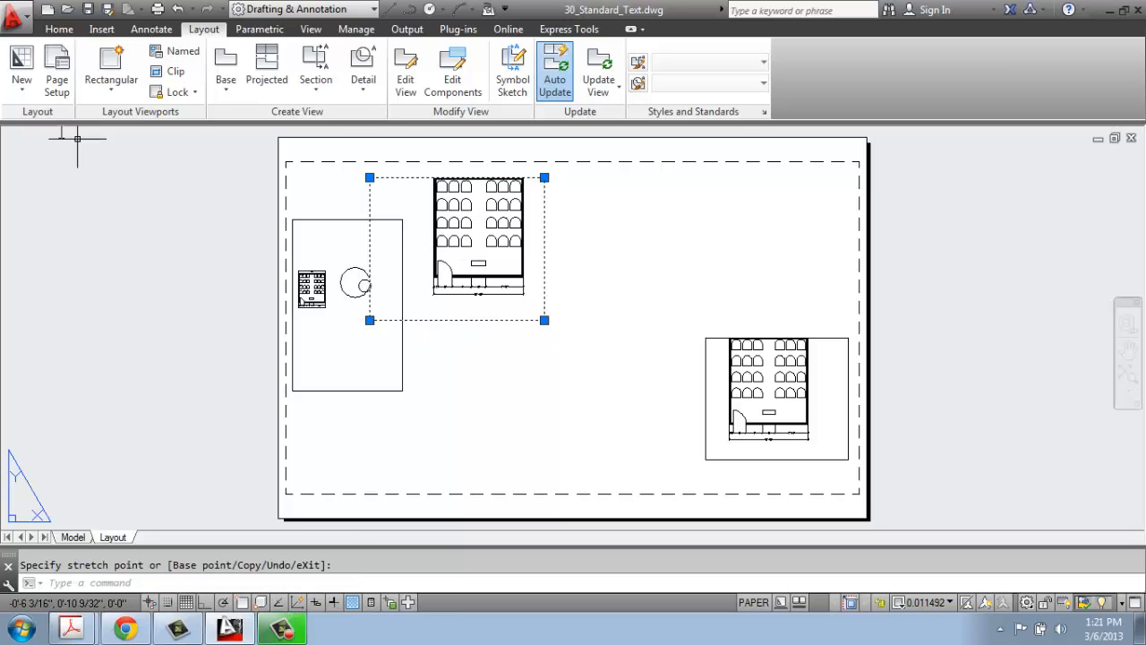
pyautogui.click(542, 177)
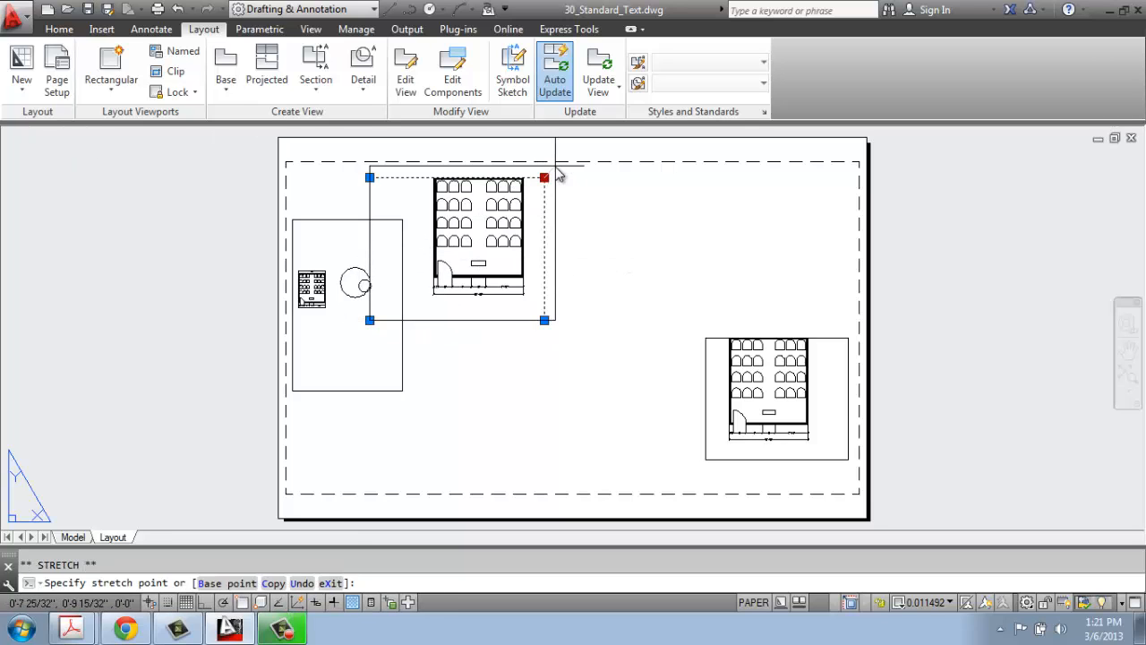
pyautogui.click(59, 29)
pyautogui.write('m')
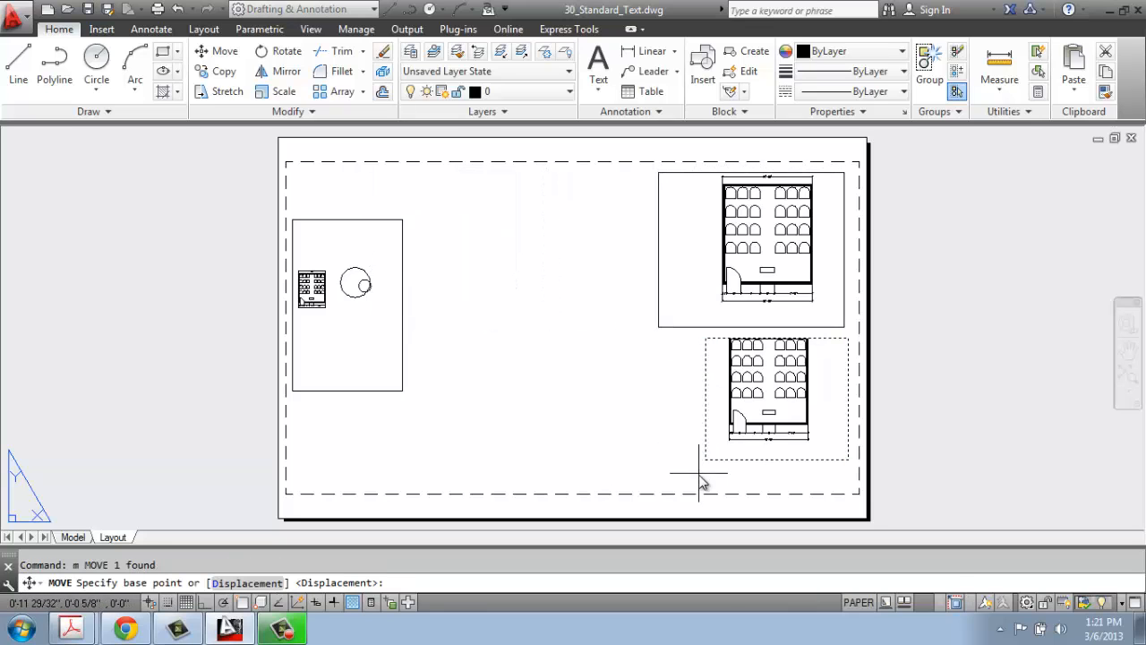
pyautogui.moveTo(776, 399); pyautogui.dragTo(553, 234)
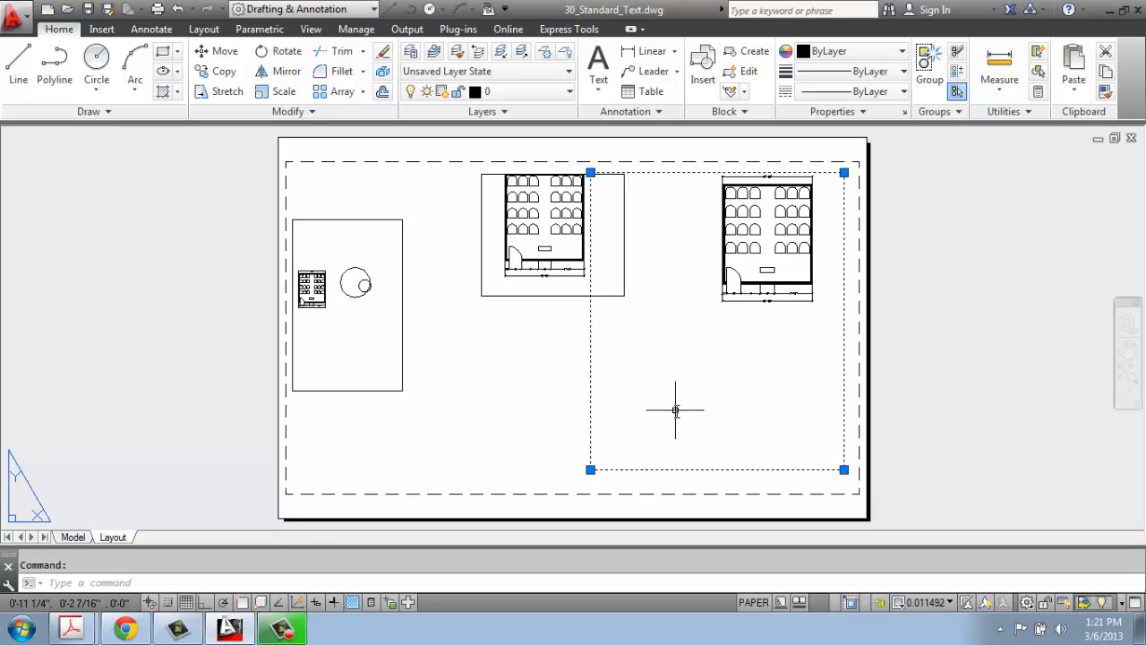
pyautogui.moveTo(700, 462)
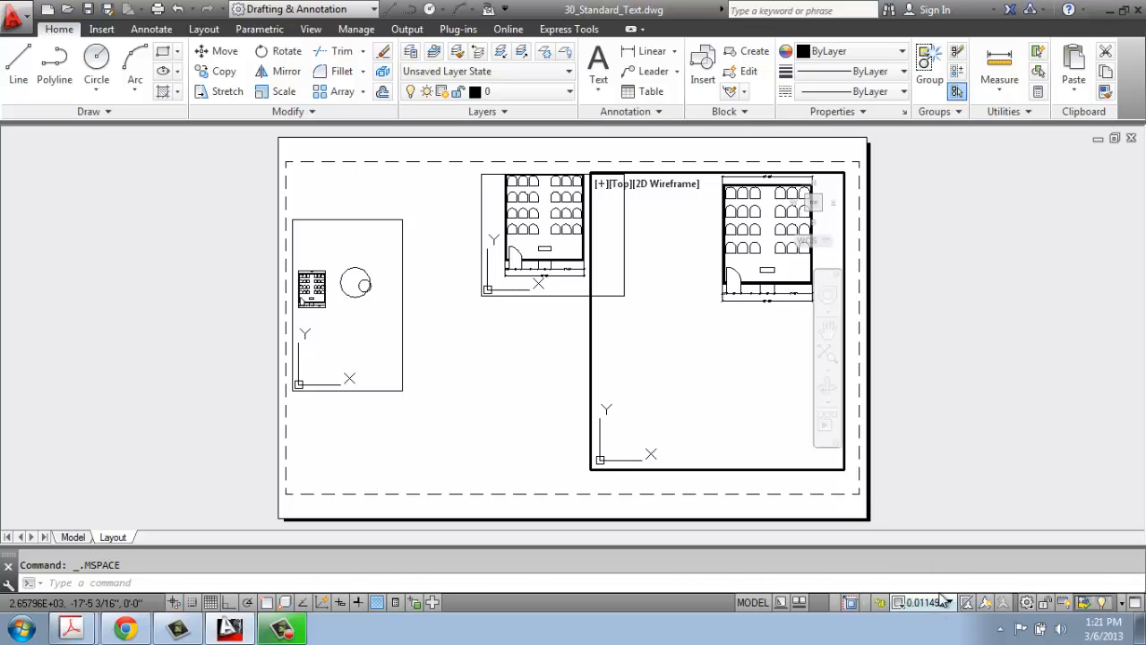
# Step: Set the viewport scale to 1/4" = 1'-0" from the scale list
pyautogui.click(948, 599)
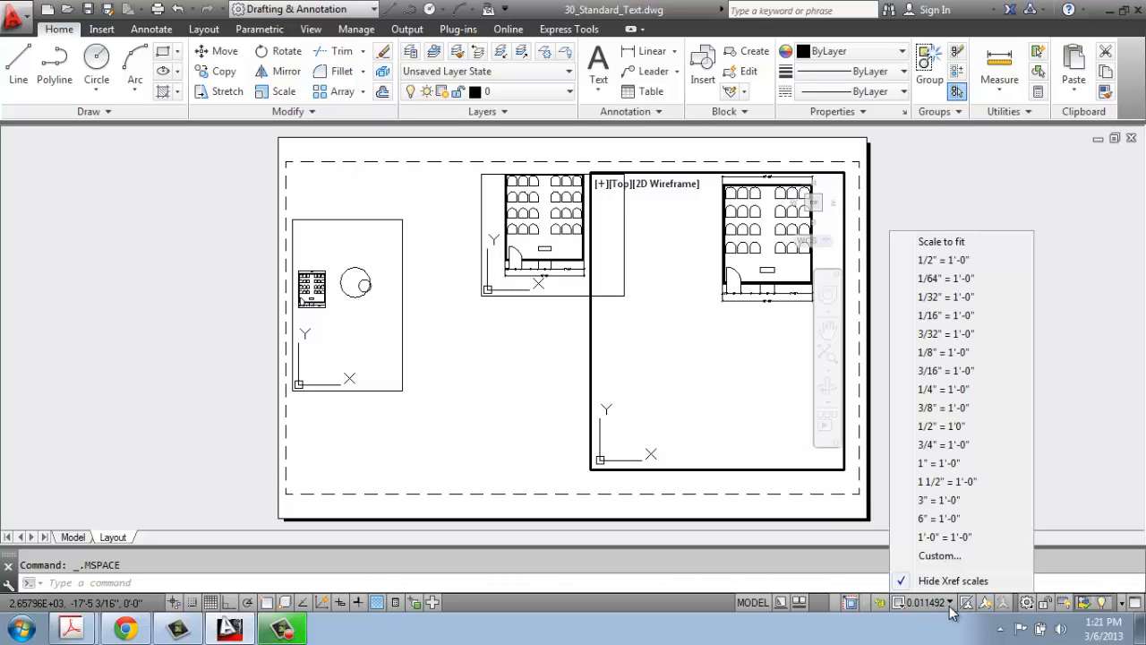
pyautogui.moveTo(960, 390)
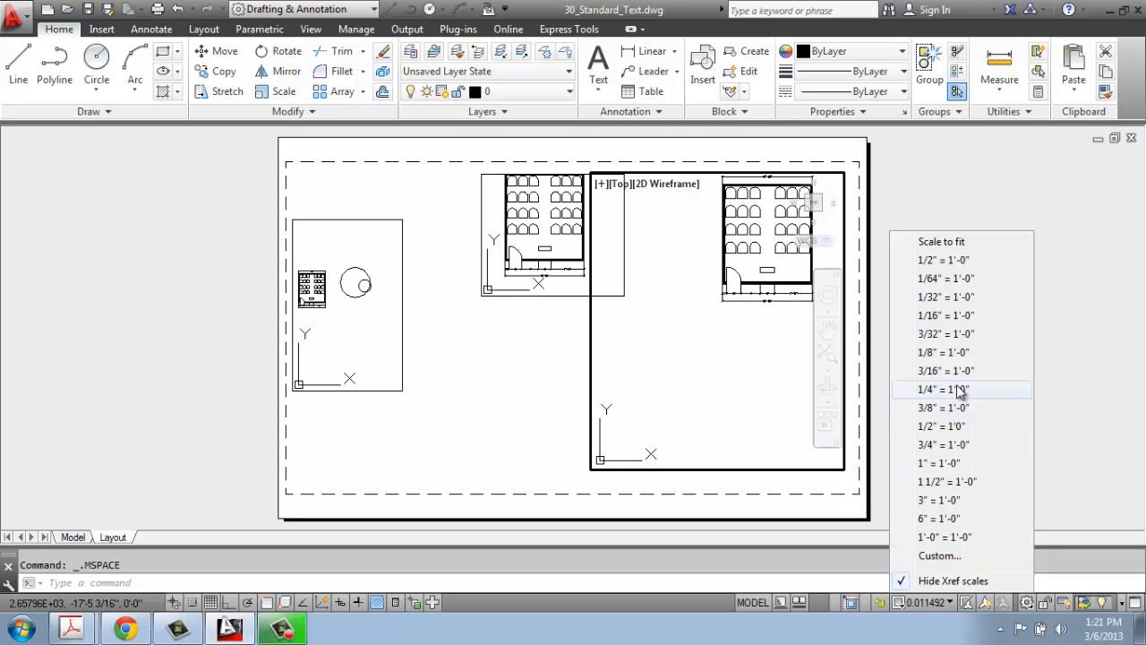
pyautogui.click(939, 389)
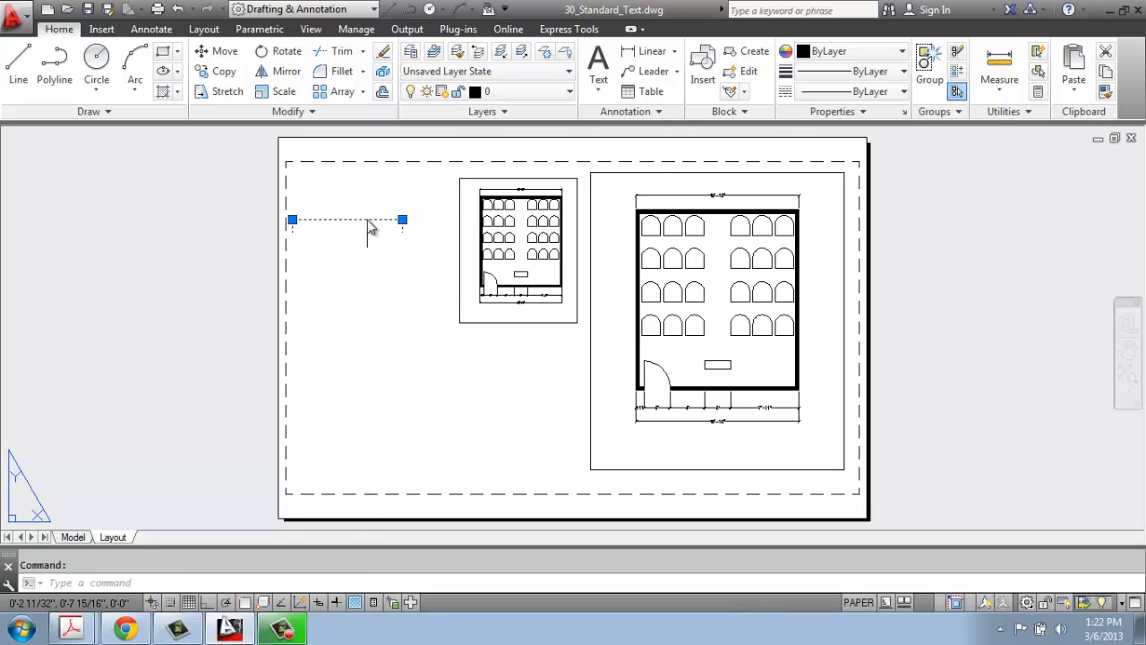
# Step: Erase the stray mark, scale the large viewport to 1/4" = 1'-0", and return to paper space
pyautogui.press('Delete')
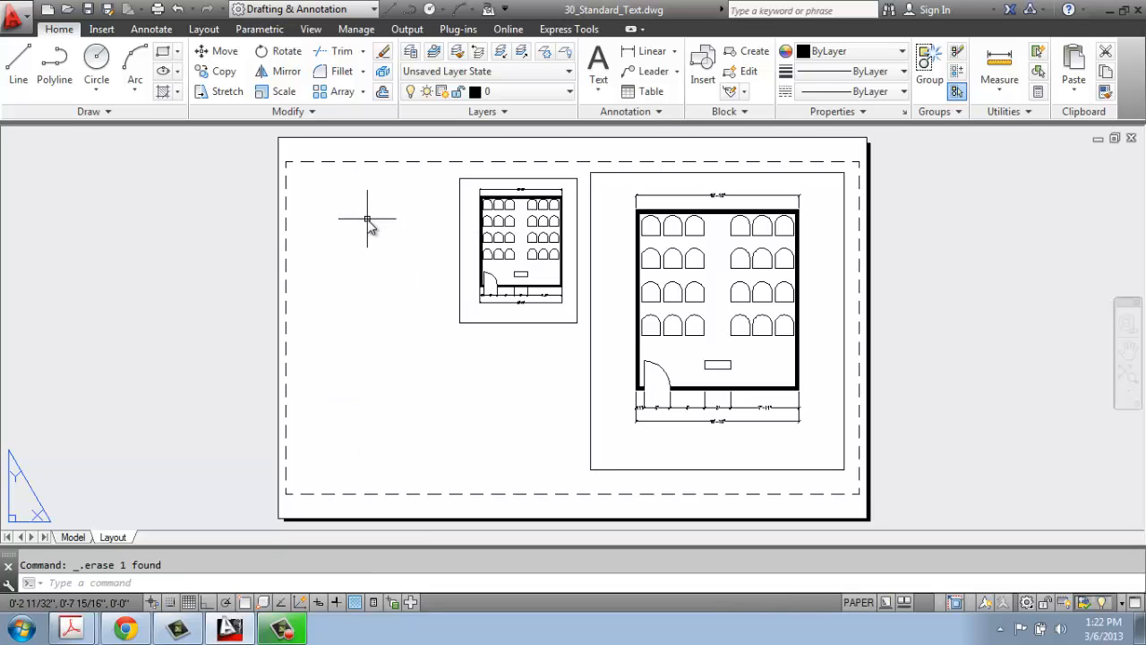
pyautogui.moveTo(548, 206)
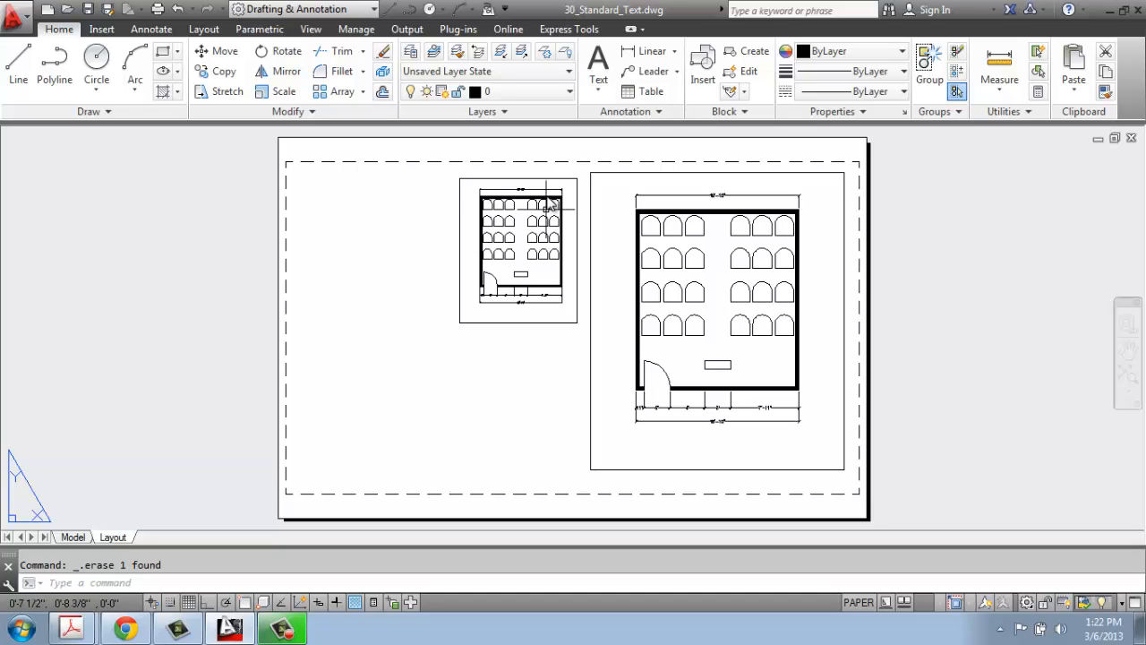
pyautogui.moveTo(537, 183)
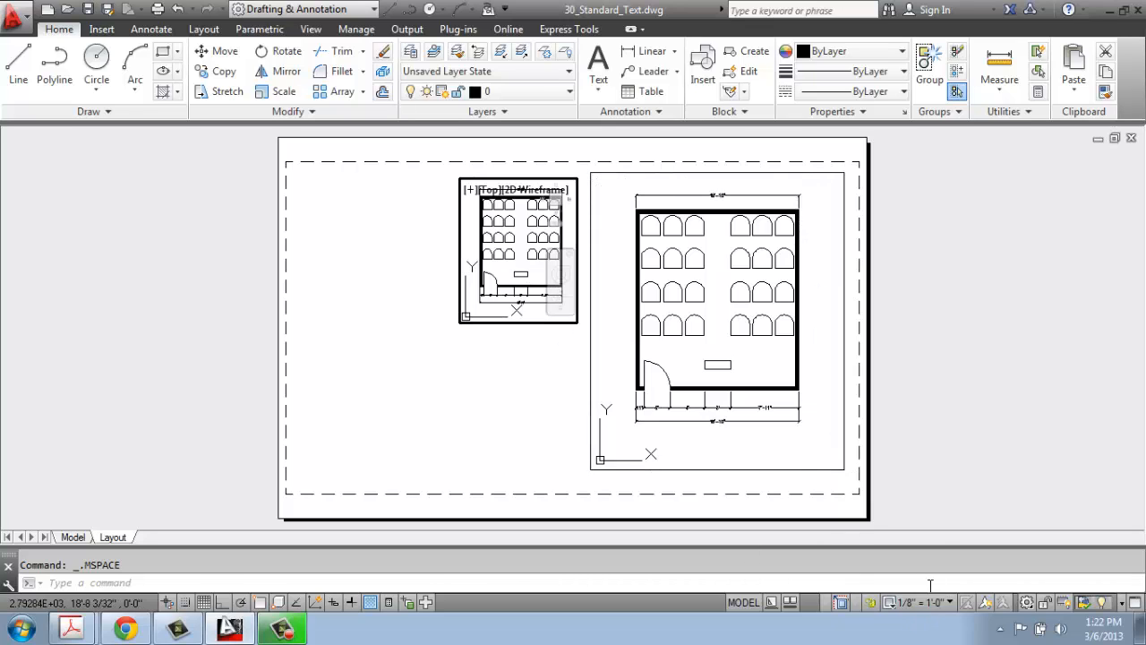
pyautogui.moveTo(672, 476)
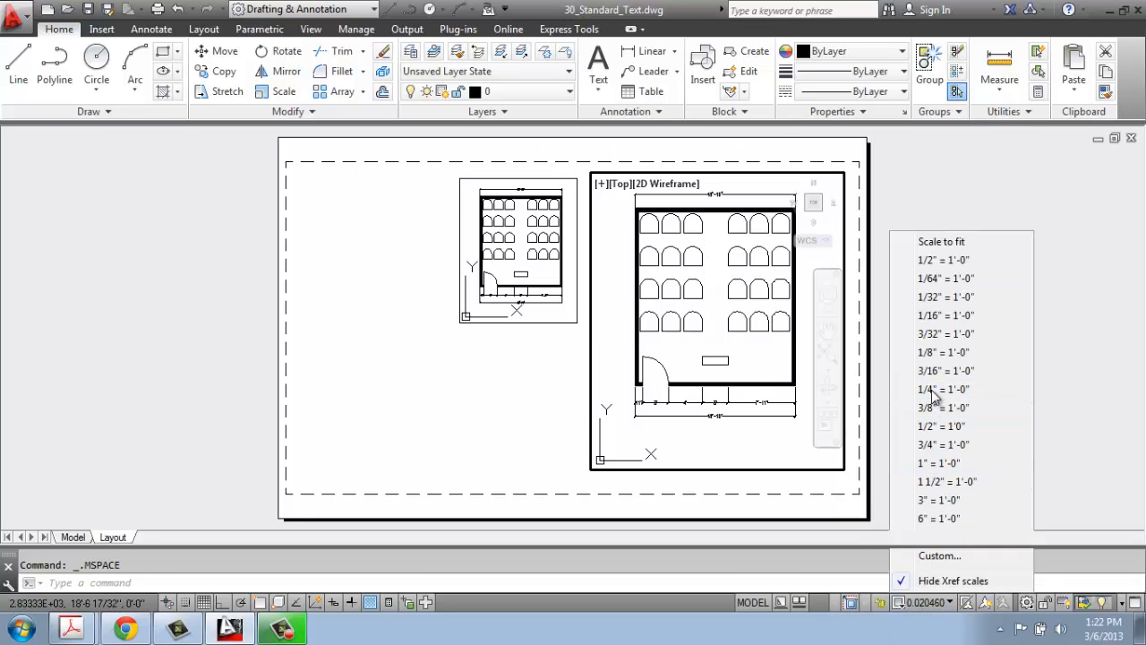
pyautogui.click(927, 389)
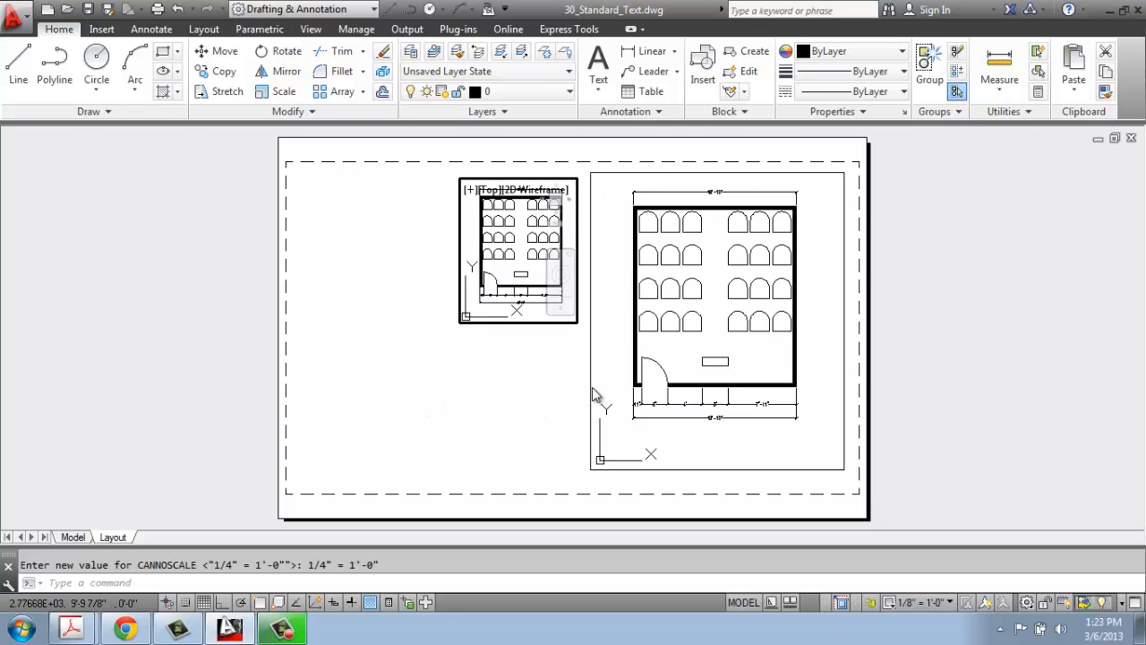
pyautogui.moveTo(686, 498)
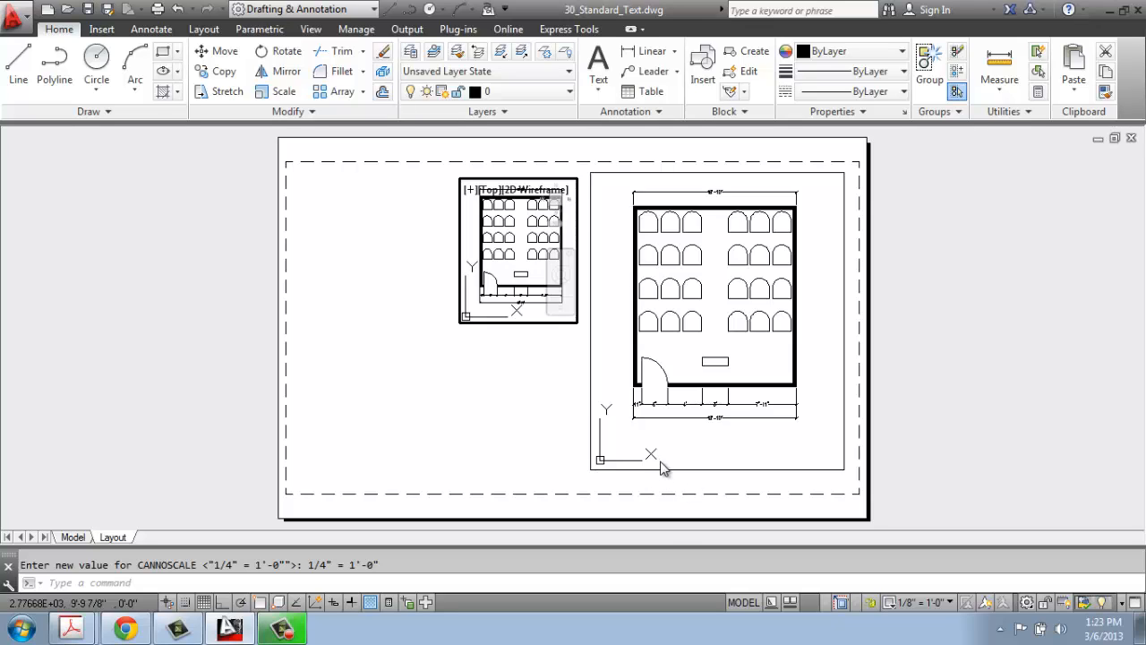
pyautogui.moveTo(684, 474)
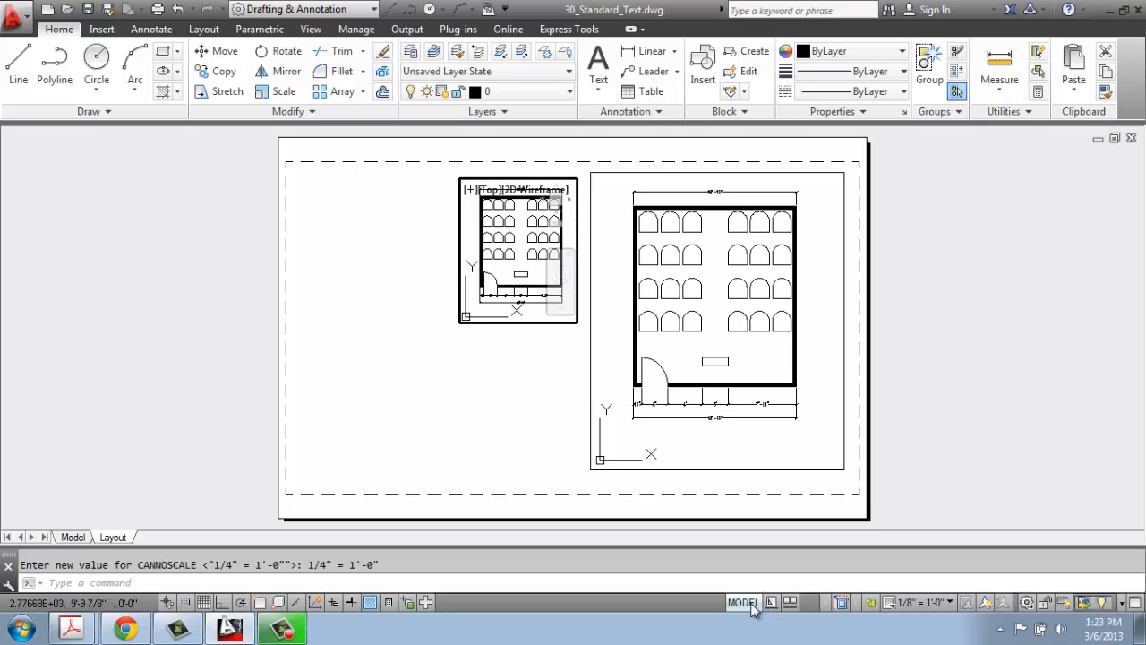
pyautogui.click(740, 602)
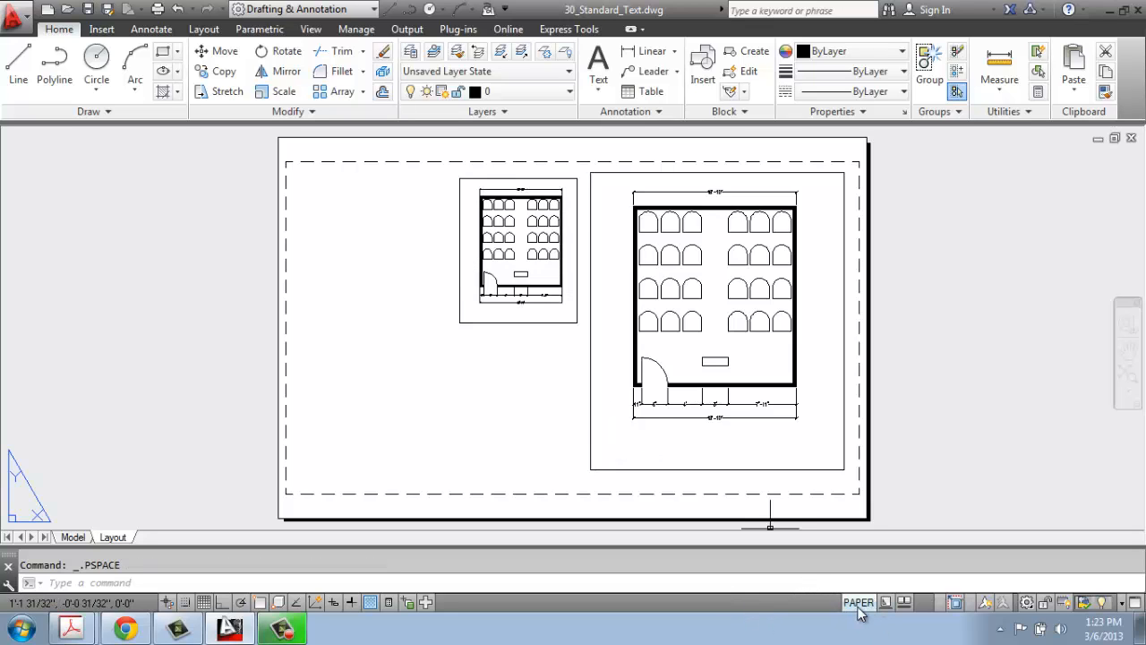
pyautogui.moveTo(840, 619)
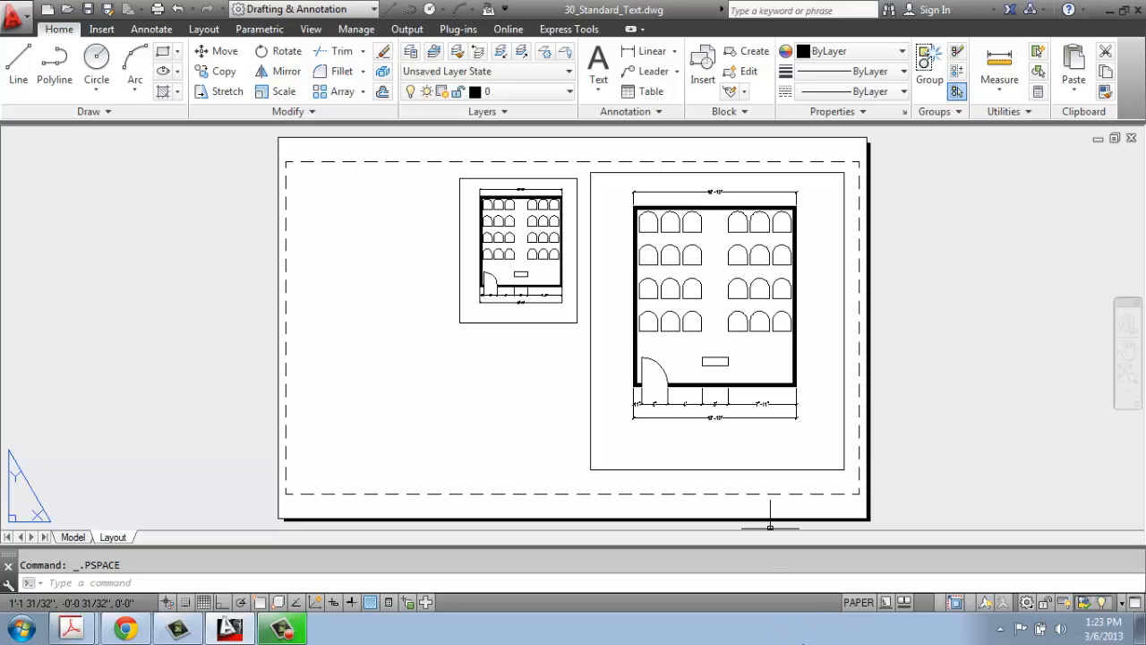
pyautogui.moveTo(299, 296)
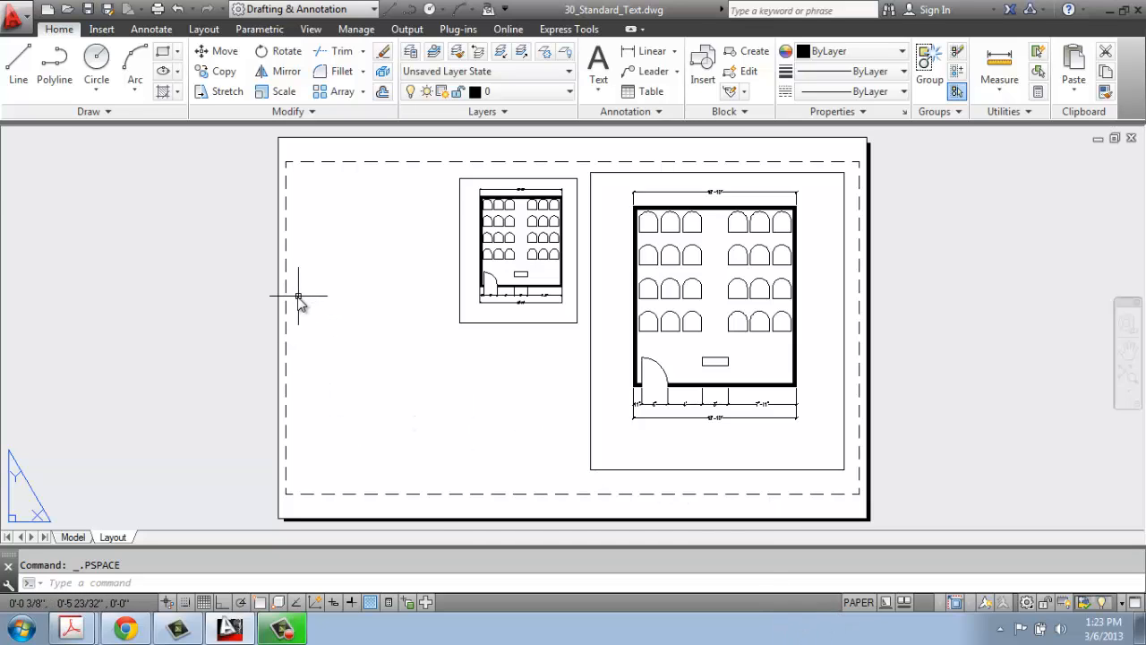
# Step: Show the Annotate ribbon's text tools while paper space stays active
pyautogui.click(151, 29)
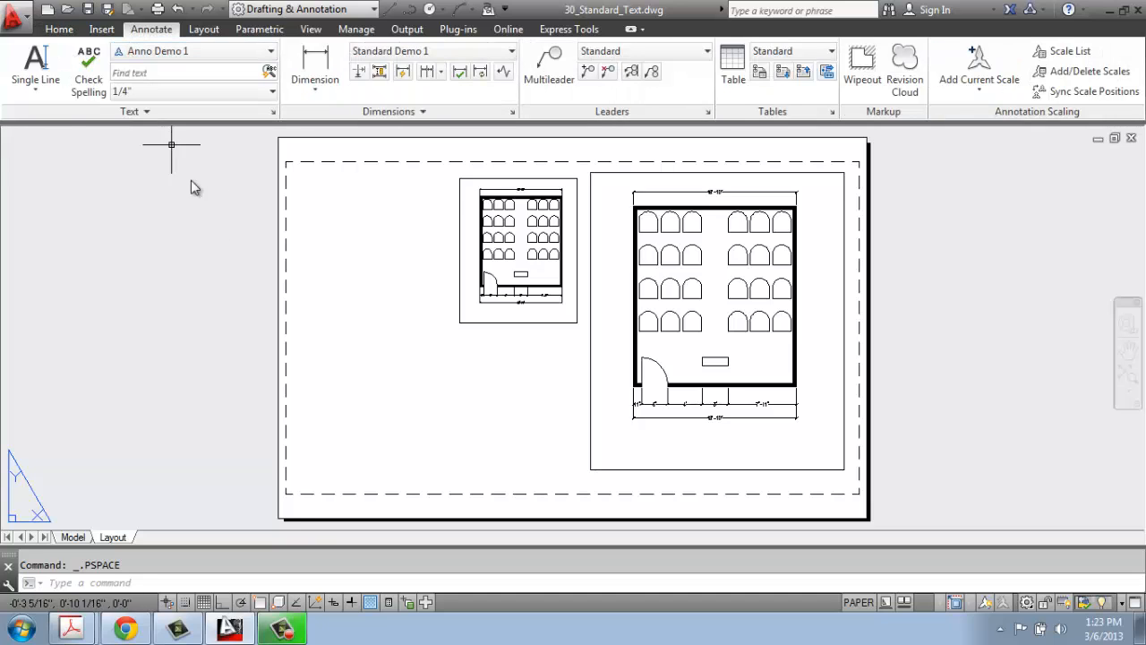
pyautogui.moveTo(243, 293)
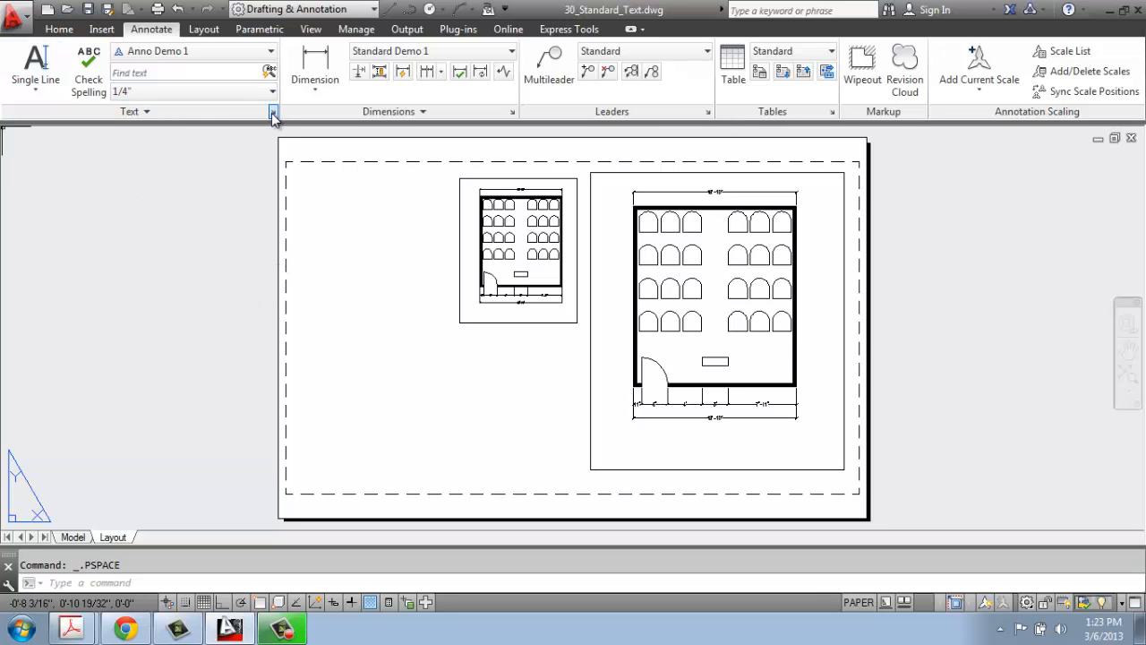
# Step: Give the Standard text style the Ebrima font, 0.5 height and width factor 1, then close
pyautogui.click(271, 111)
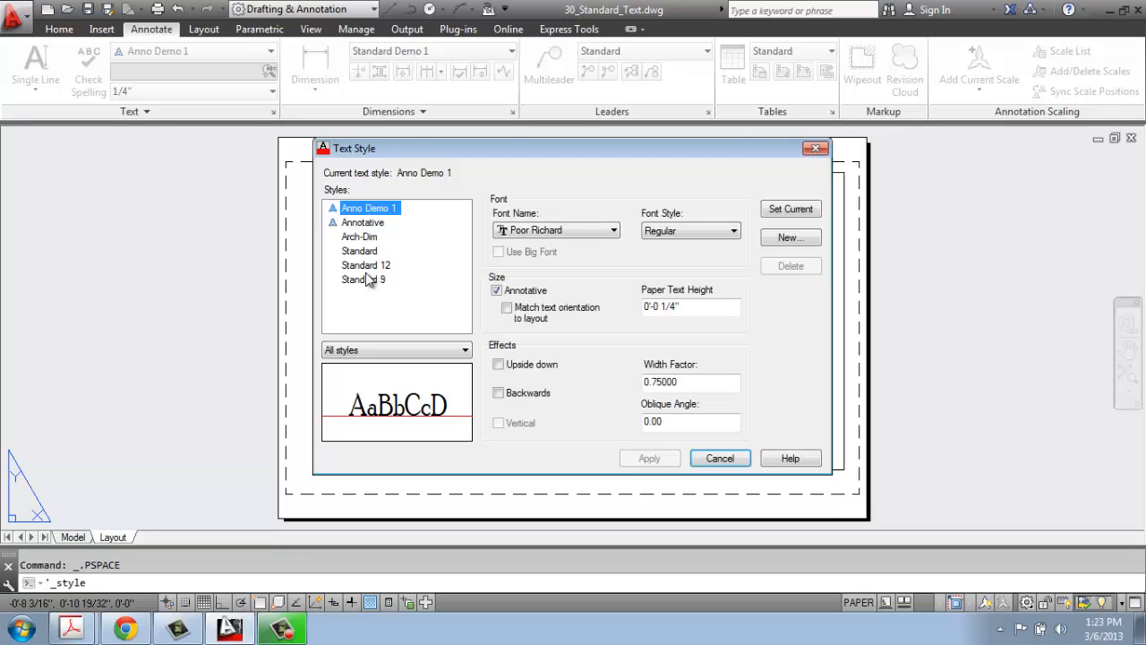
pyautogui.click(611, 231)
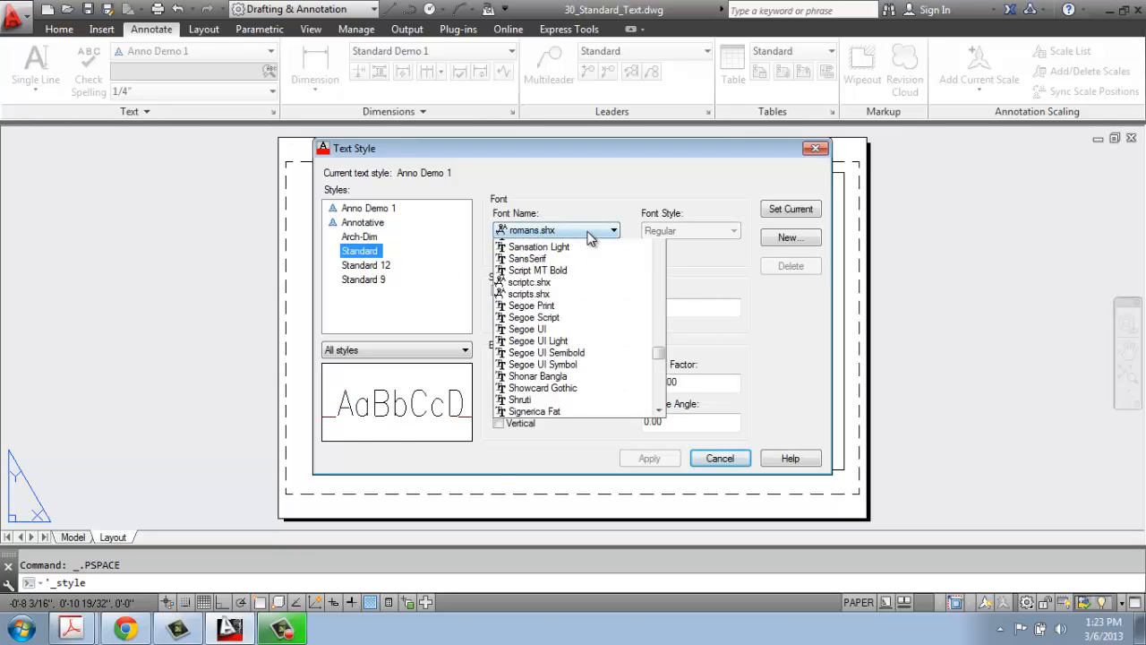
pyautogui.moveTo(658, 242); pyautogui.dragTo(659, 325)
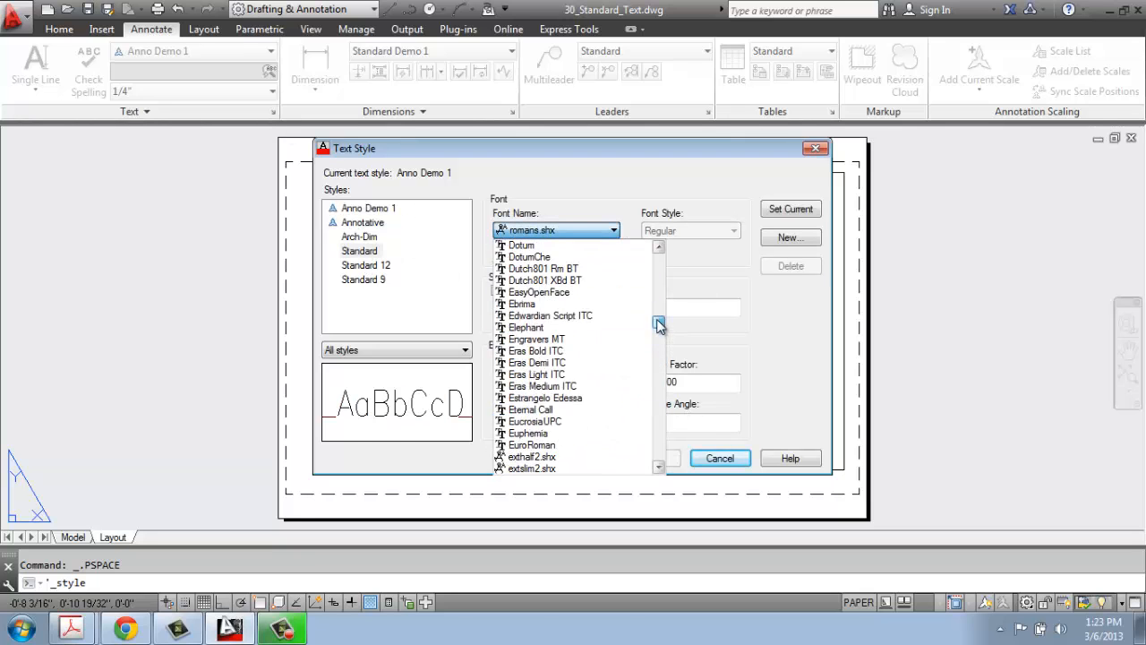
pyautogui.click(520, 245)
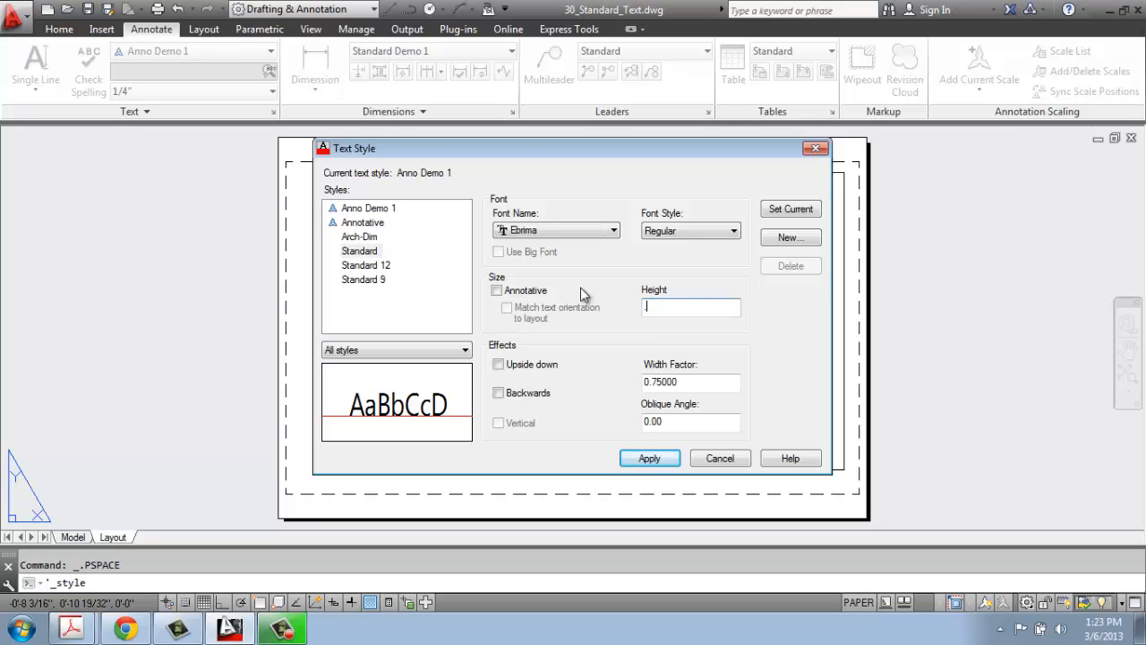
pyautogui.write('.5')
pyautogui.click(692, 382)
pyautogui.write('1.00000')
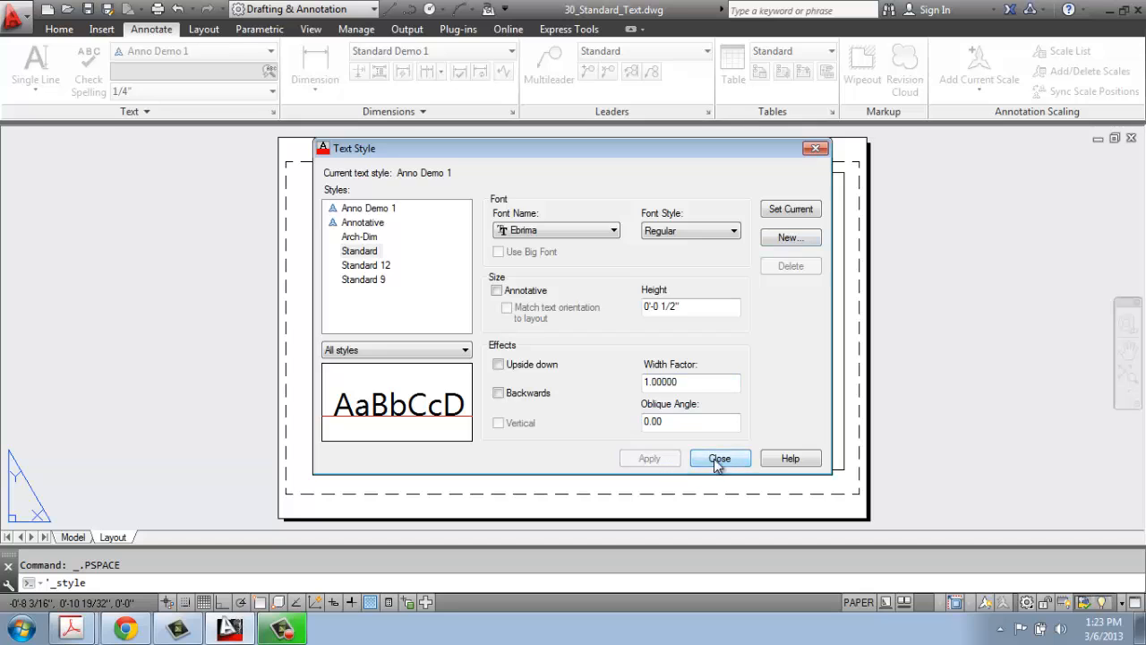
pyautogui.click(720, 458)
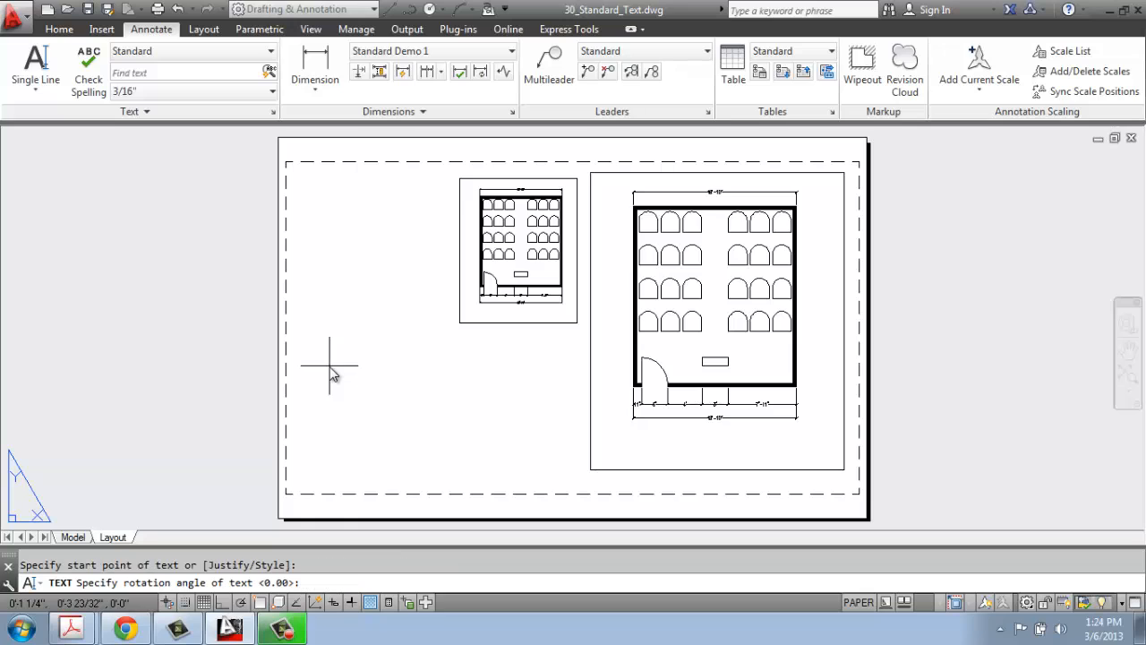
# Step: Place single-line title text at the left of the sheet, typing 'Simple La'
pyautogui.click(330, 364)
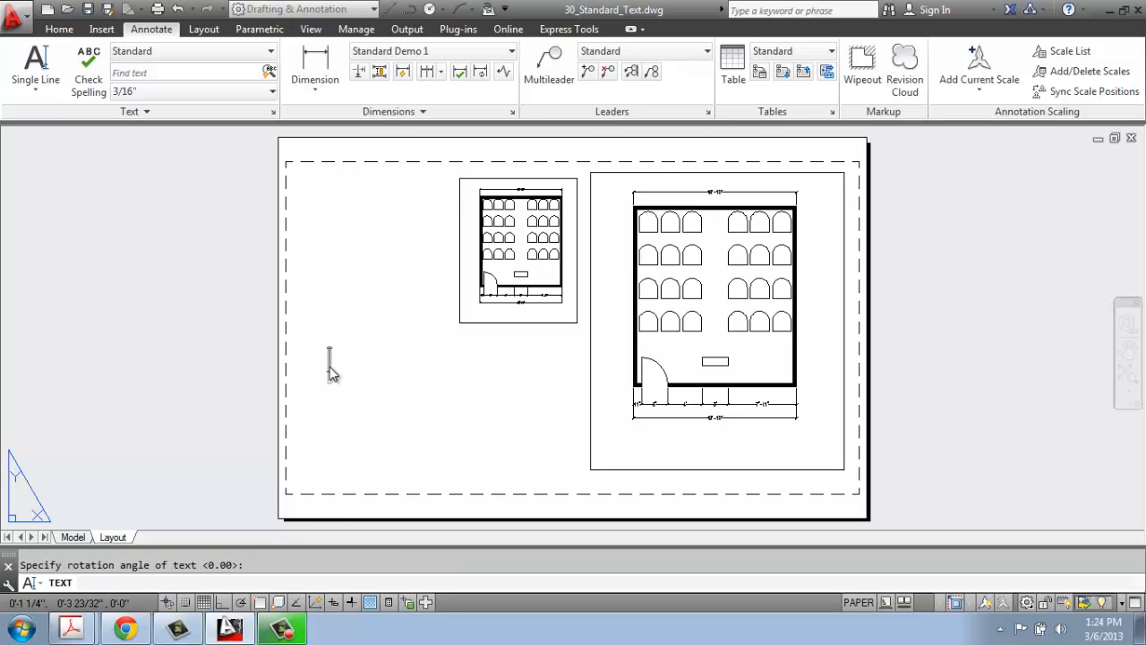
pyautogui.write('Simple La')
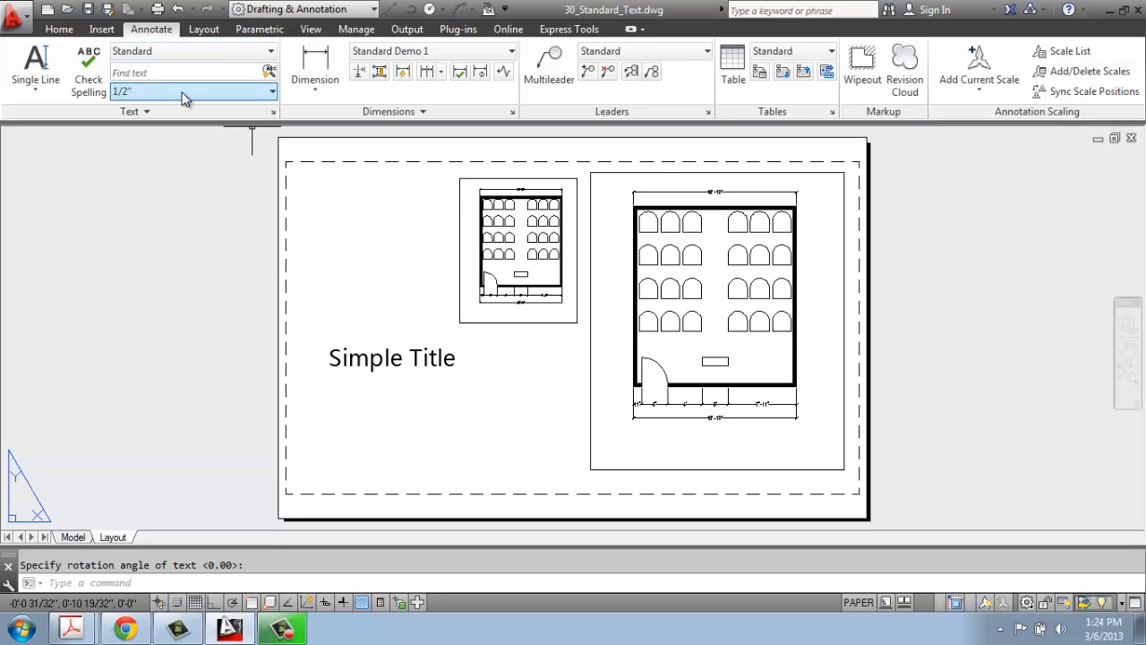
# Step: Copy the title below the large viewport and edit the copy to read 'Simple Title 2'
pyautogui.click(68, 29)
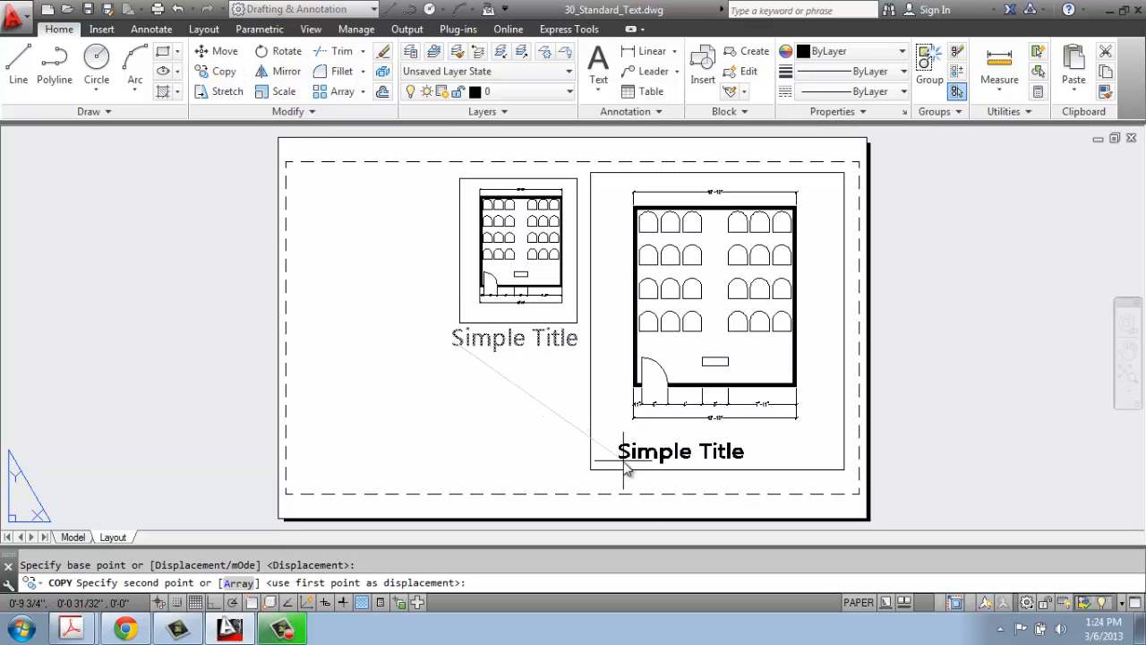
pyautogui.click(627, 473)
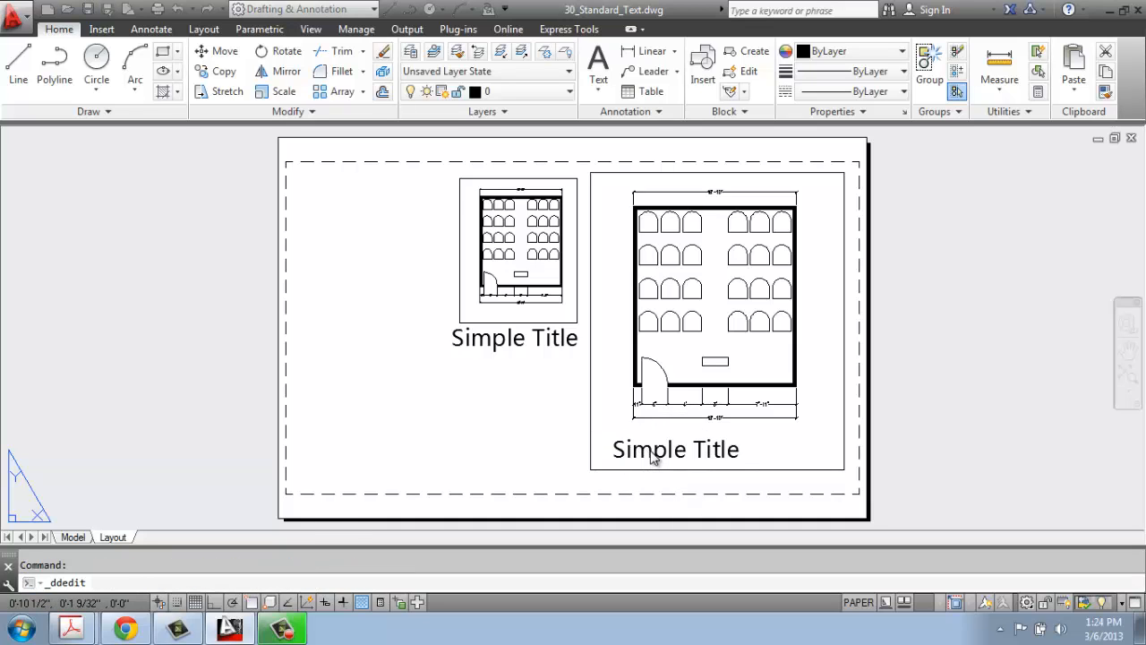
pyautogui.doubleClick(675, 450)
pyautogui.write(' 2')
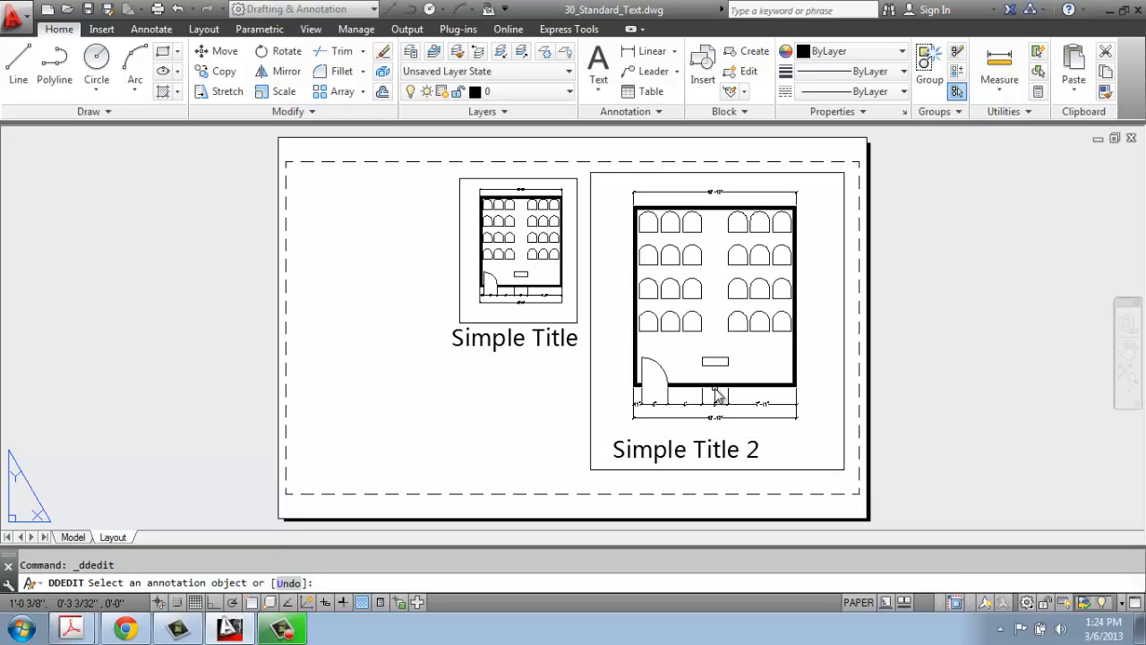
pyautogui.moveTo(723, 468)
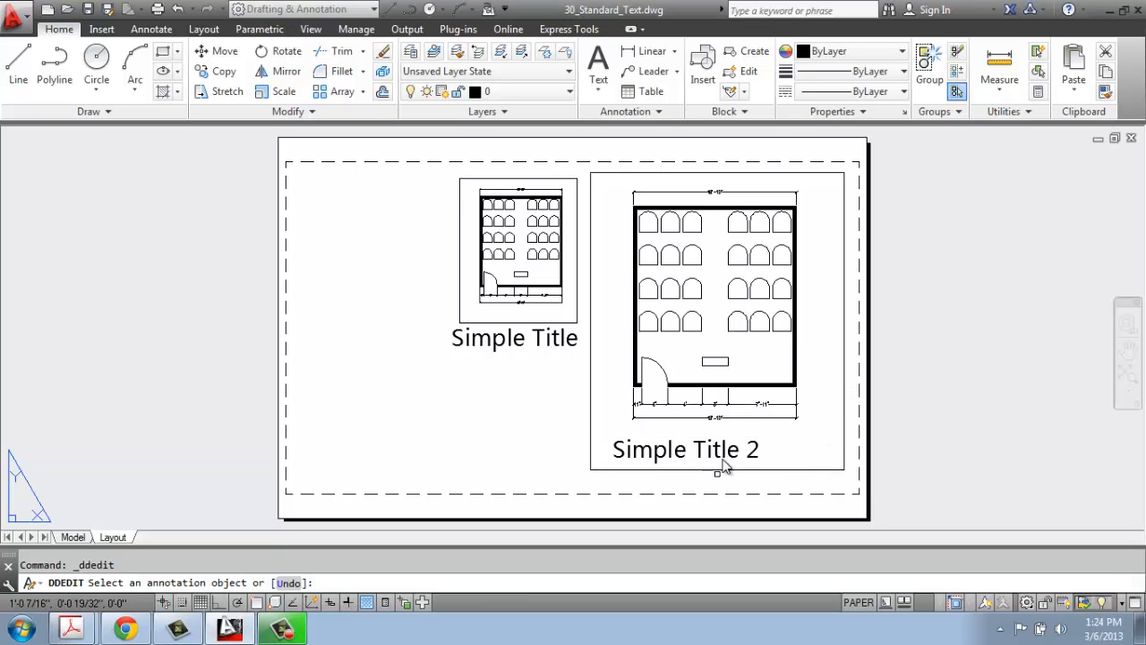
pyautogui.moveTo(727, 460)
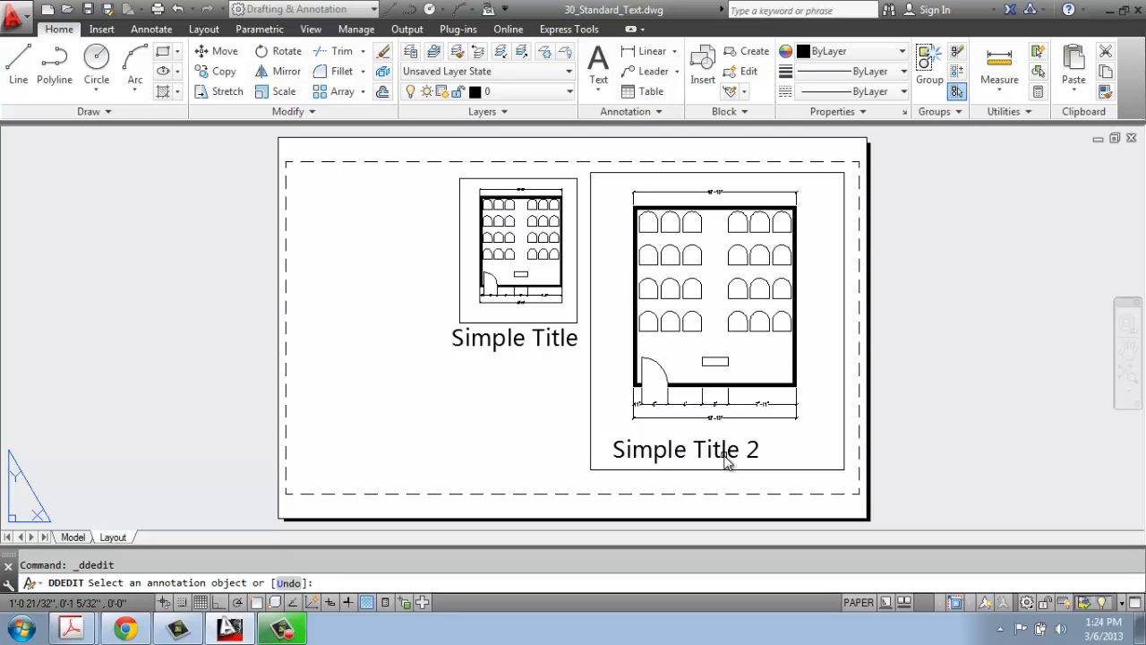
pyautogui.moveTo(314, 304)
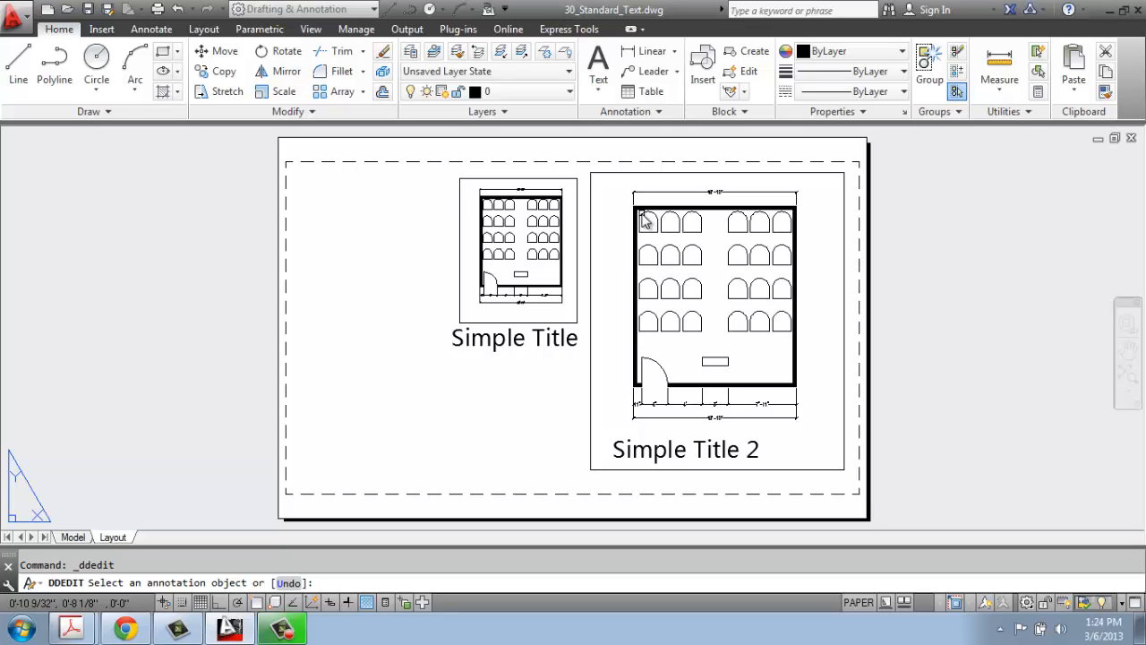
pyautogui.rightClick(113, 536)
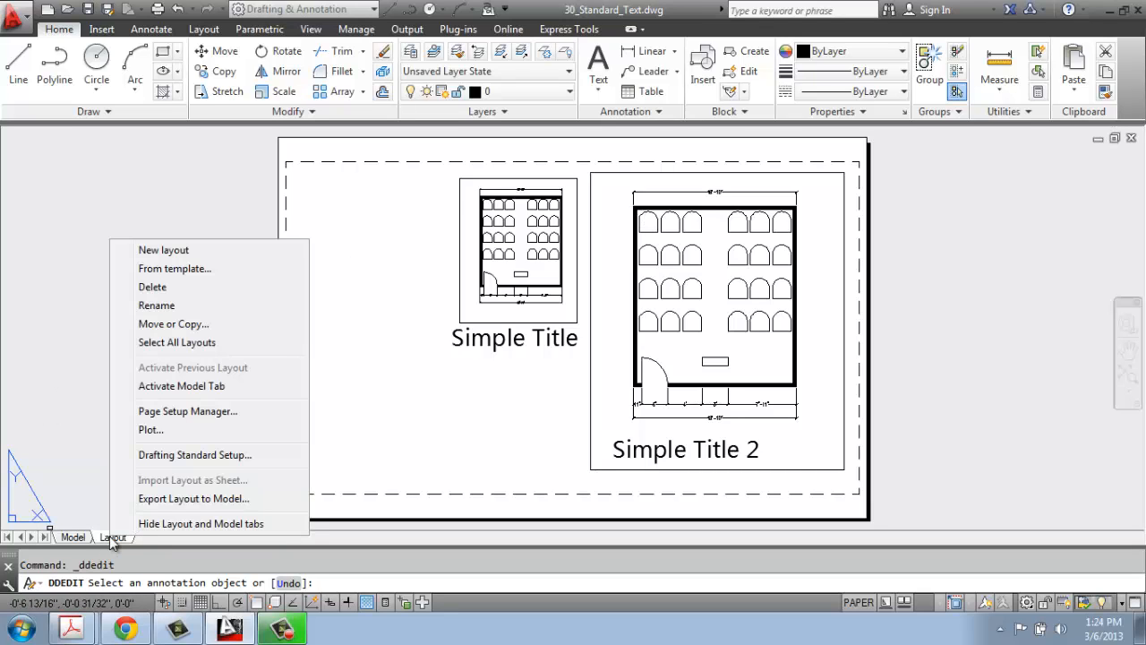
pyautogui.moveTo(188, 411)
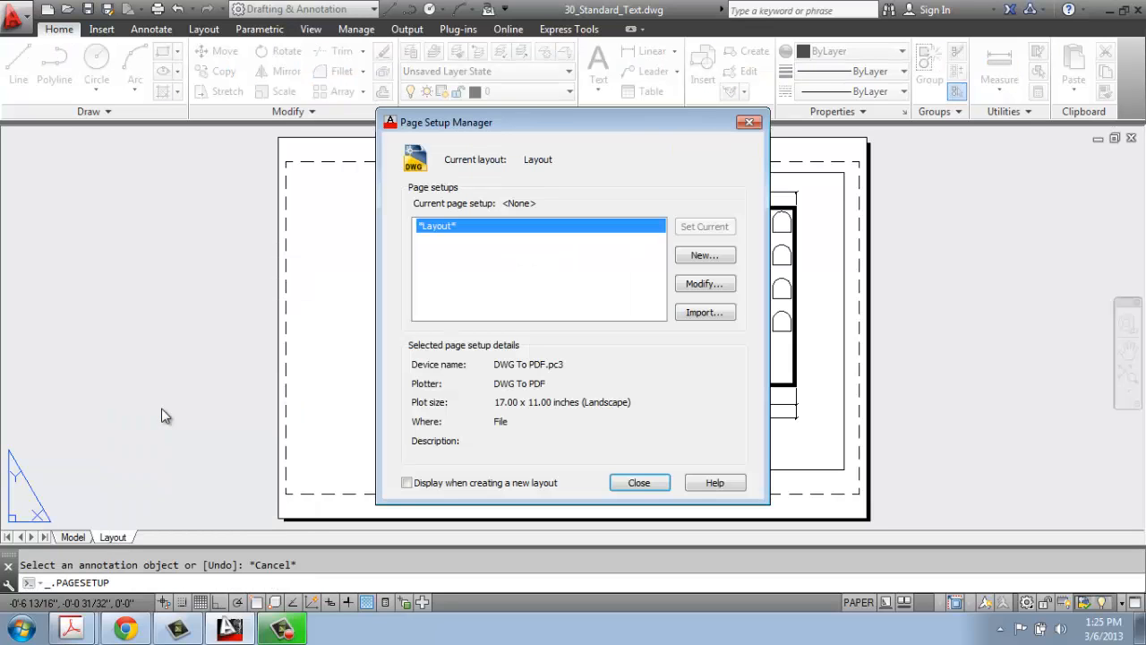
pyautogui.moveTo(548, 433)
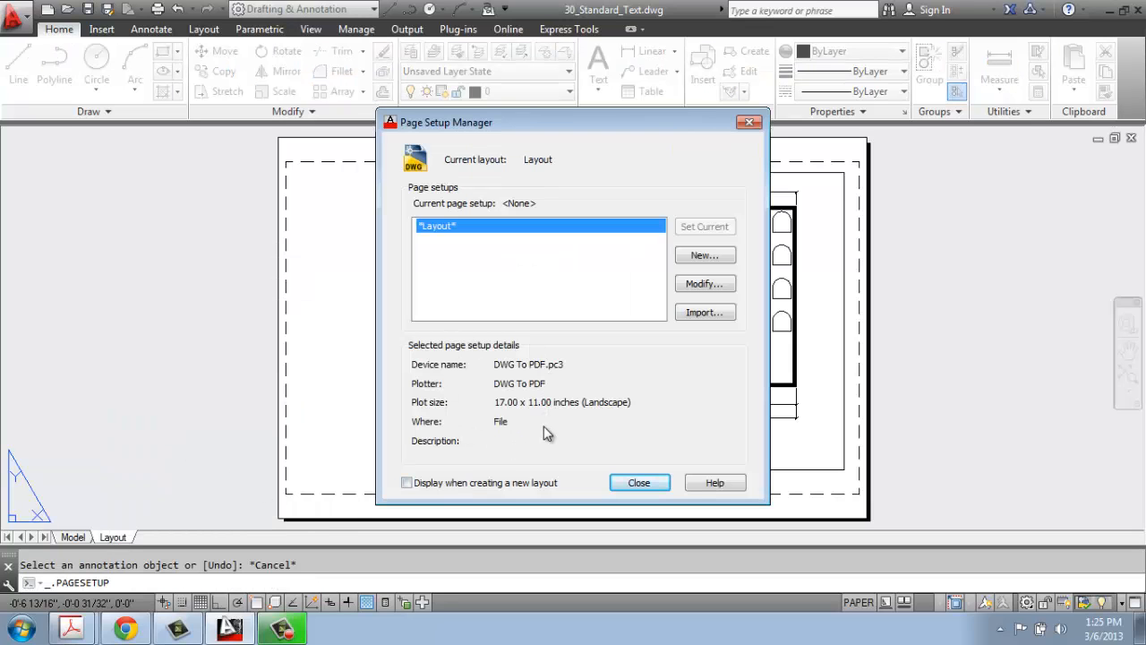
pyautogui.moveTo(705, 284)
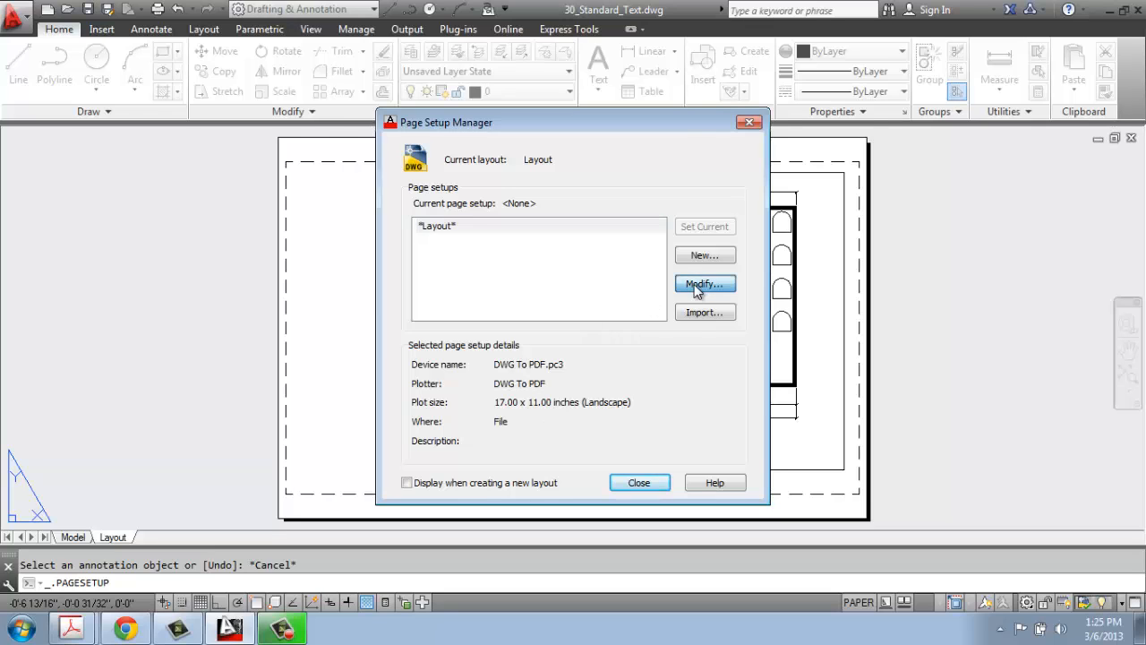
pyautogui.click(705, 284)
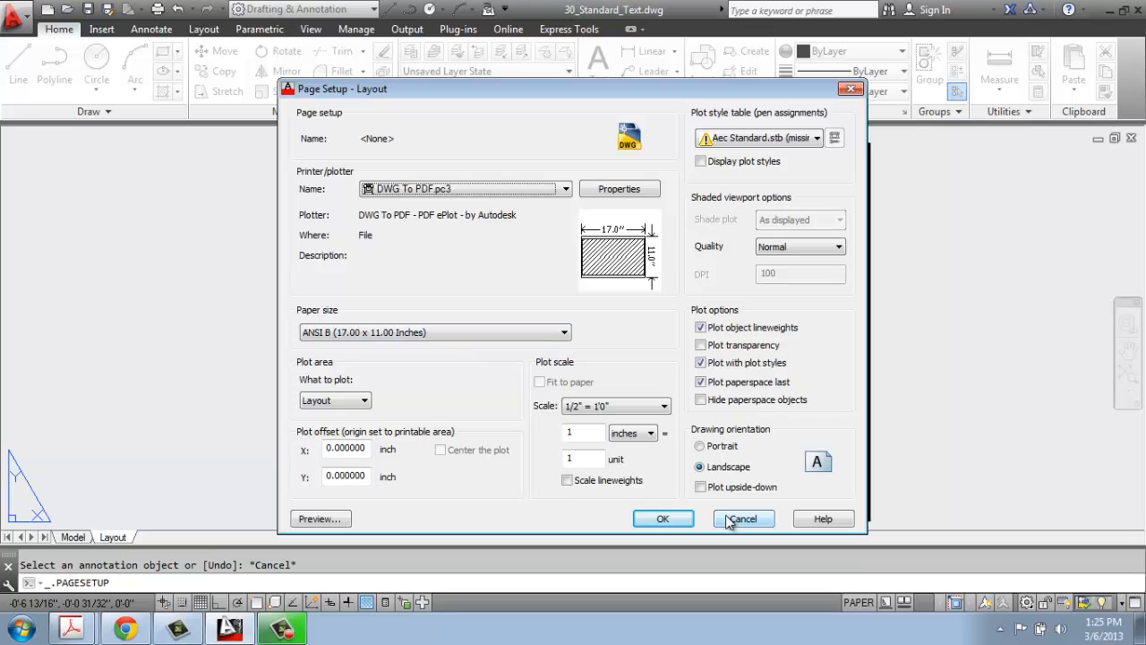
pyautogui.click(744, 518)
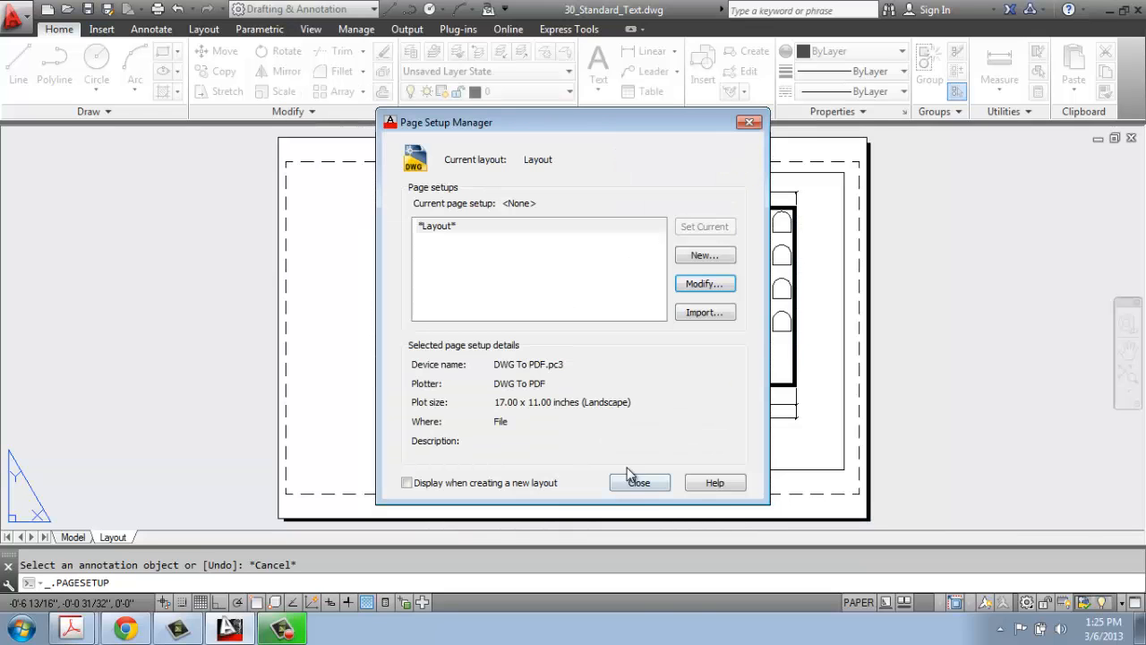
pyautogui.click(640, 481)
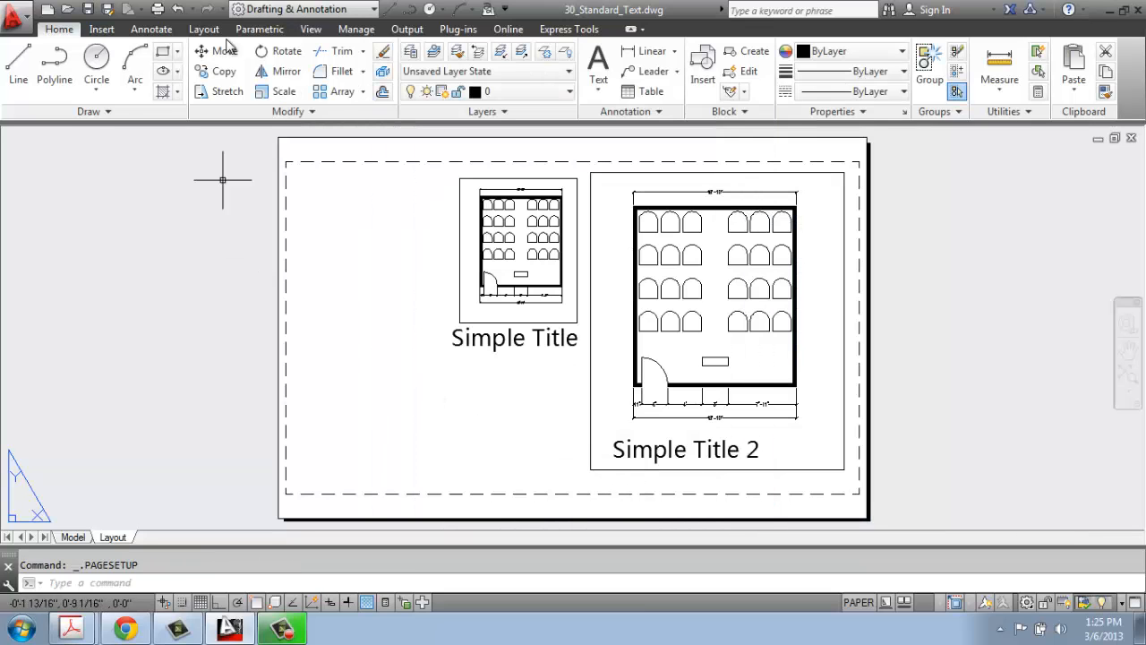
# Step: Show the Layout ribbon's viewport tools above the titled sheet
pyautogui.click(203, 29)
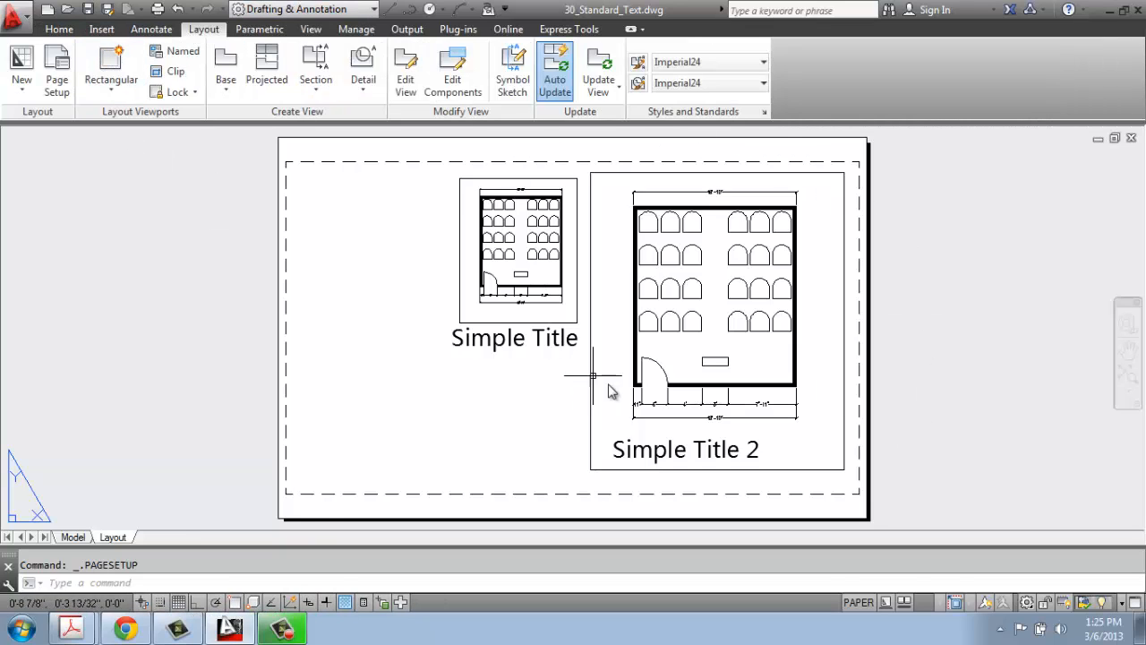
pyautogui.moveTo(639, 410)
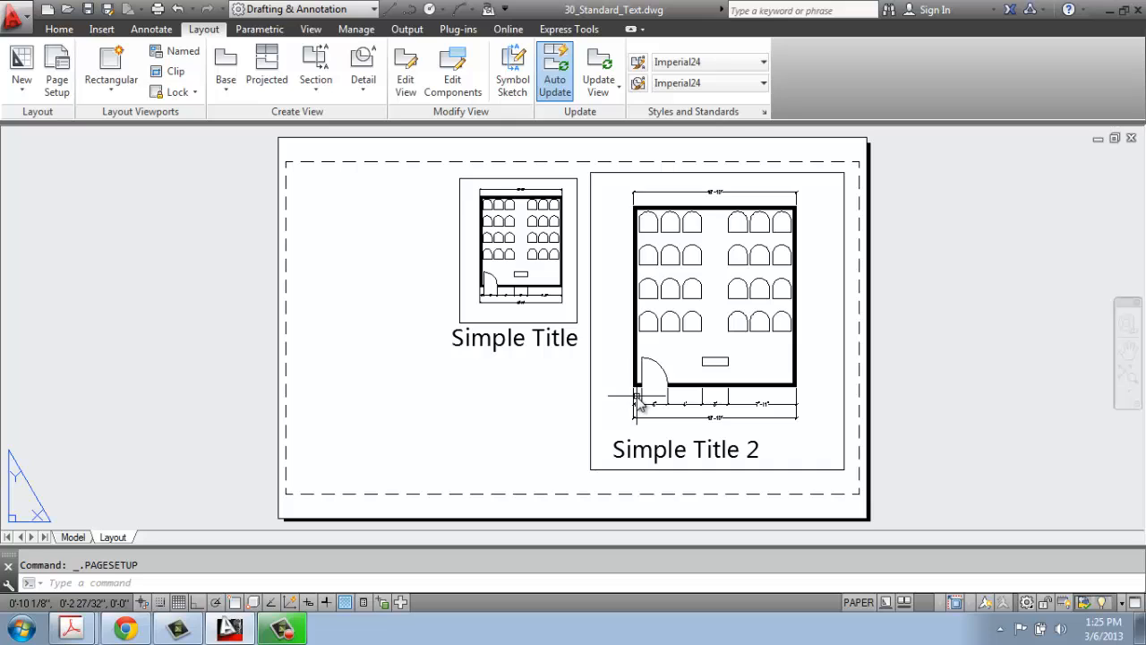
pyautogui.moveTo(481, 363)
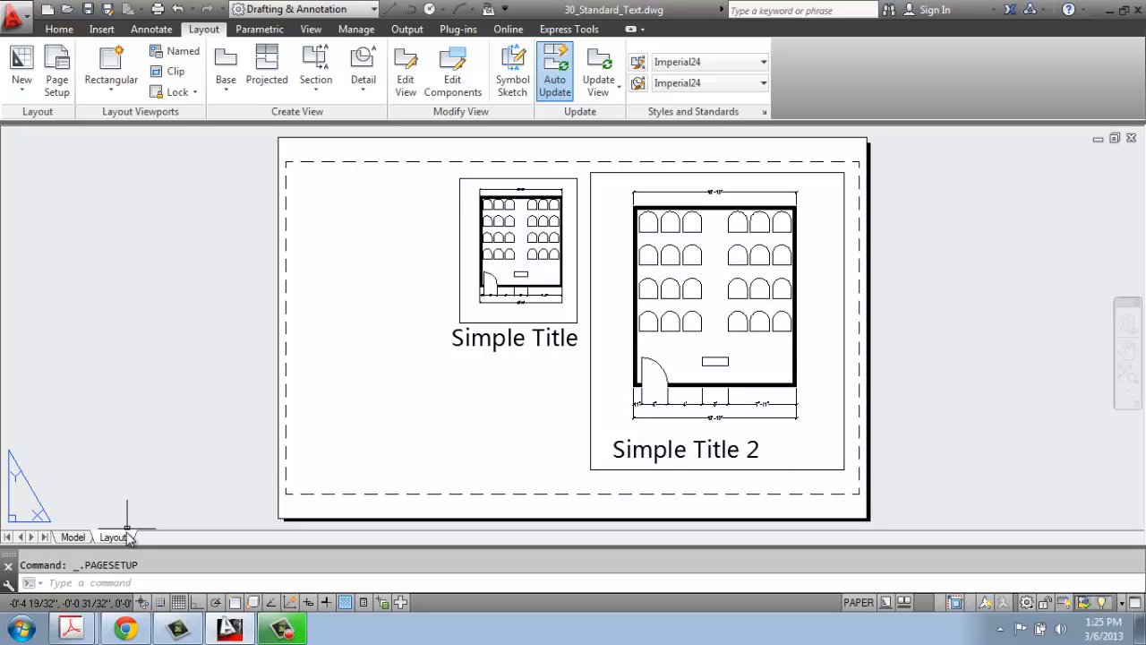
# Step: Create a new layout sheet, Layout1, from the Layout tab's menu and view it
pyautogui.rightClick(111, 537)
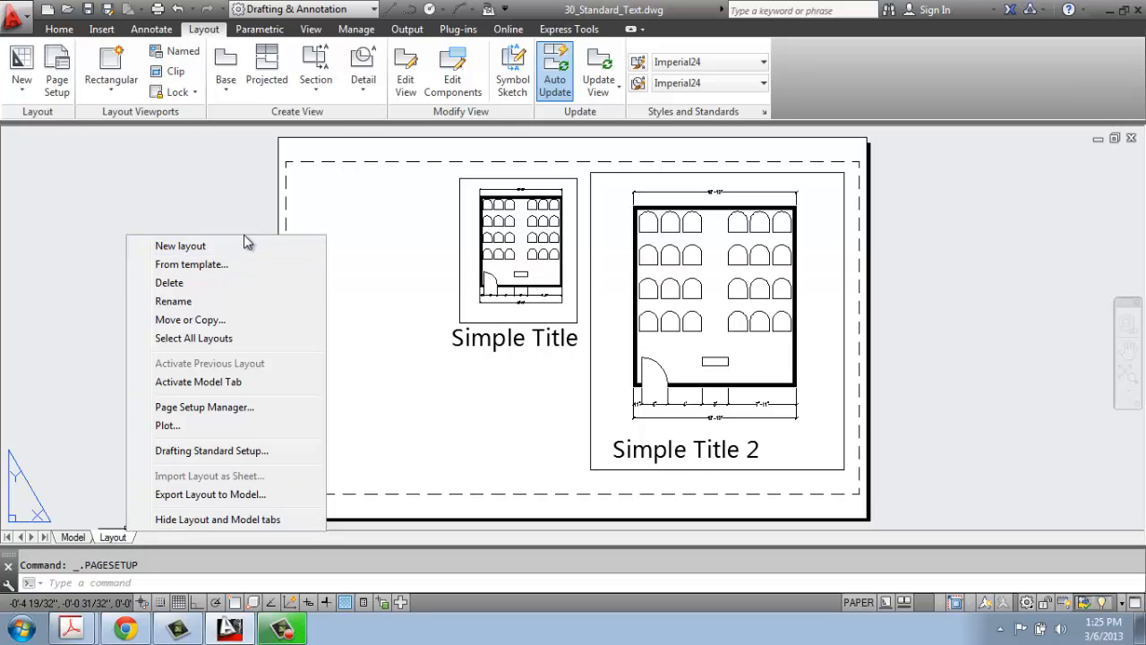
pyautogui.click(180, 245)
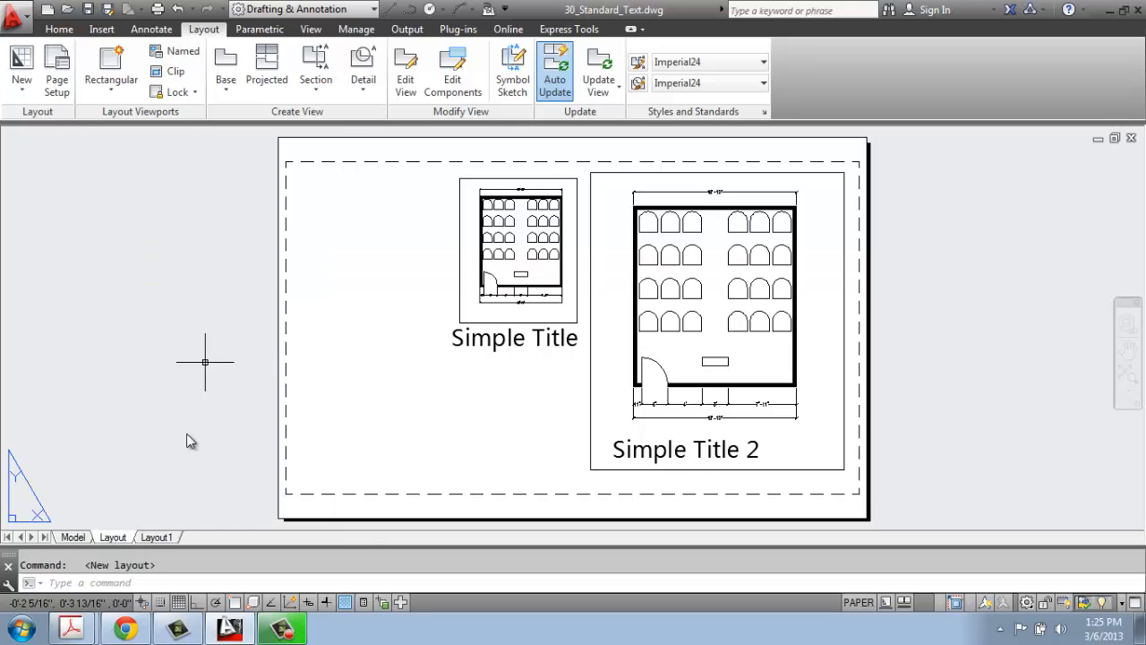
pyautogui.click(154, 536)
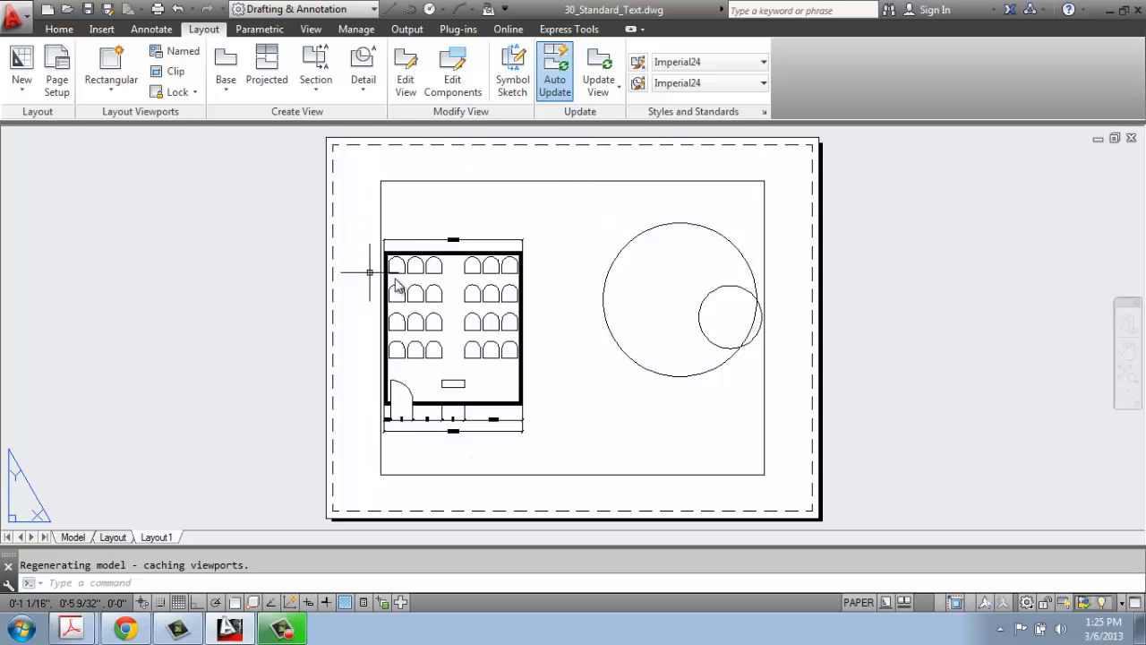
pyautogui.moveTo(718, 174)
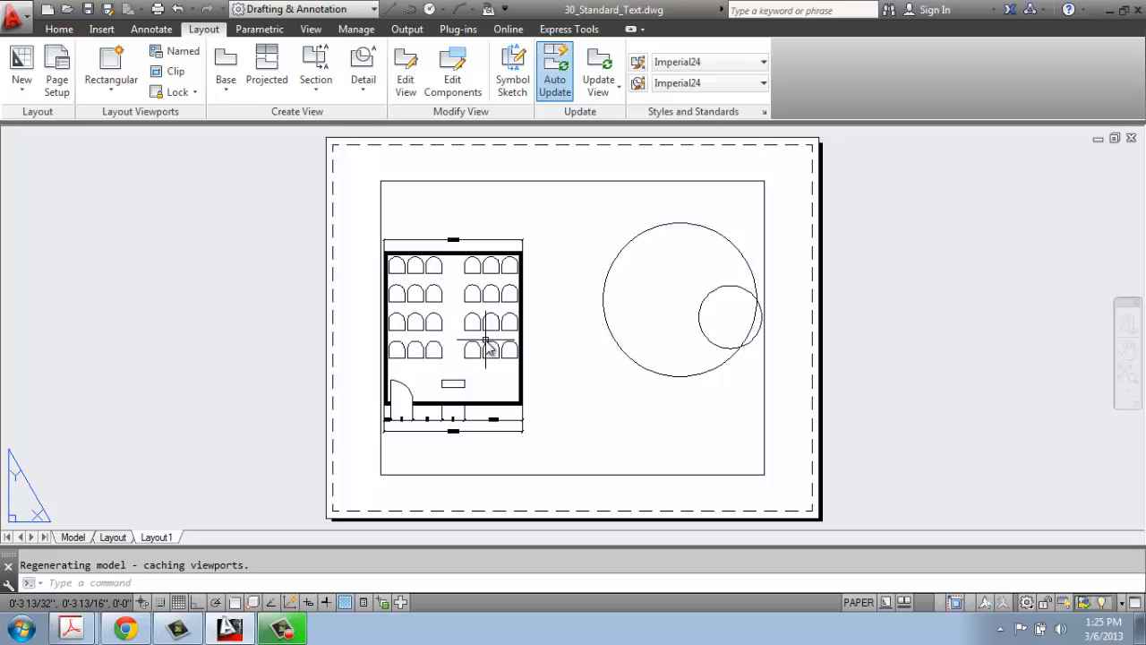
pyautogui.moveTo(679, 234)
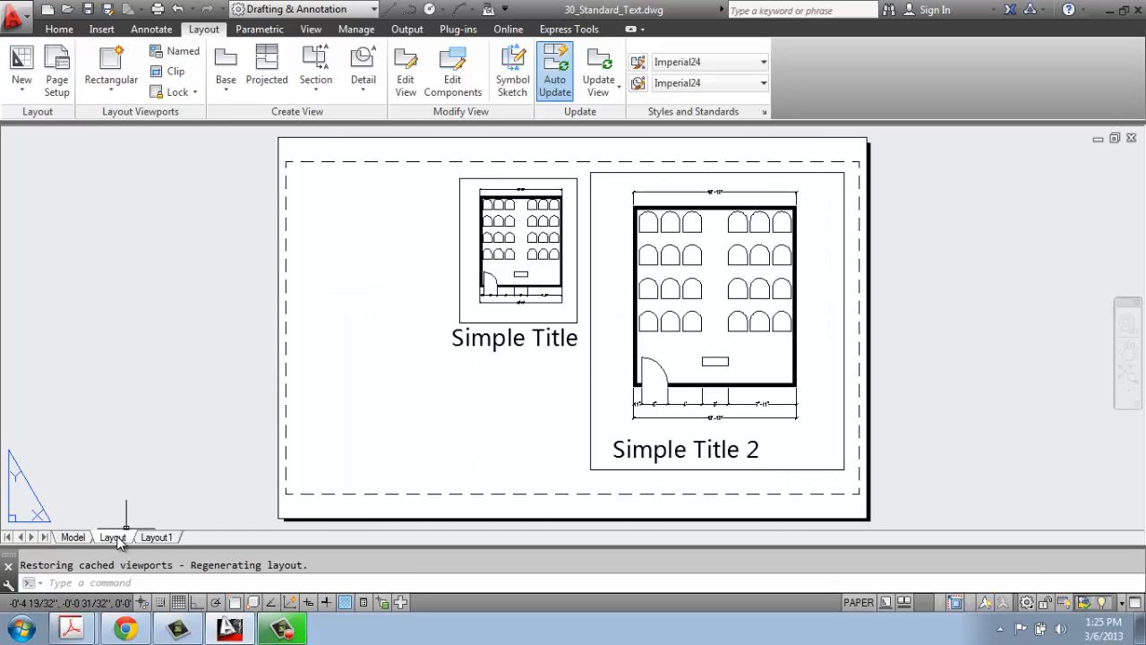
pyautogui.moveTo(132, 445)
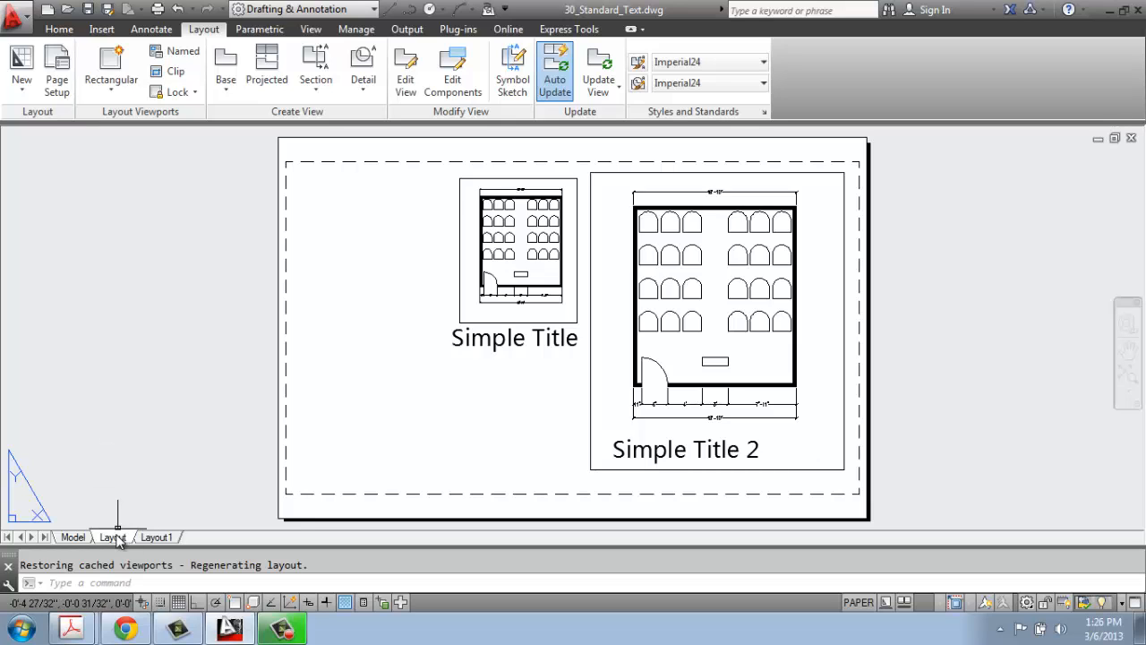
# Step: Copy the Layout tab via Move or Copy, creating Layout (2) placed before the original
pyautogui.rightClick(112, 537)
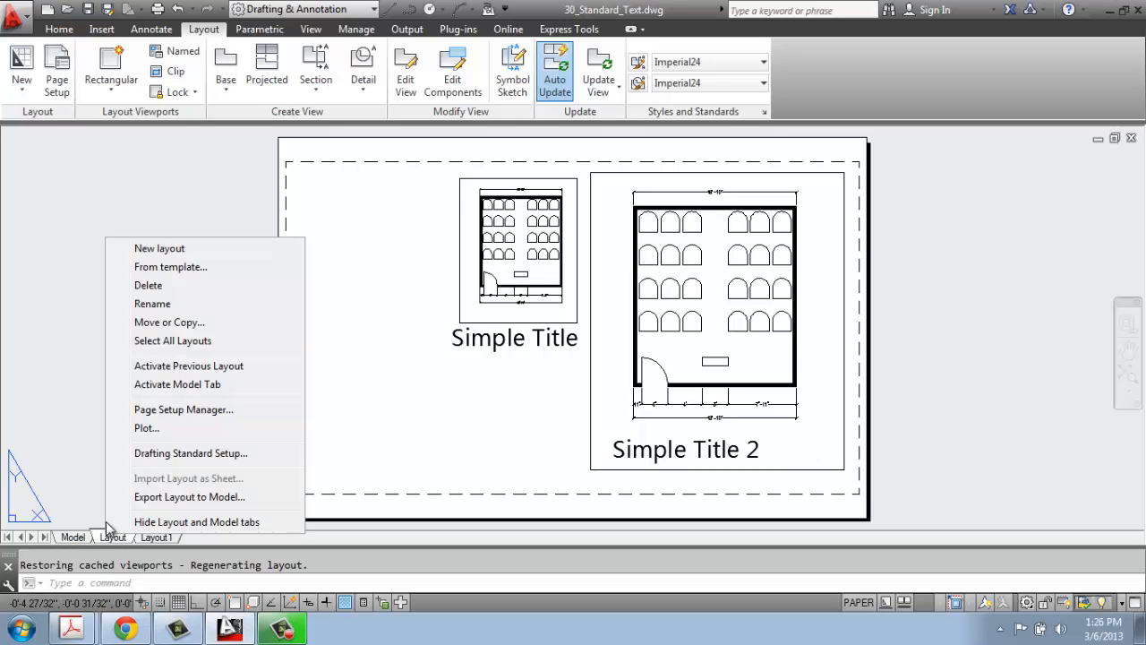
pyautogui.moveTo(165, 254)
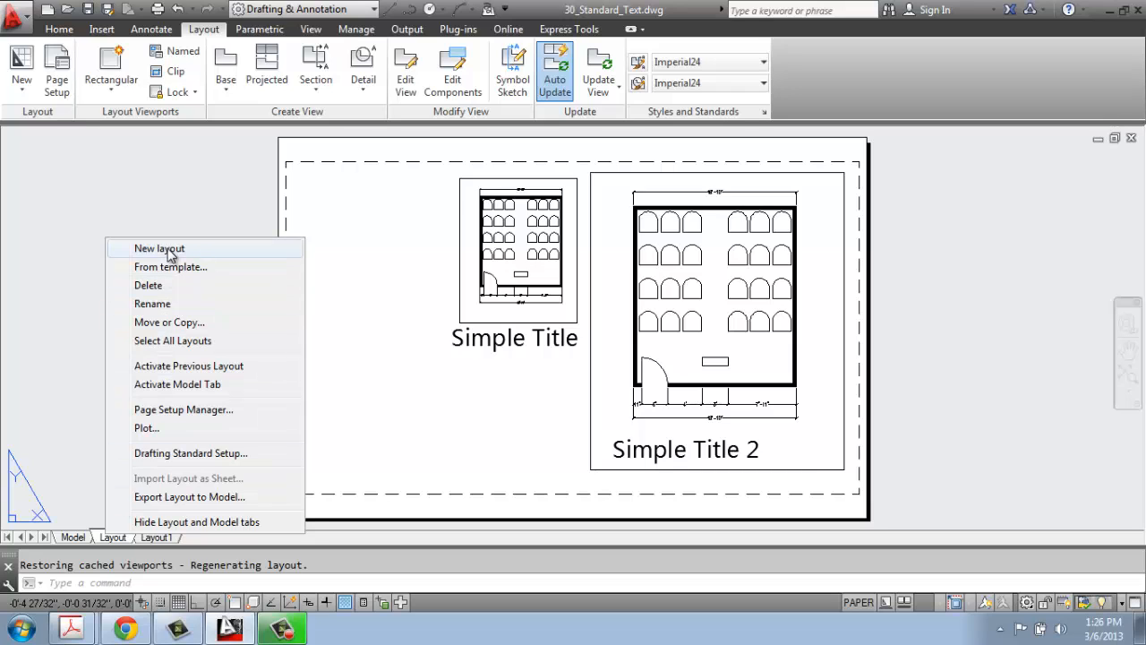
pyautogui.moveTo(176, 322)
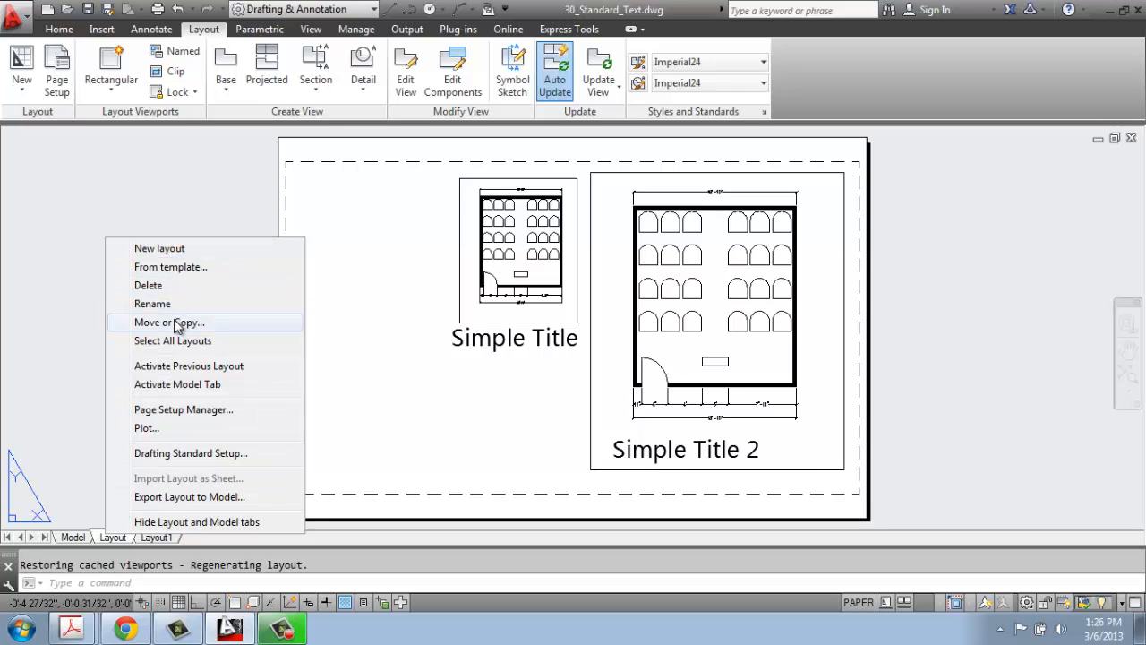
pyautogui.click(168, 322)
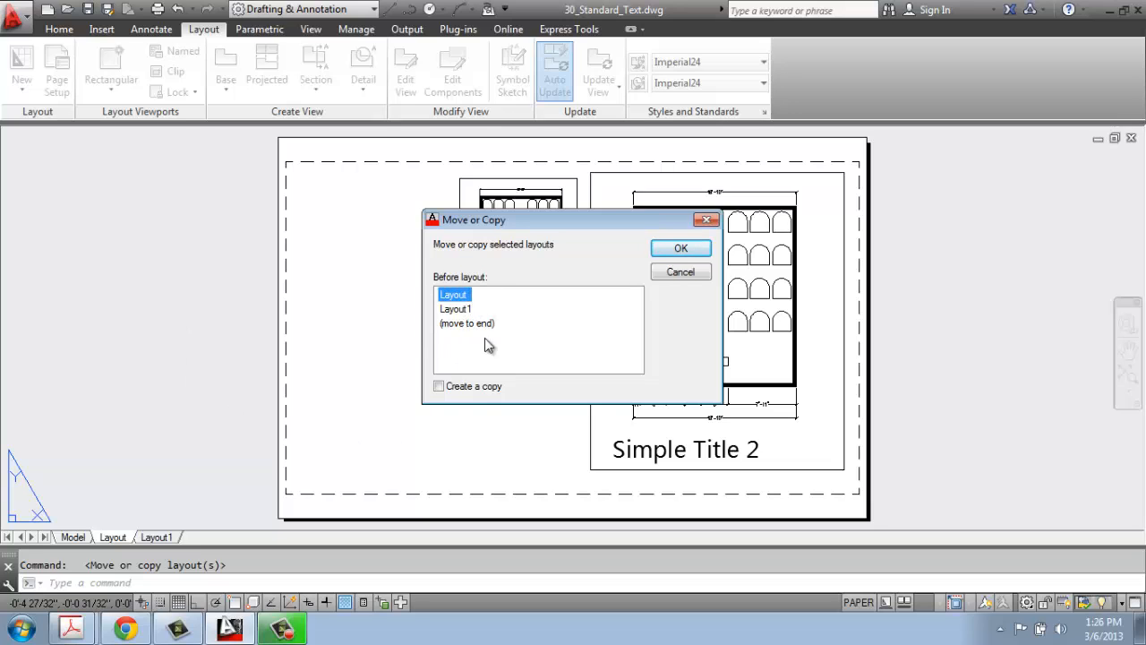
pyautogui.click(439, 386)
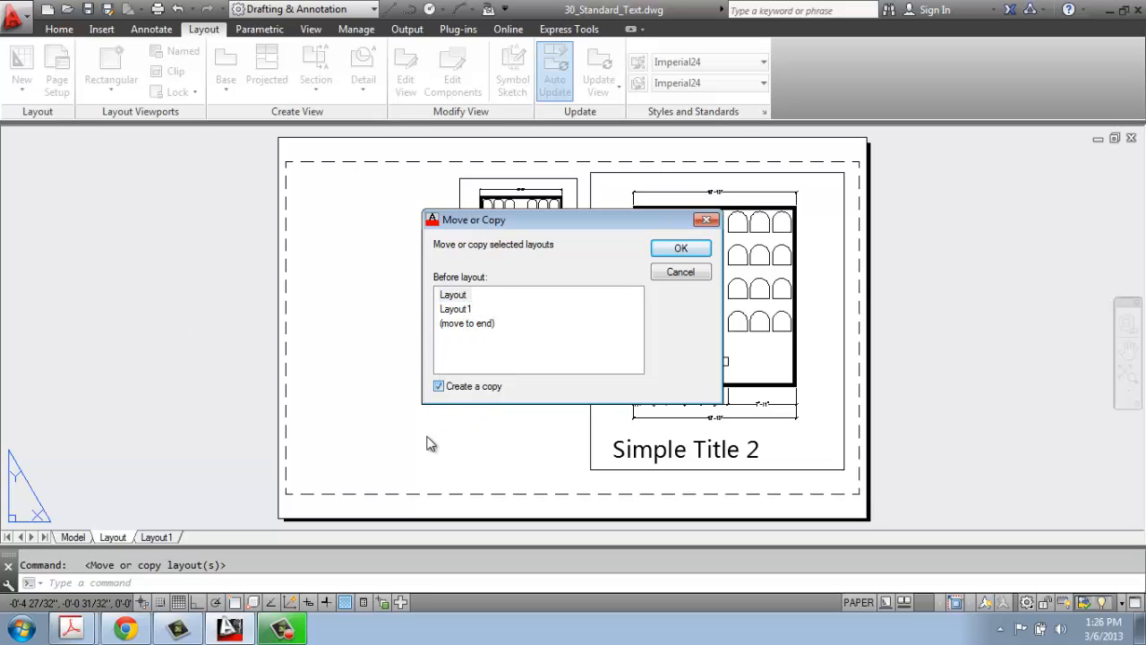
pyautogui.moveTo(457, 455)
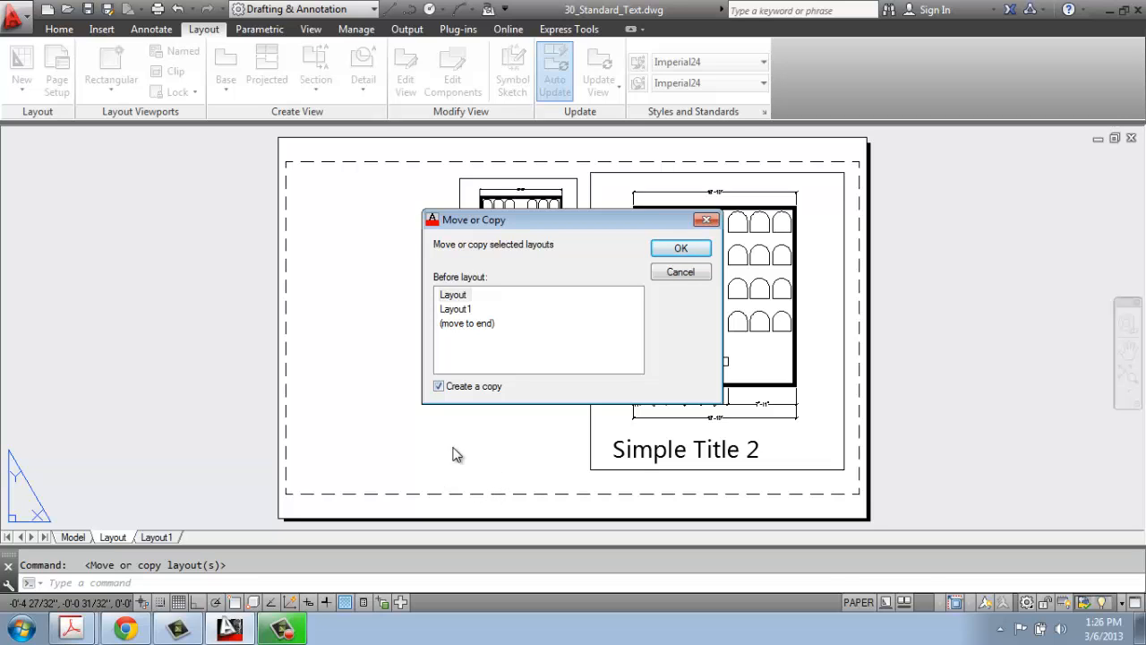
pyautogui.click(681, 248)
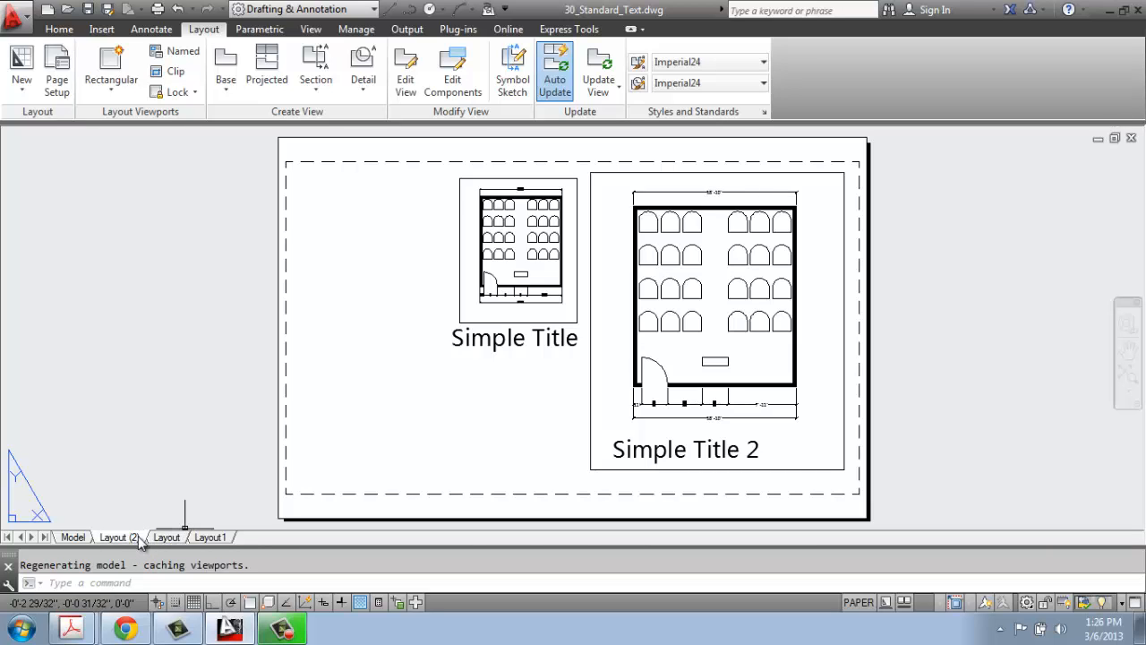
pyautogui.moveTo(111, 539)
pyautogui.write('New Copy')
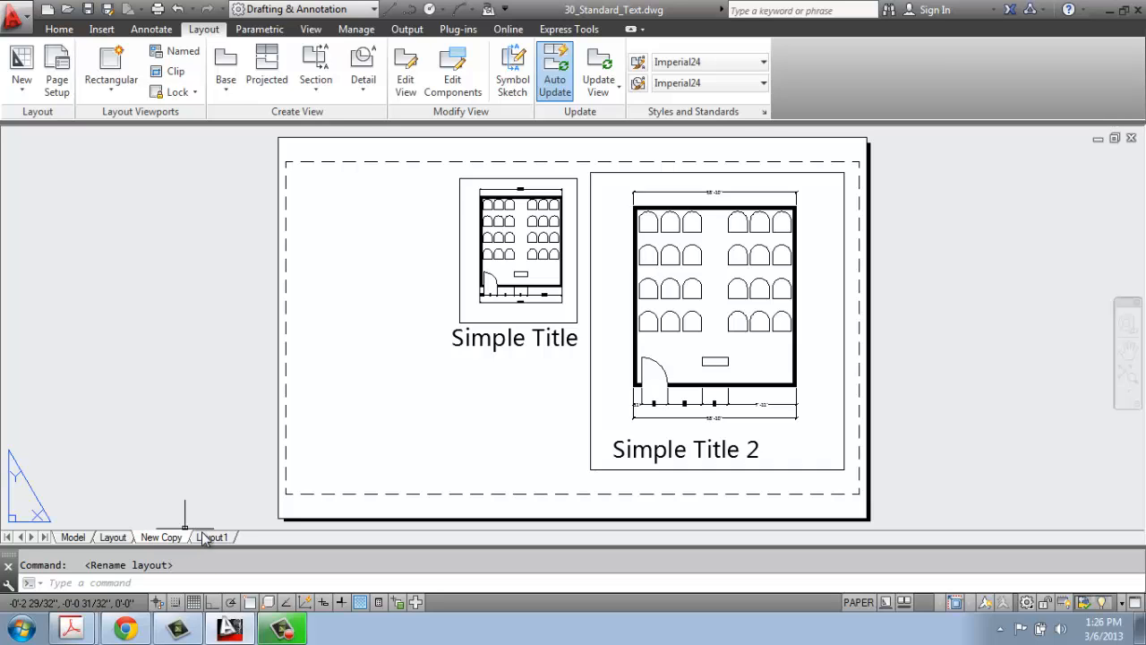
pyautogui.moveTo(222, 261)
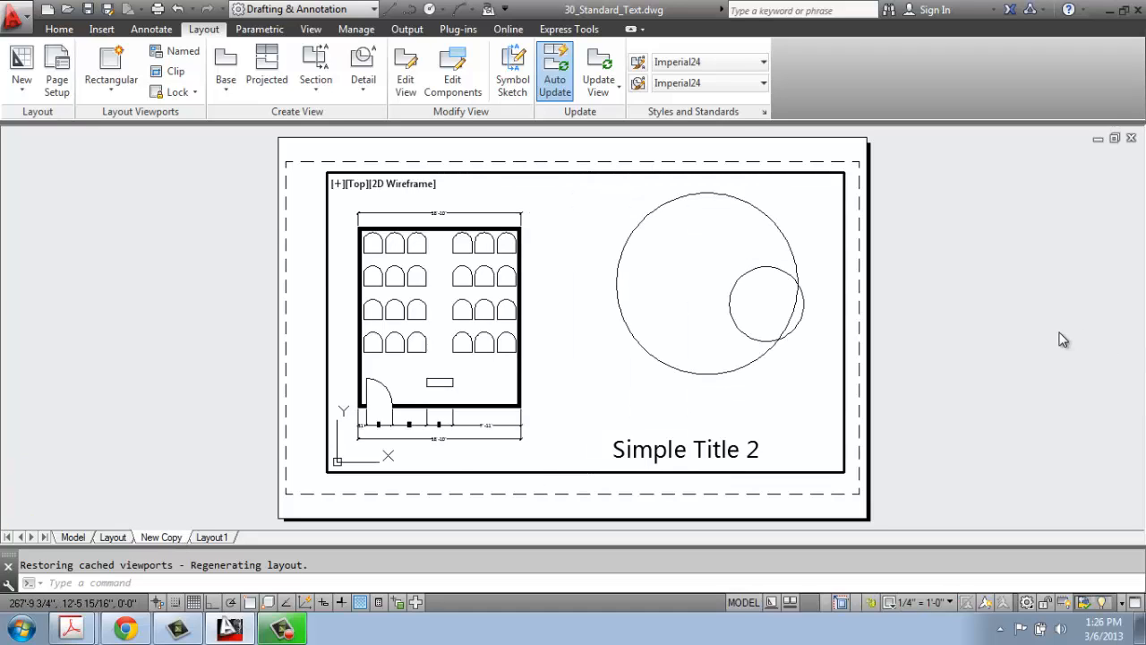
pyautogui.moveTo(1063, 327)
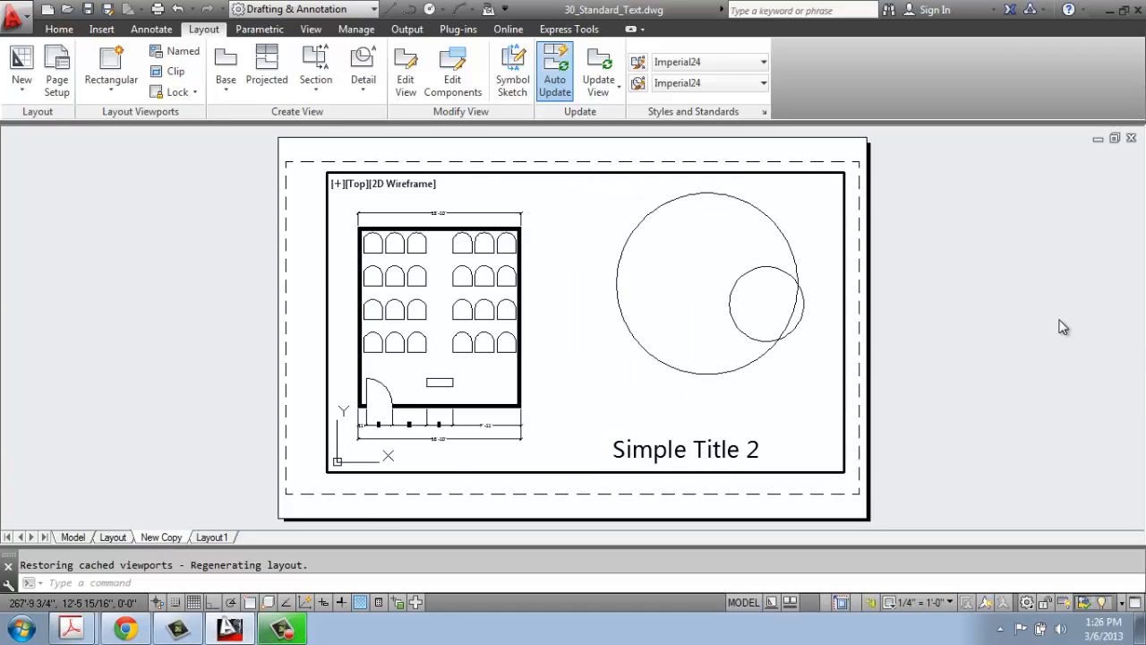